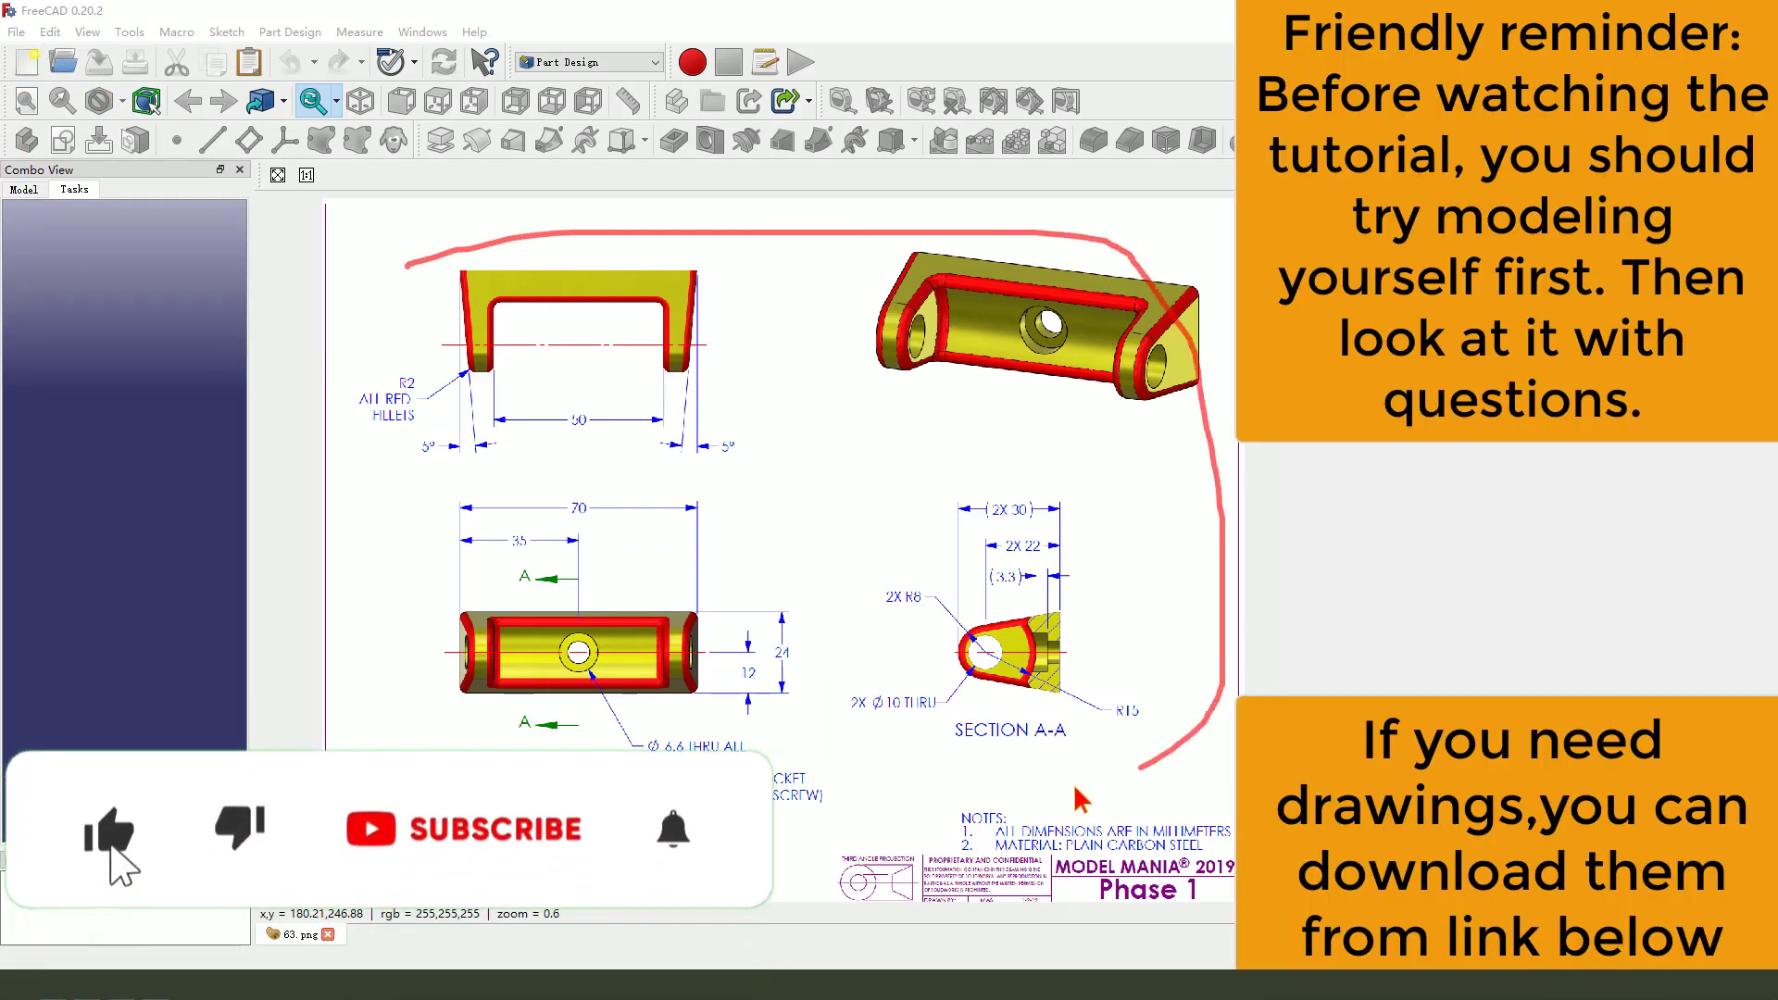
- Tile the new empty document beside the Model Mania 2019 bracket reference drawing
{"action": "left_click", "coordinate": [496, 829]}
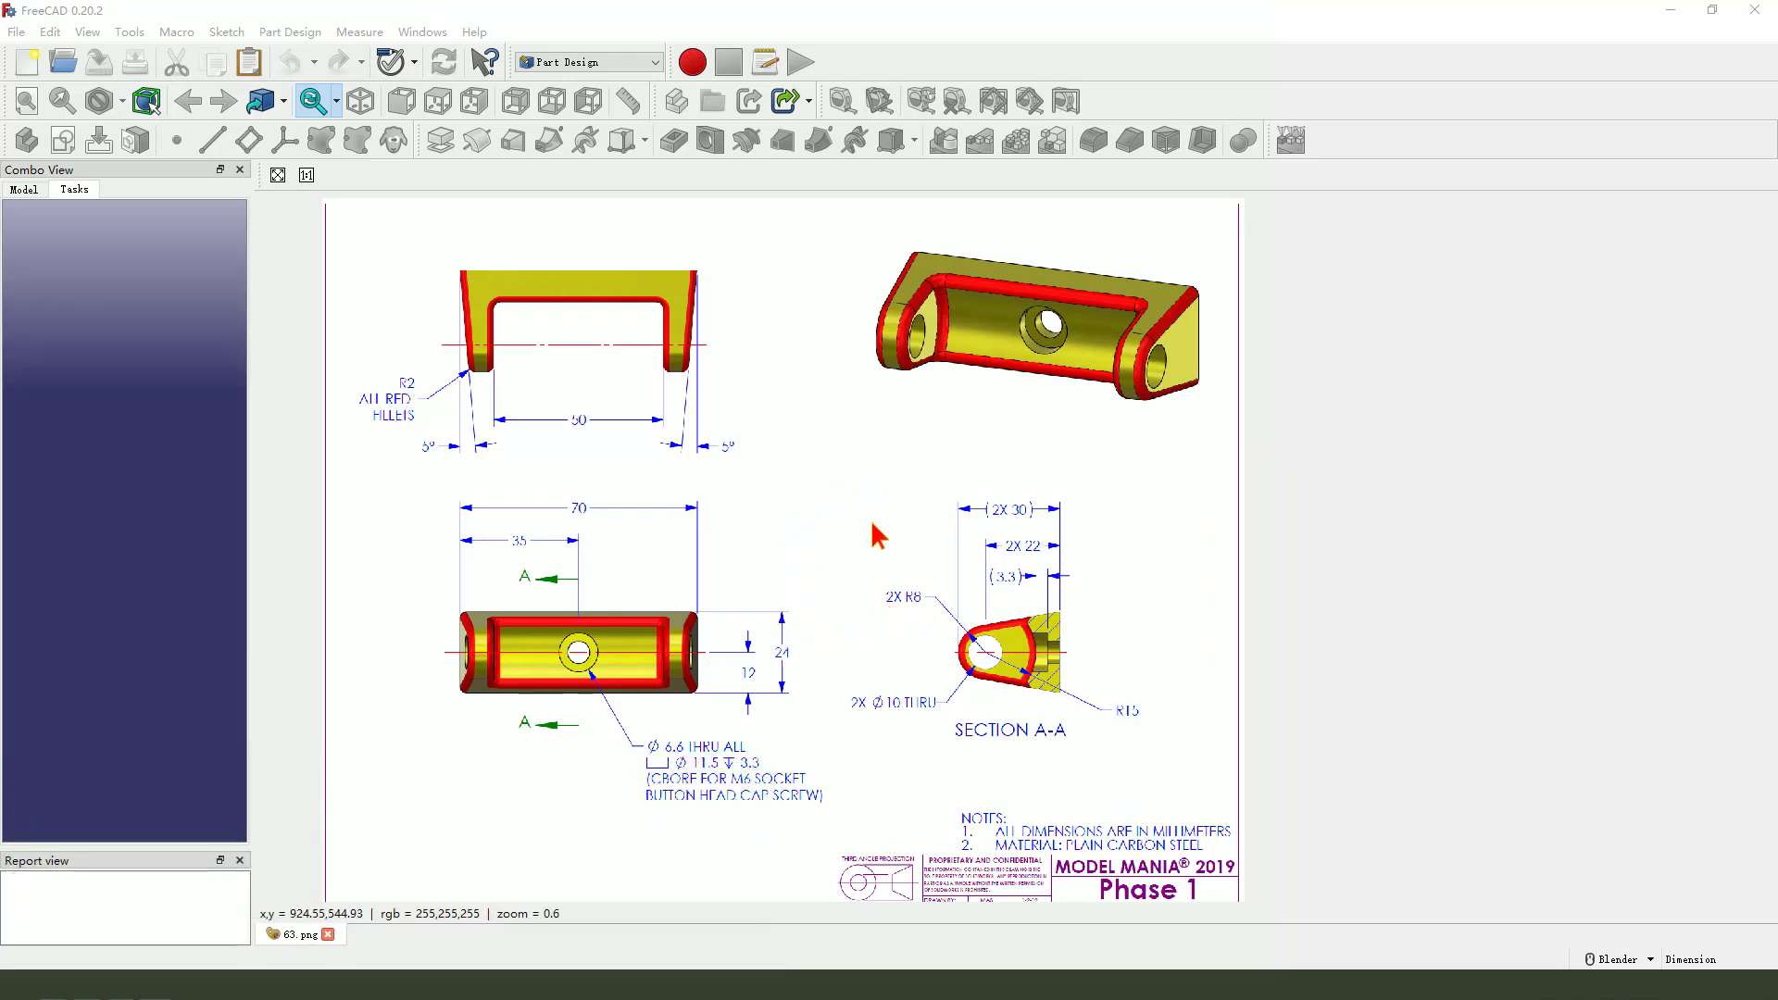
{"action": "mouse_move", "coordinate": [324, 189]}
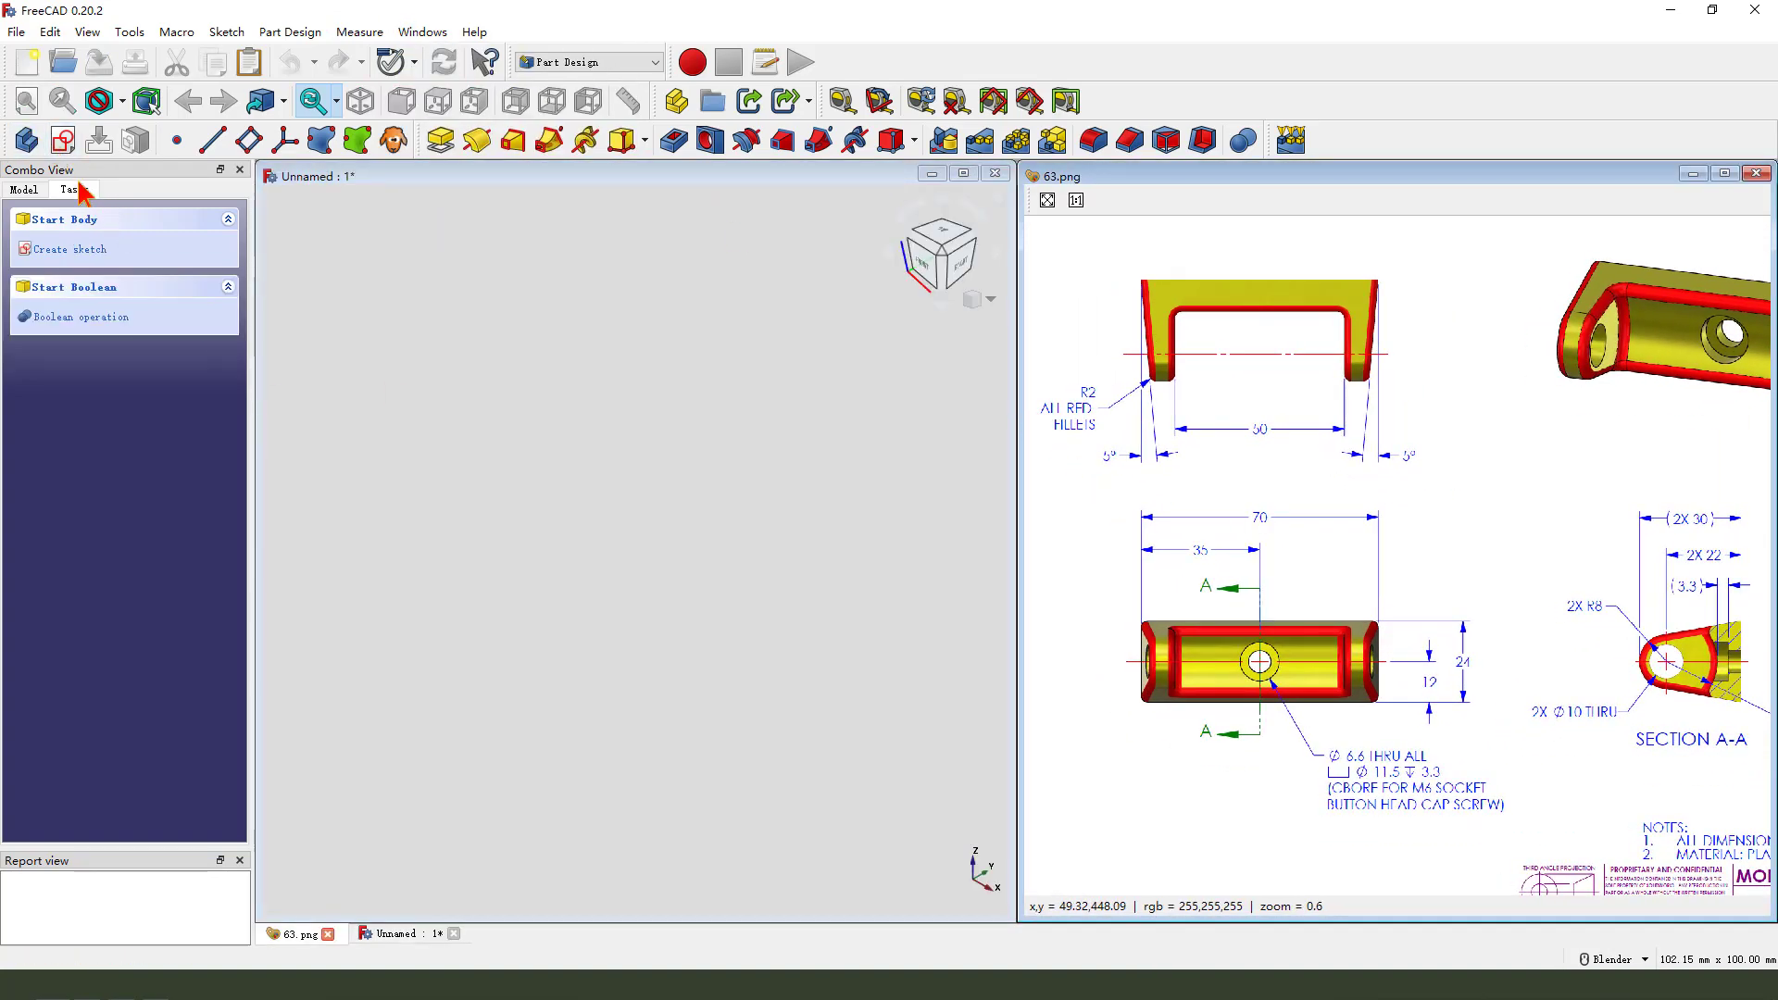
- Create a new body with an empty sketch for the lug profile
{"action": "left_click", "coordinate": [70, 248]}
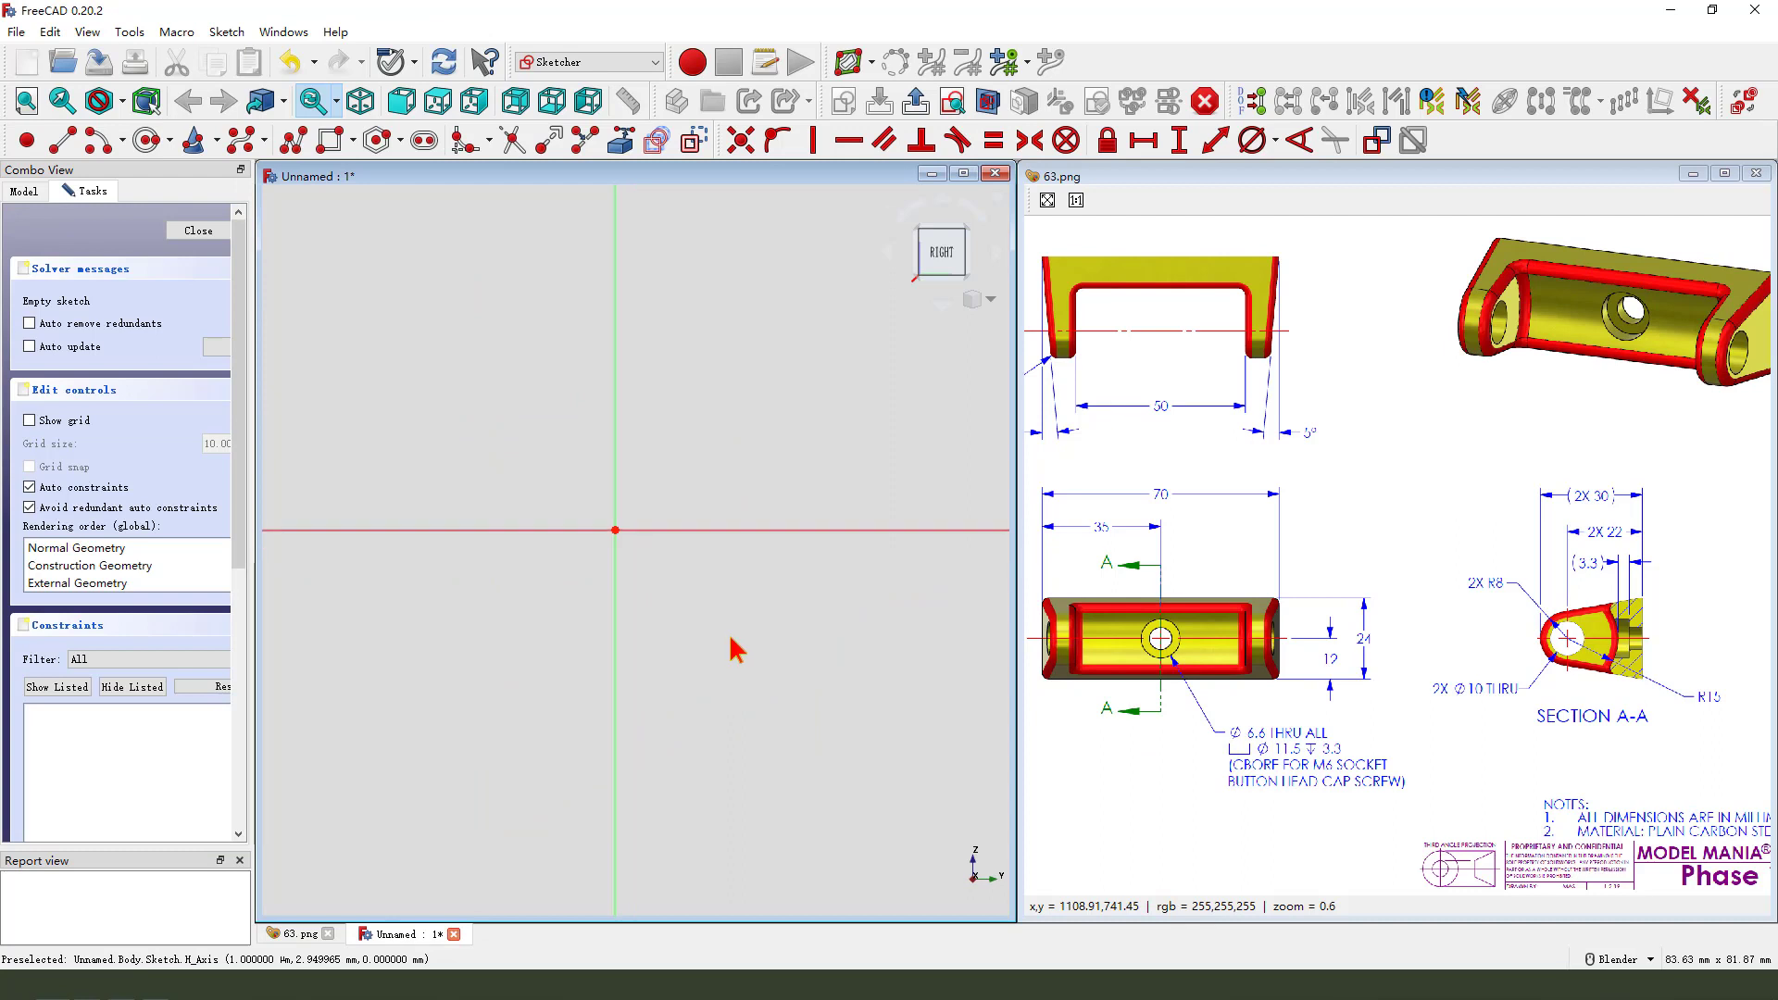
{"action": "mouse_move", "coordinate": [1019, 700]}
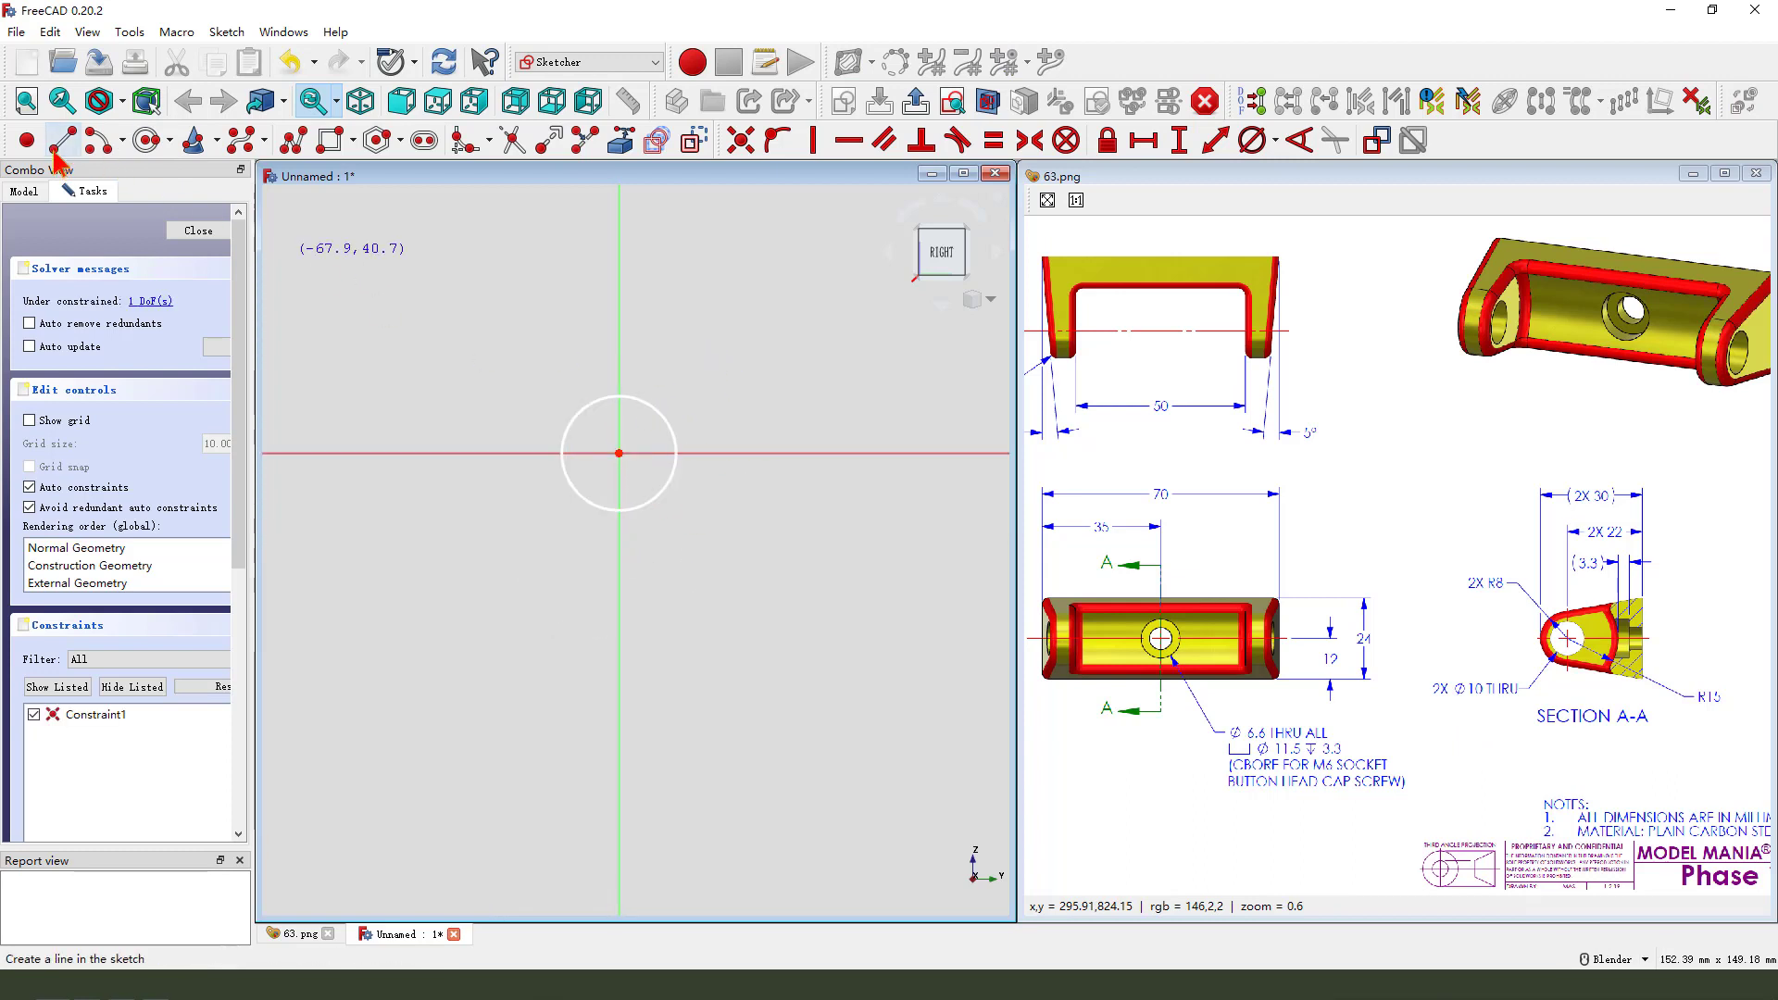
{"action": "mouse_move", "coordinate": [567, 481]}
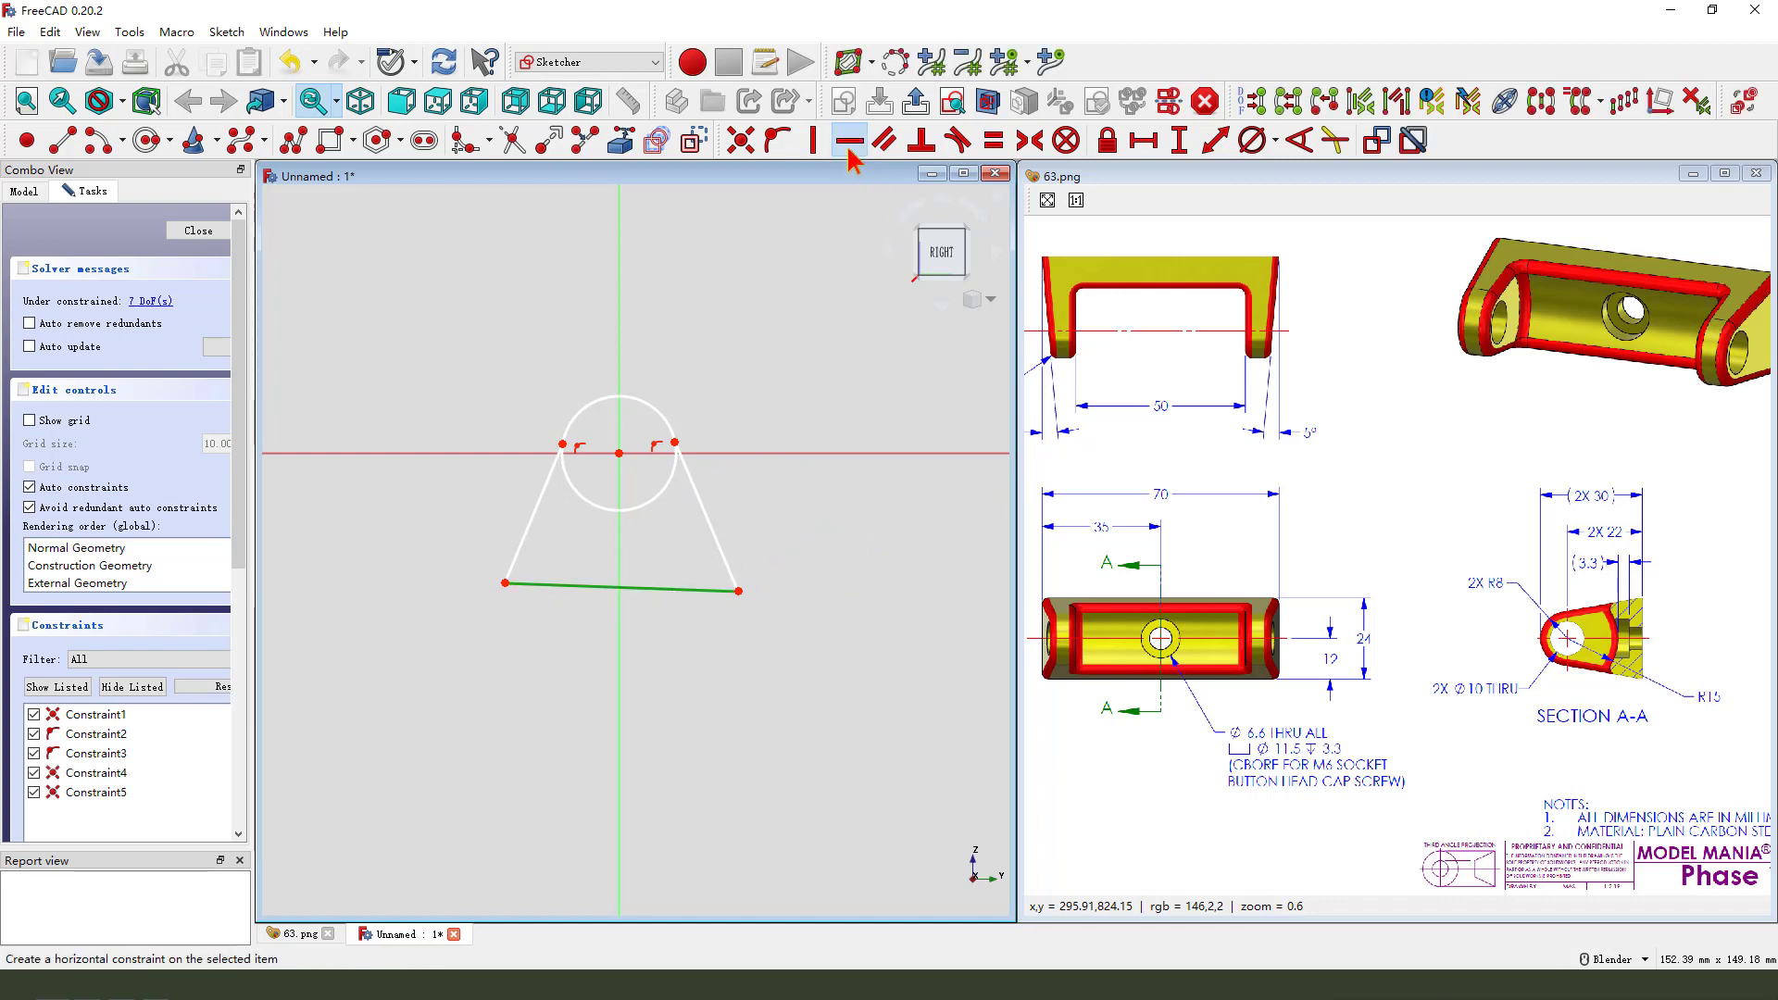
- Constrain the bottom line horizontal, 22 mm below the circle centre, with circle radius 8 mm
{"action": "left_click", "coordinate": [848, 140]}
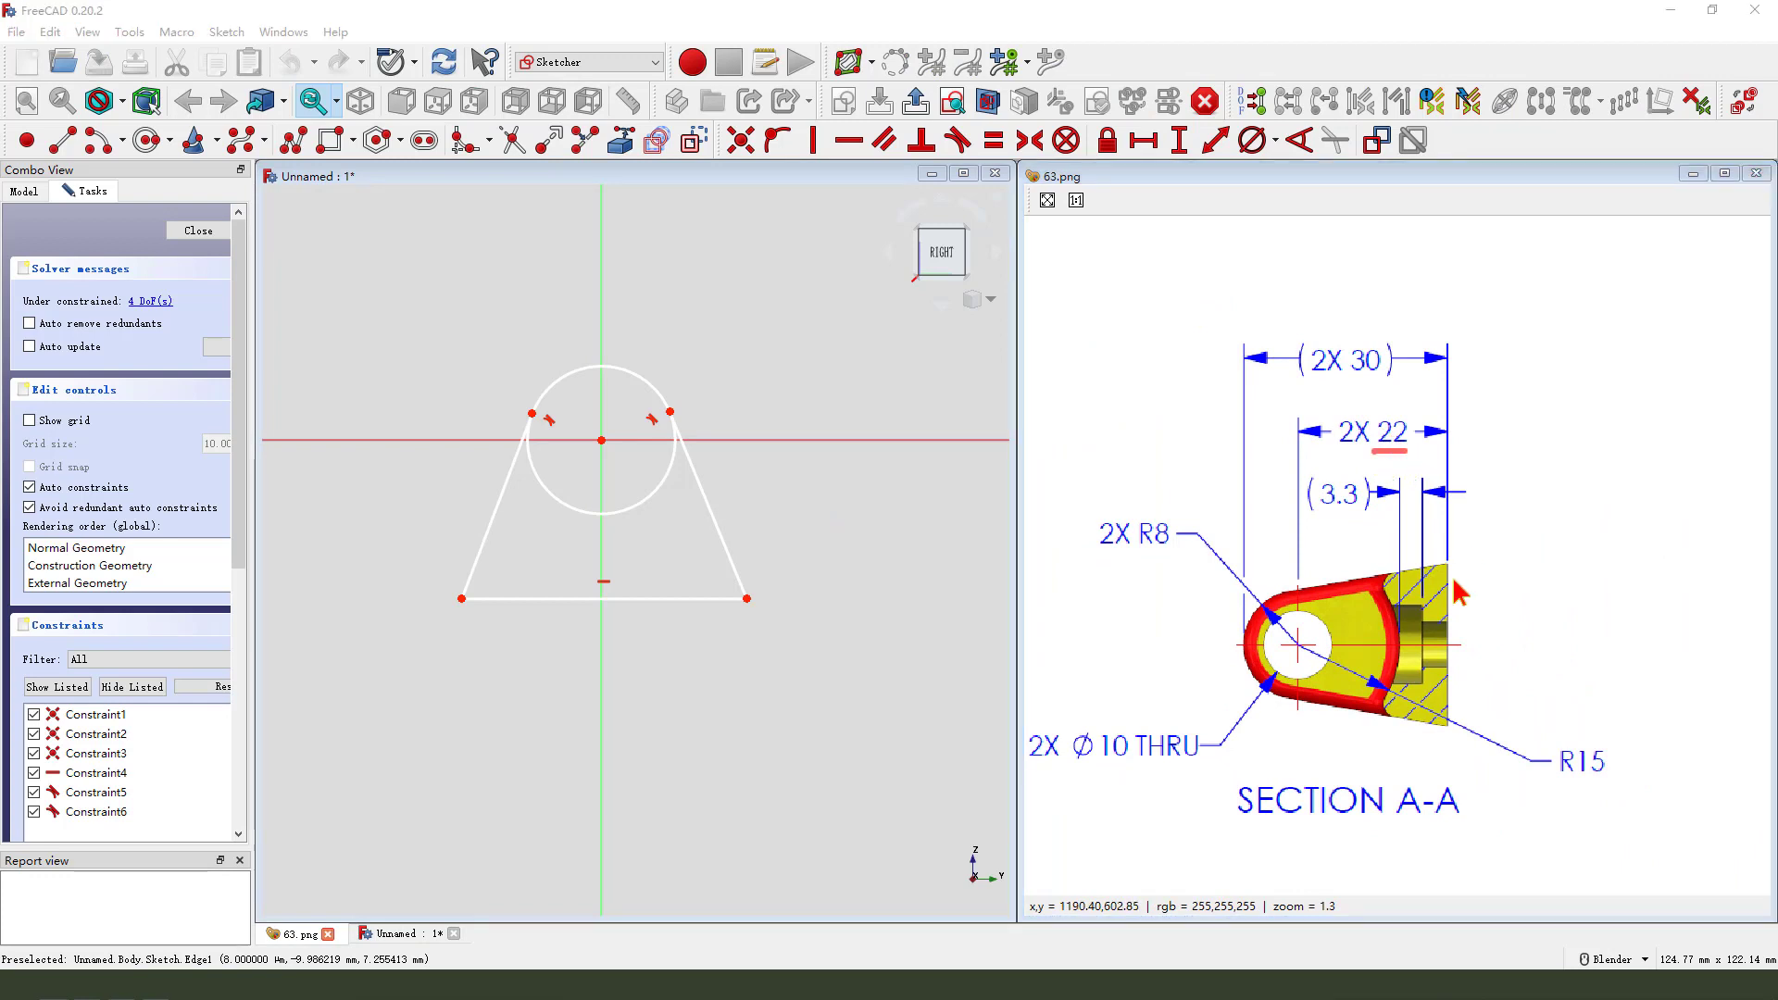
{"action": "mouse_move", "coordinate": [1416, 486]}
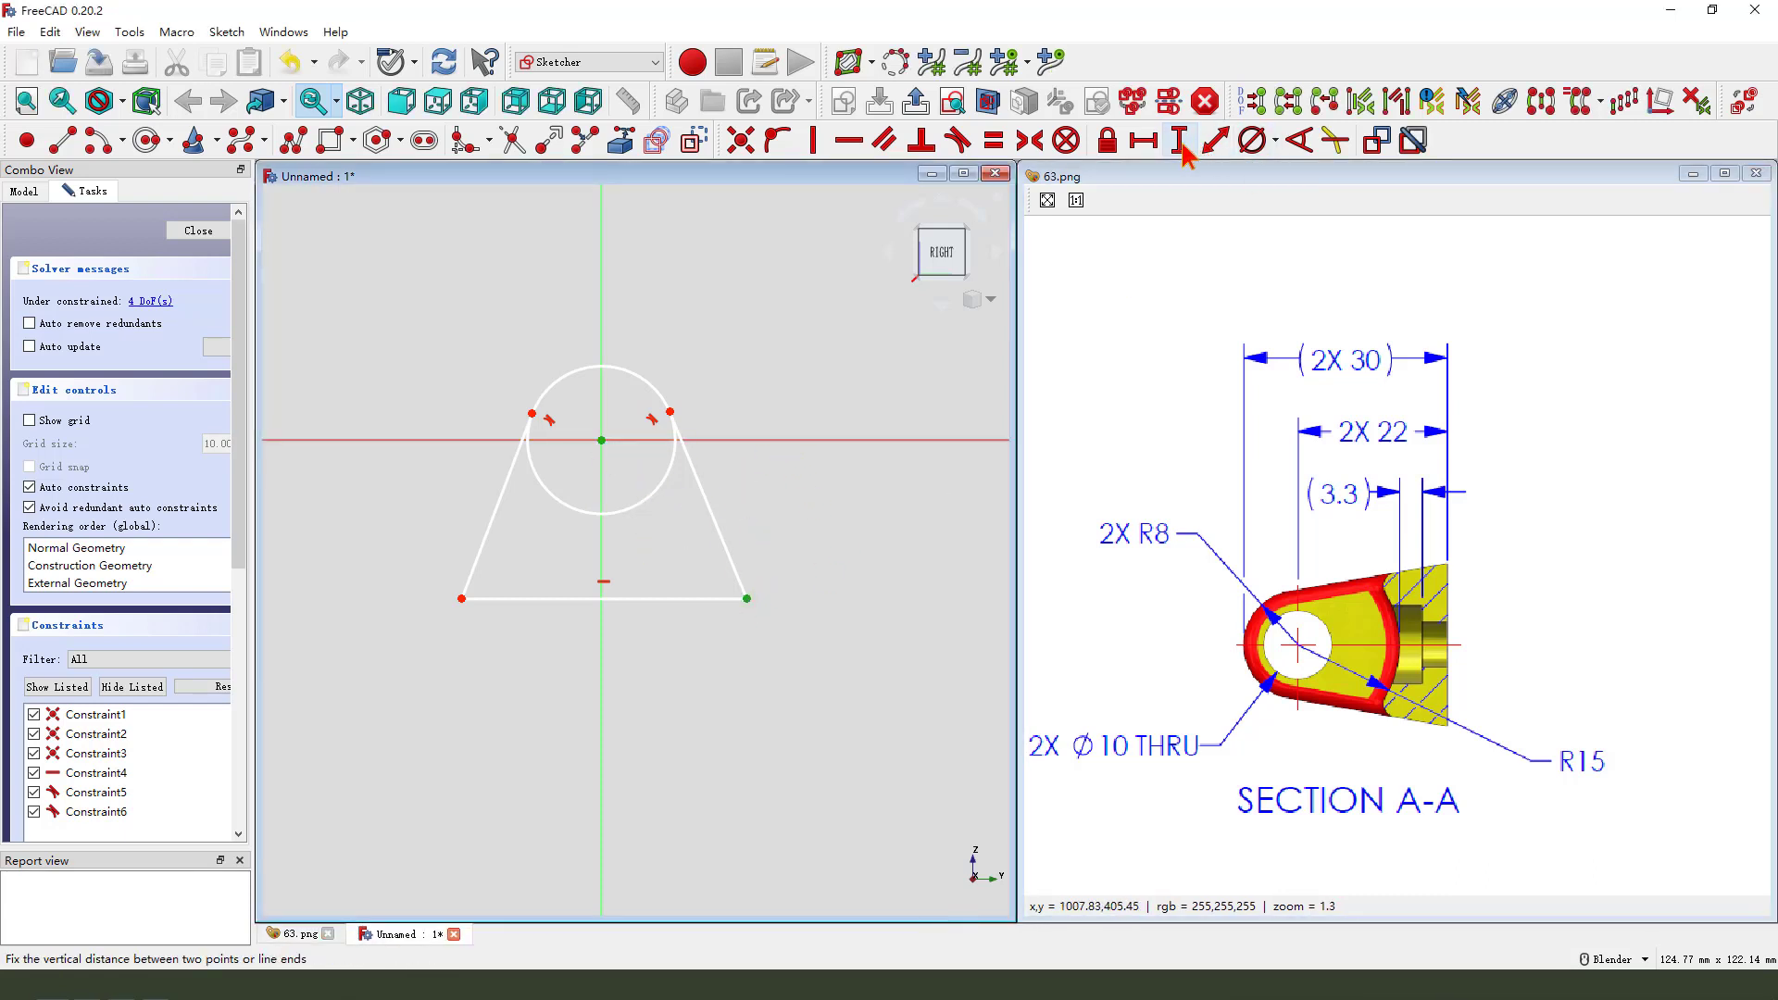
{"action": "left_click", "coordinate": [1177, 139]}
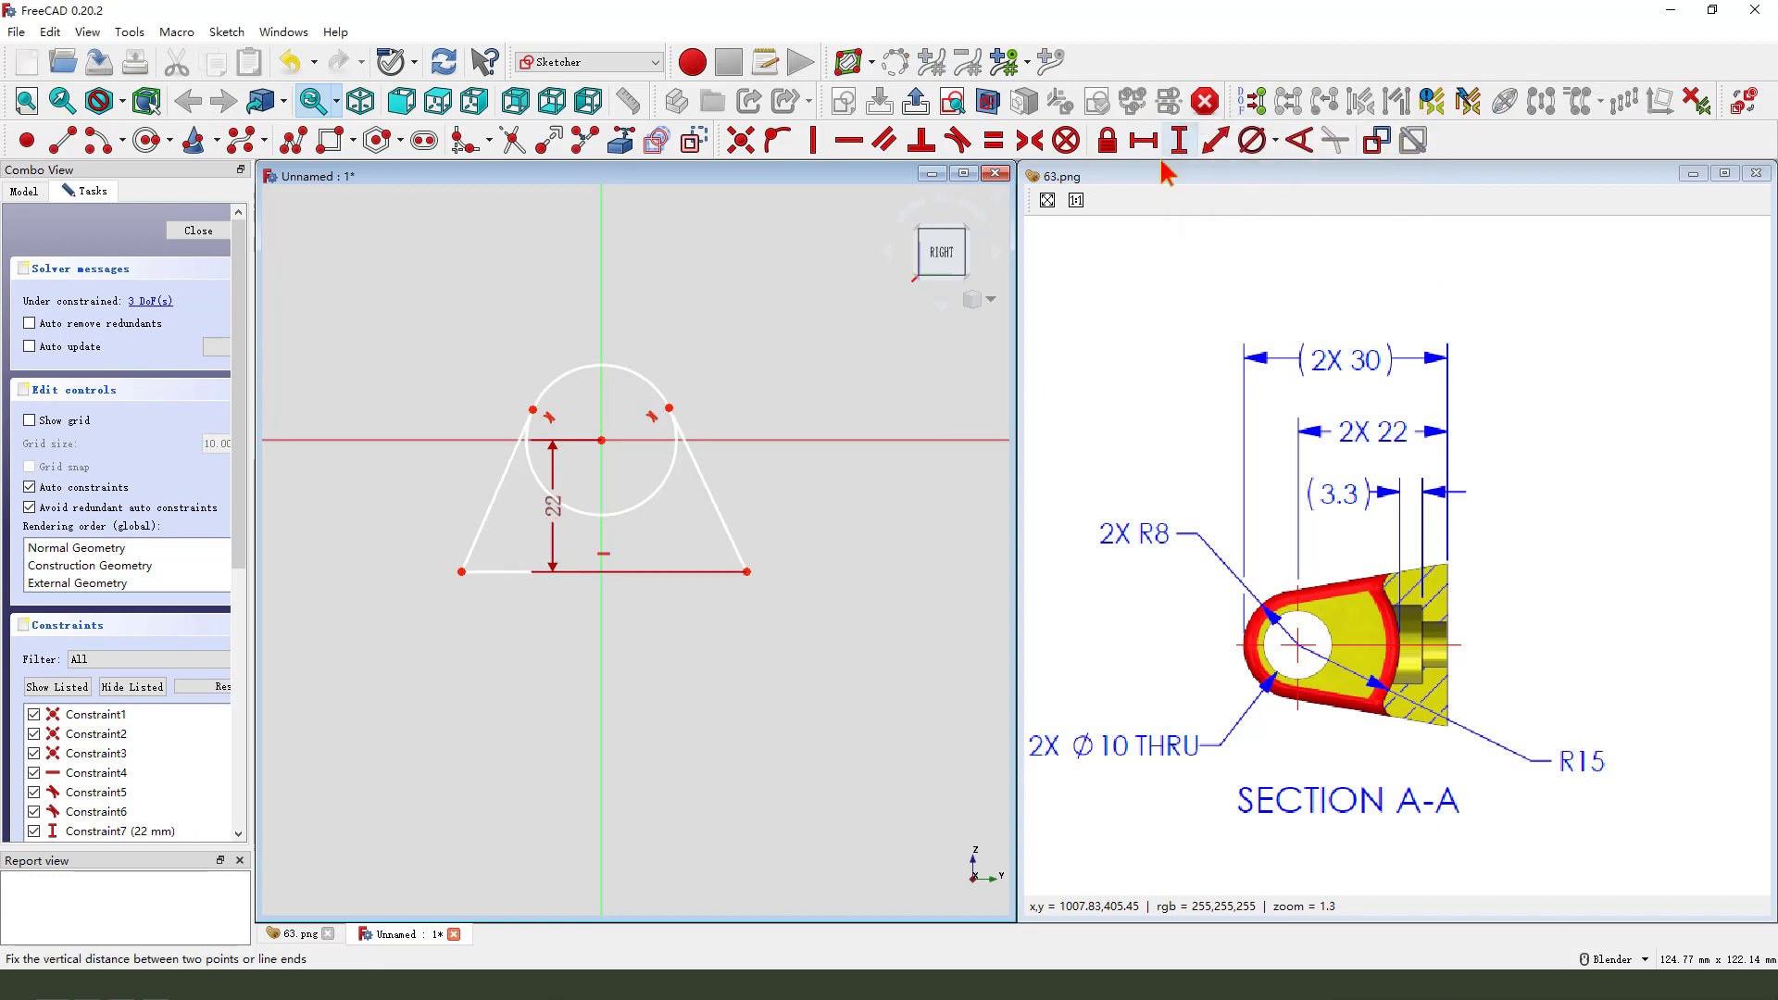
{"action": "mouse_move", "coordinate": [676, 615]}
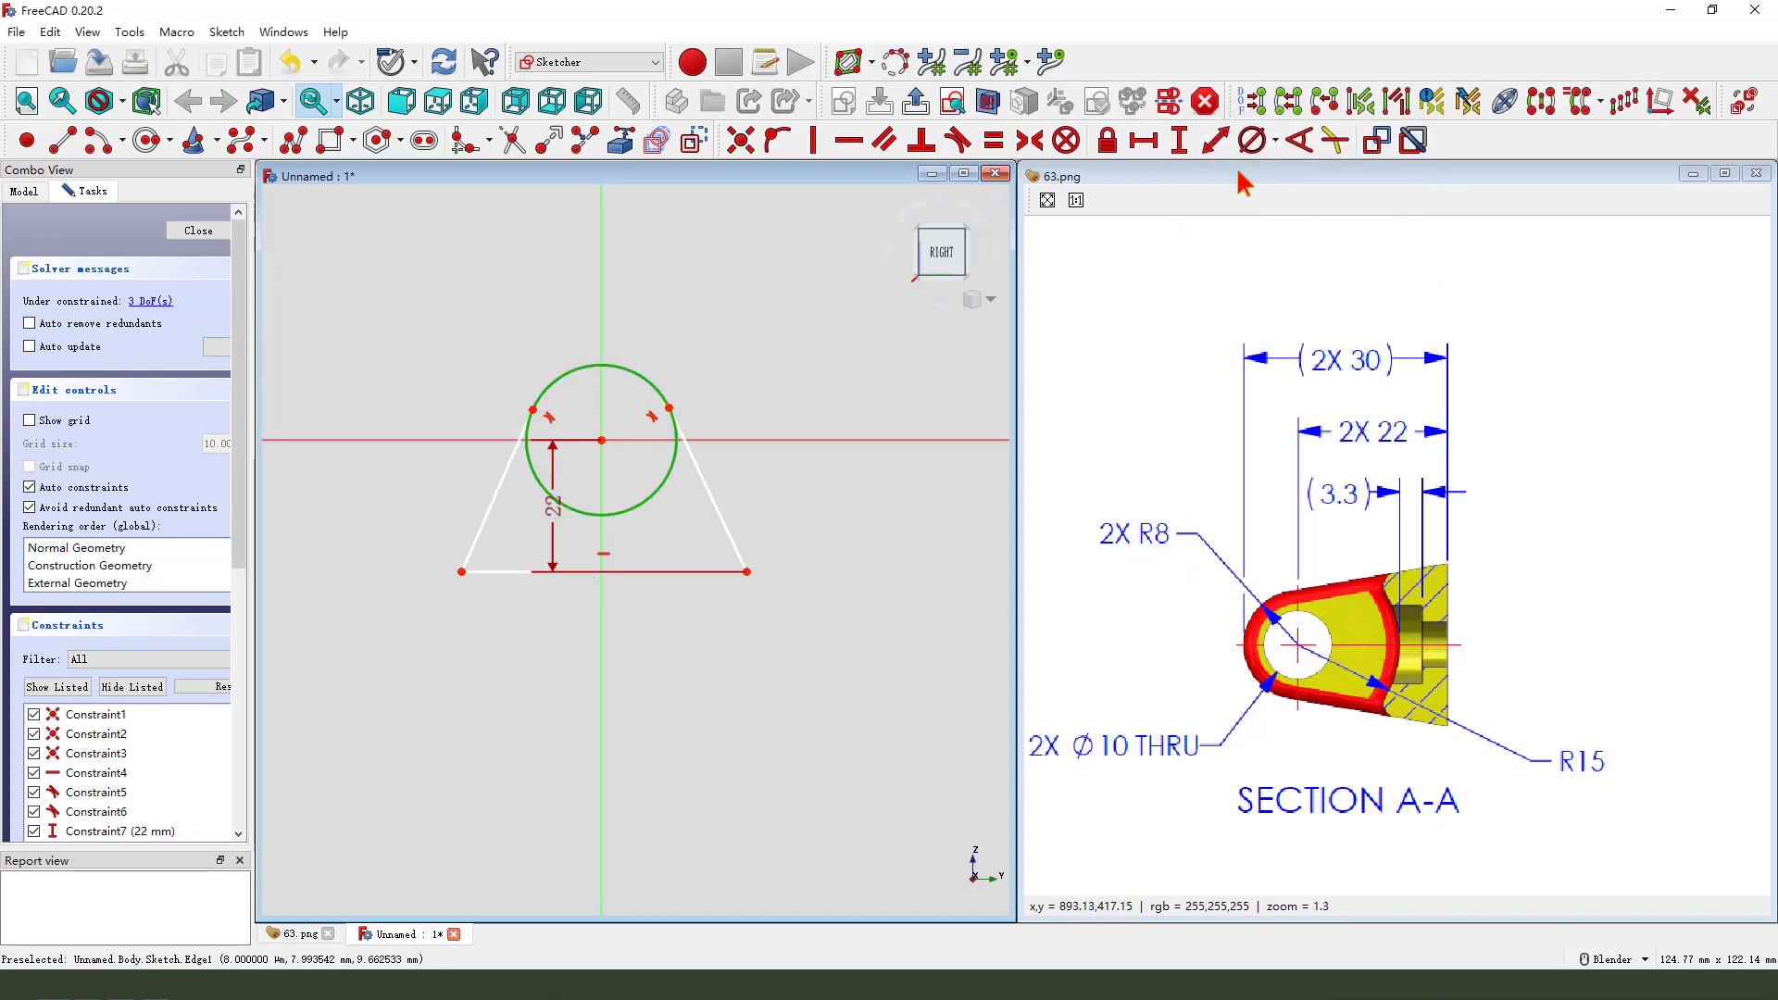
{"action": "left_click", "coordinate": [1250, 140]}
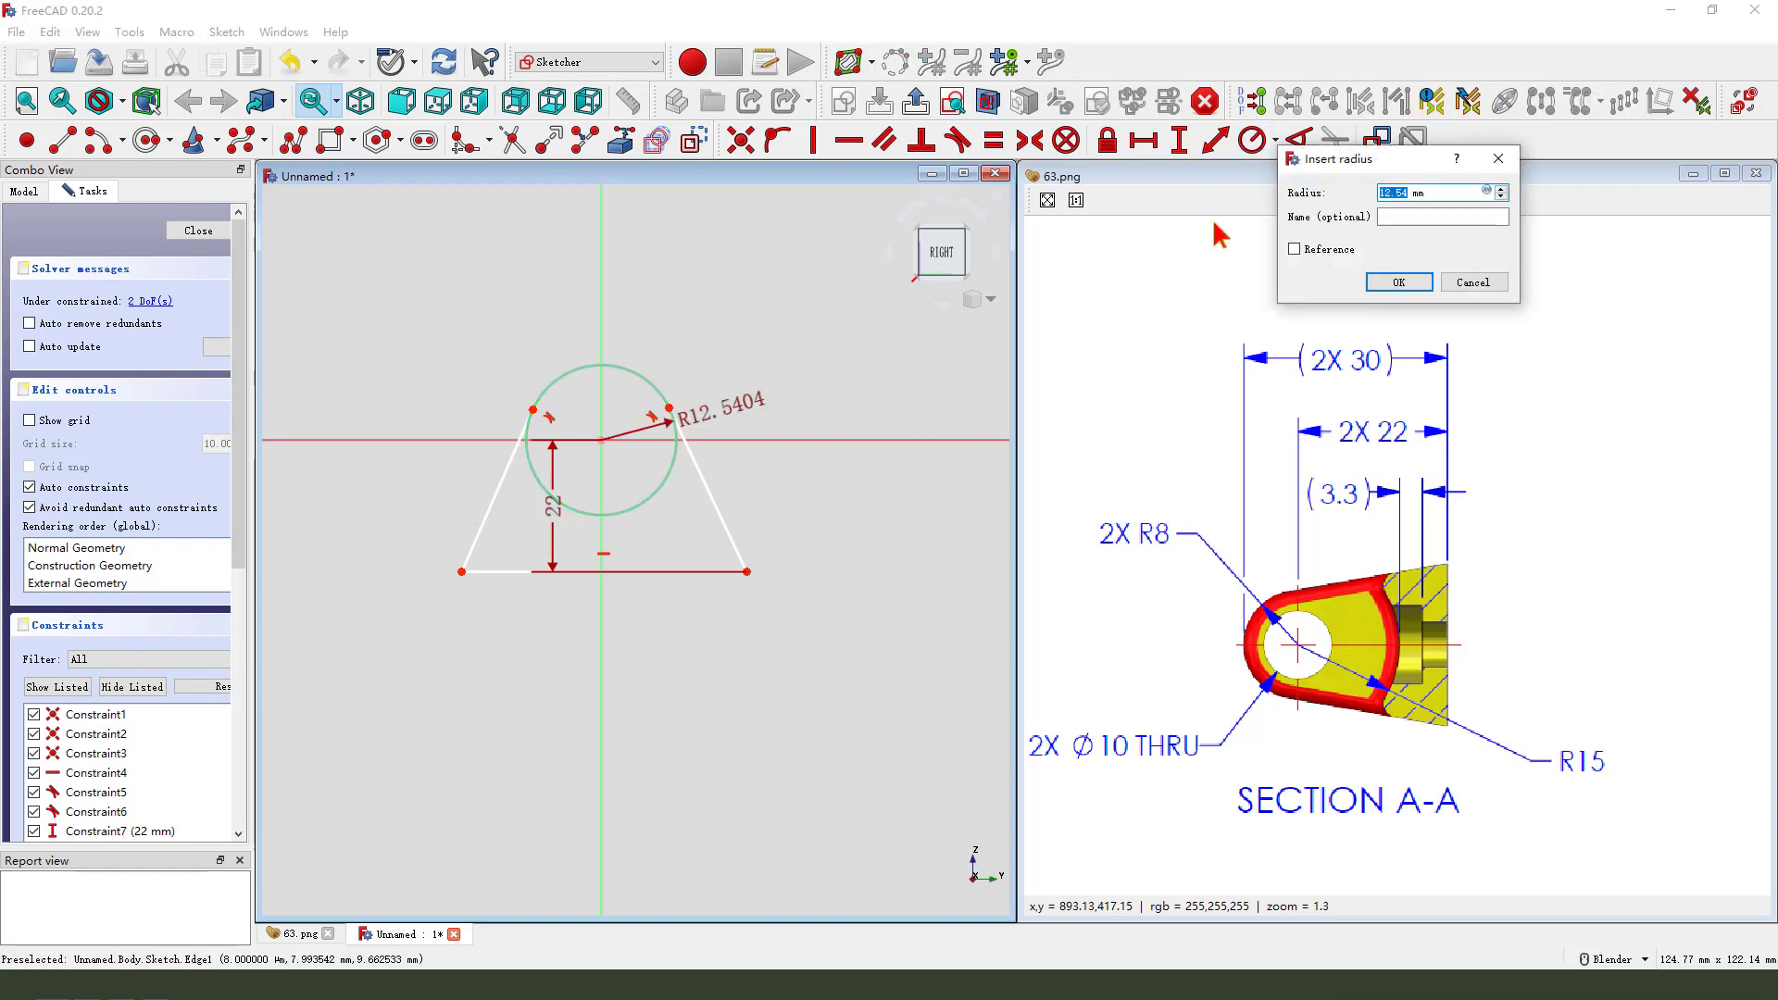
{"action": "left_click", "coordinate": [1398, 282]}
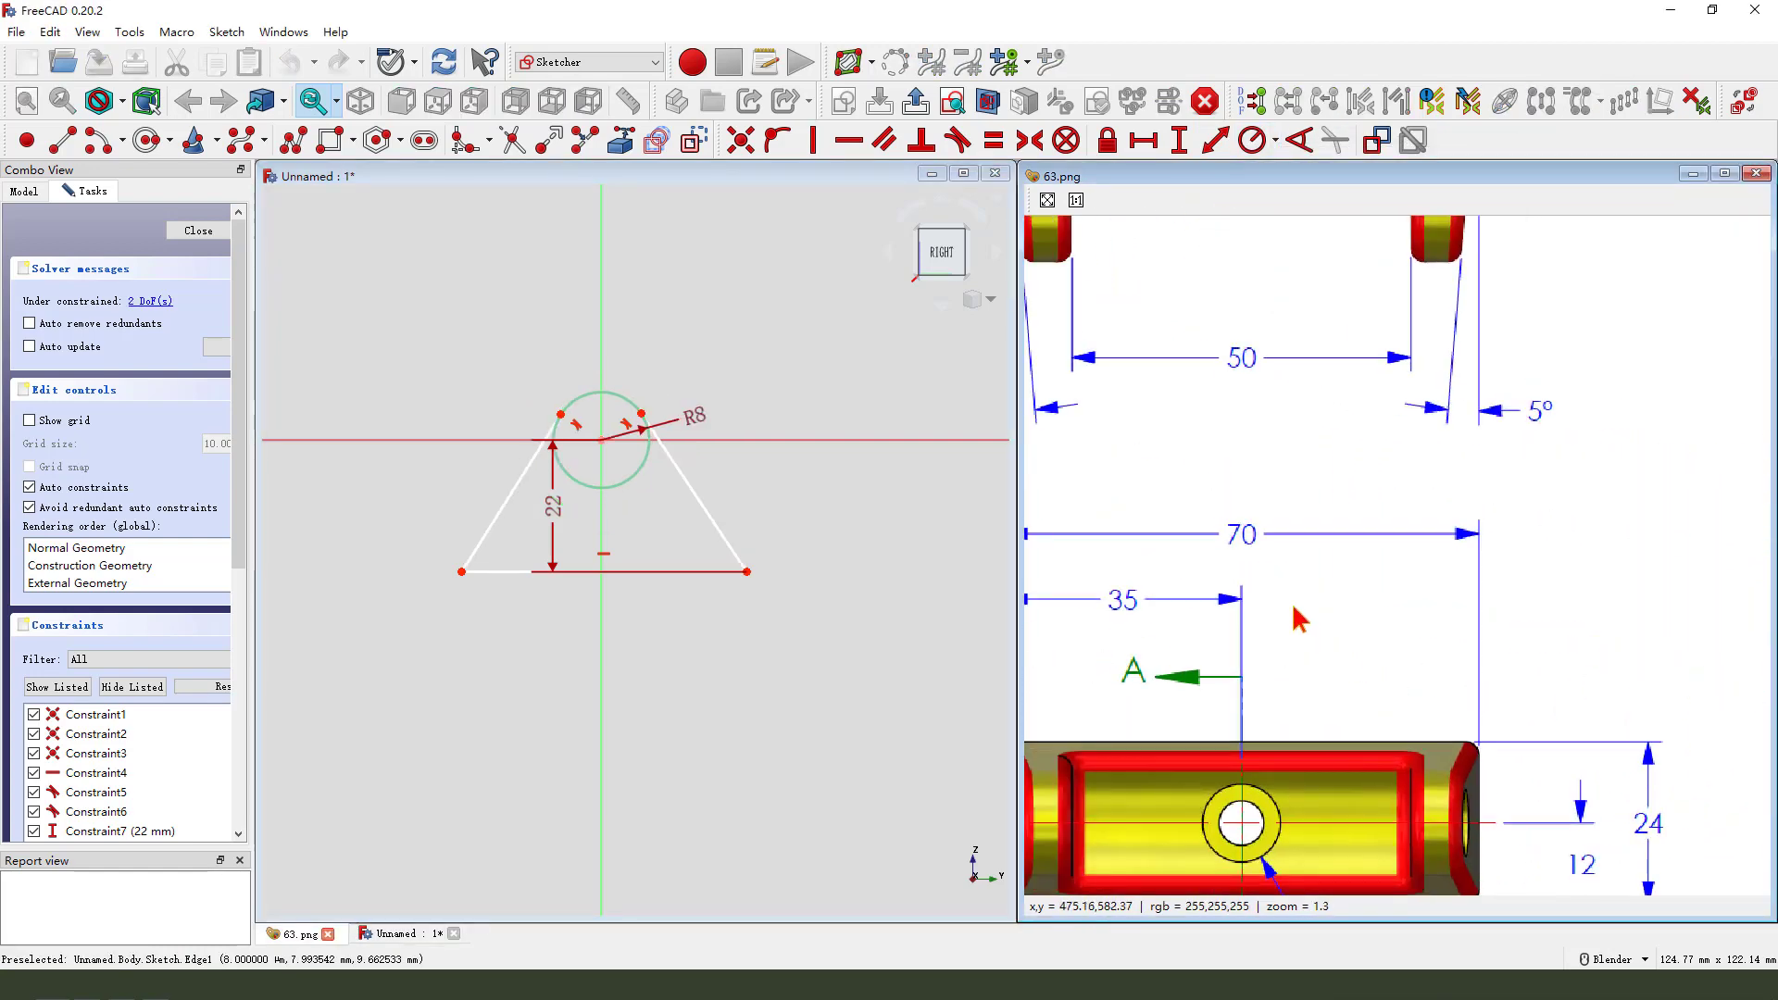
{"action": "scroll", "scroll_direction": "down", "scroll_amount": 3}
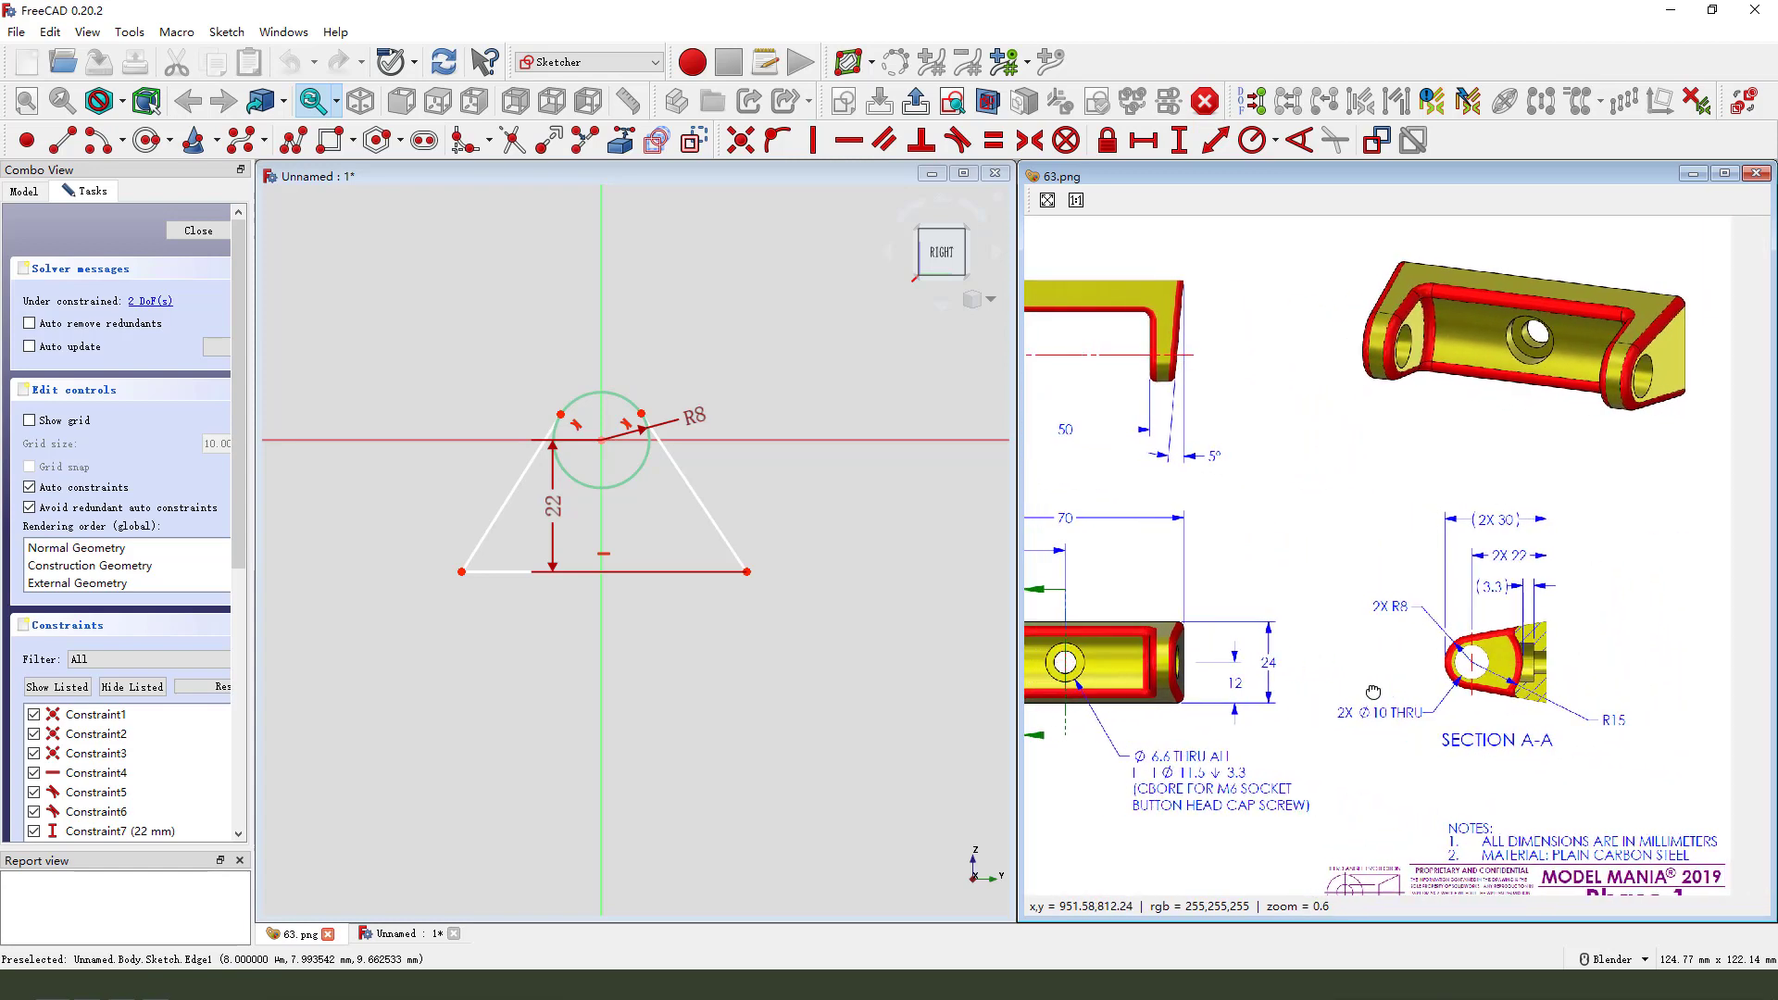
{"action": "mouse_move", "coordinate": [461, 571]}
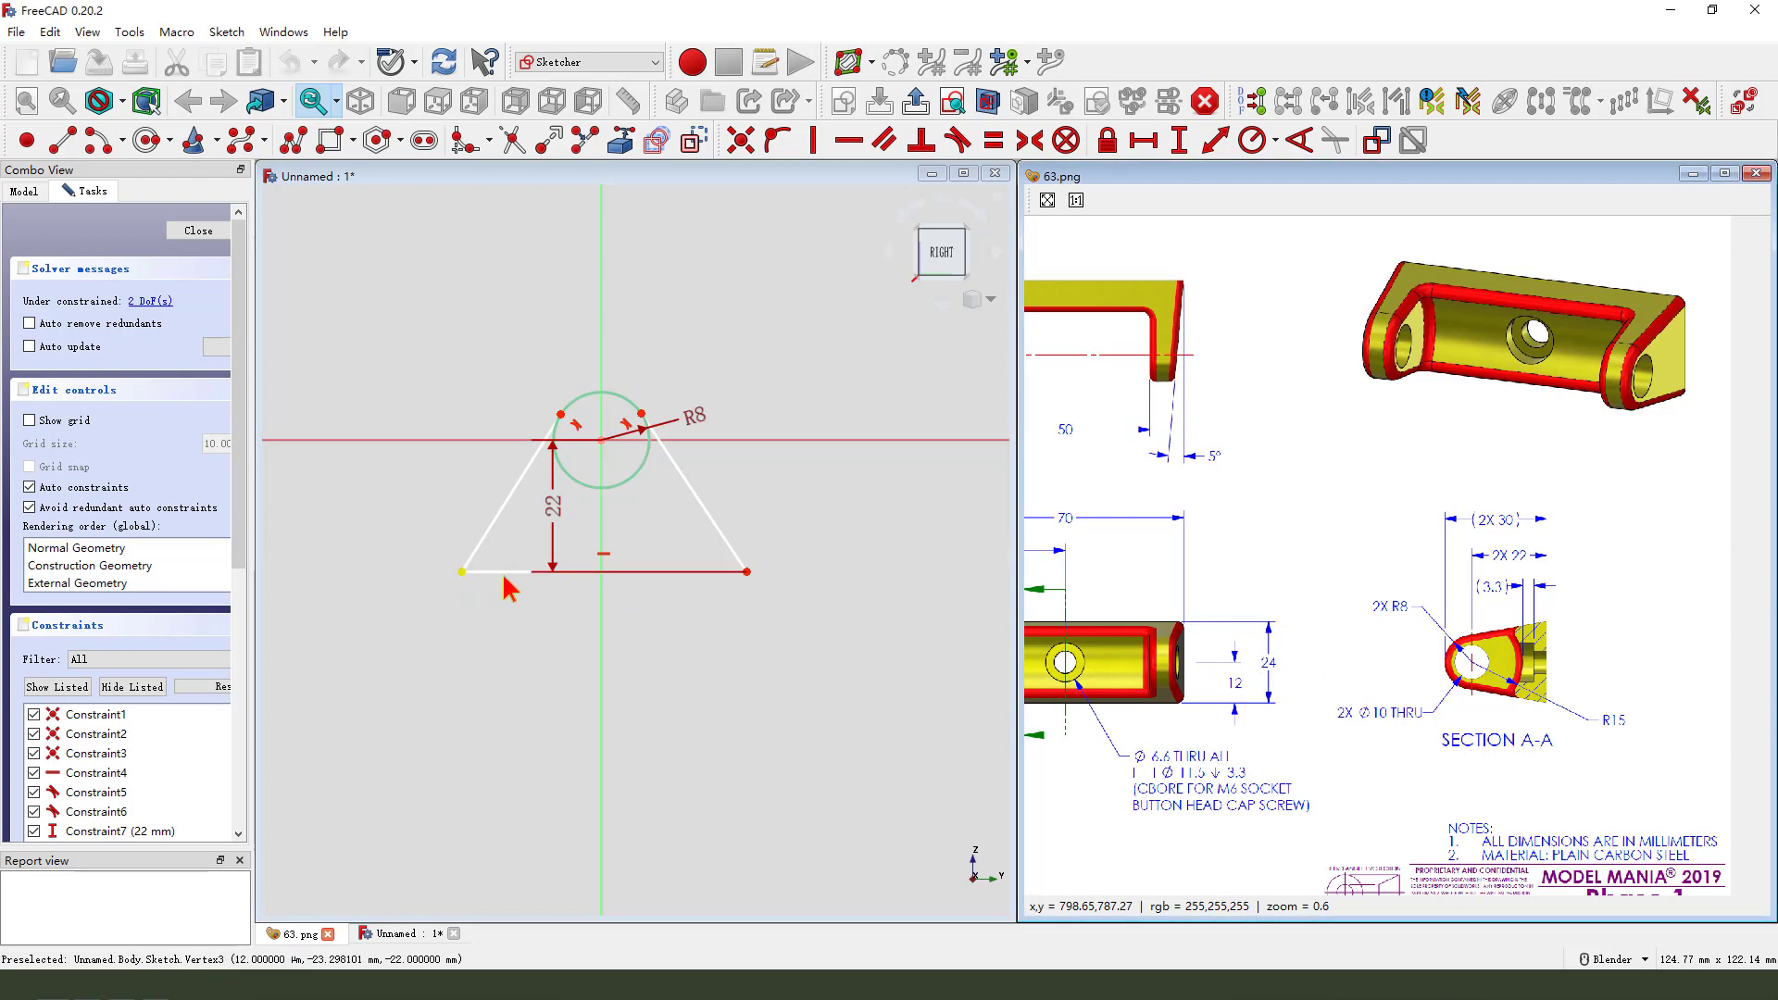
{"action": "left_click", "coordinate": [597, 569]}
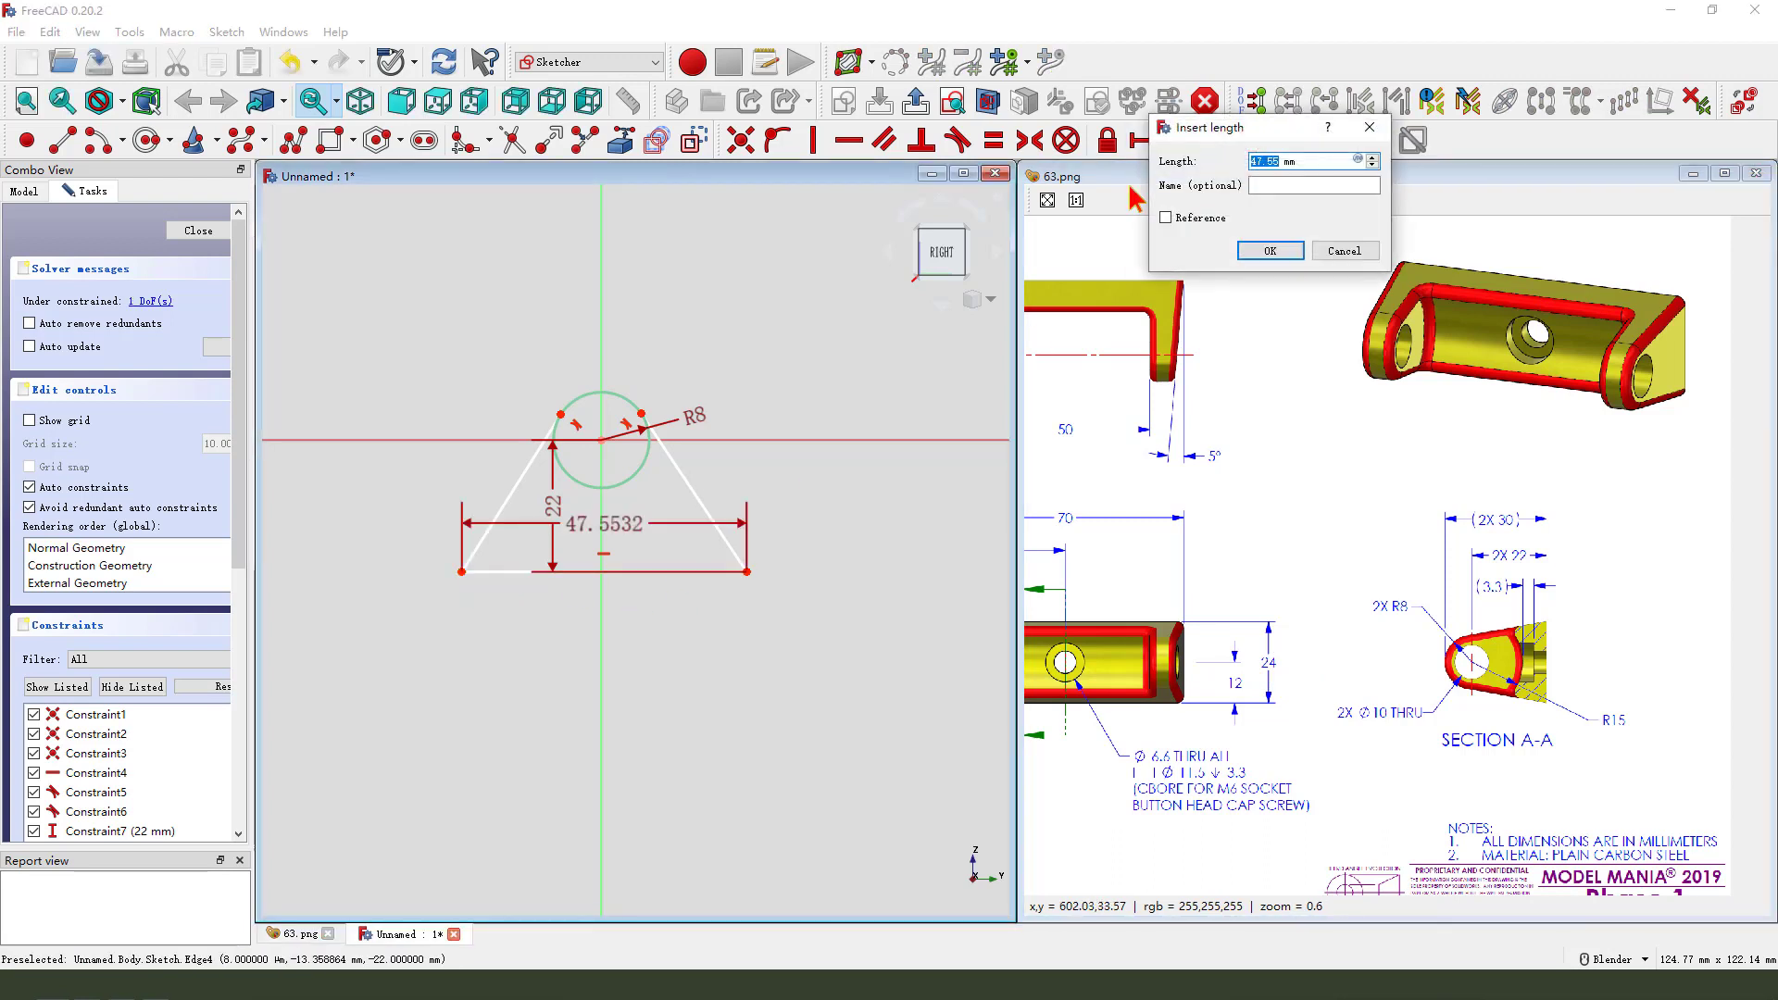
- Fix the lug's base line length at 24 mm
{"action": "left_click", "coordinate": [1270, 251]}
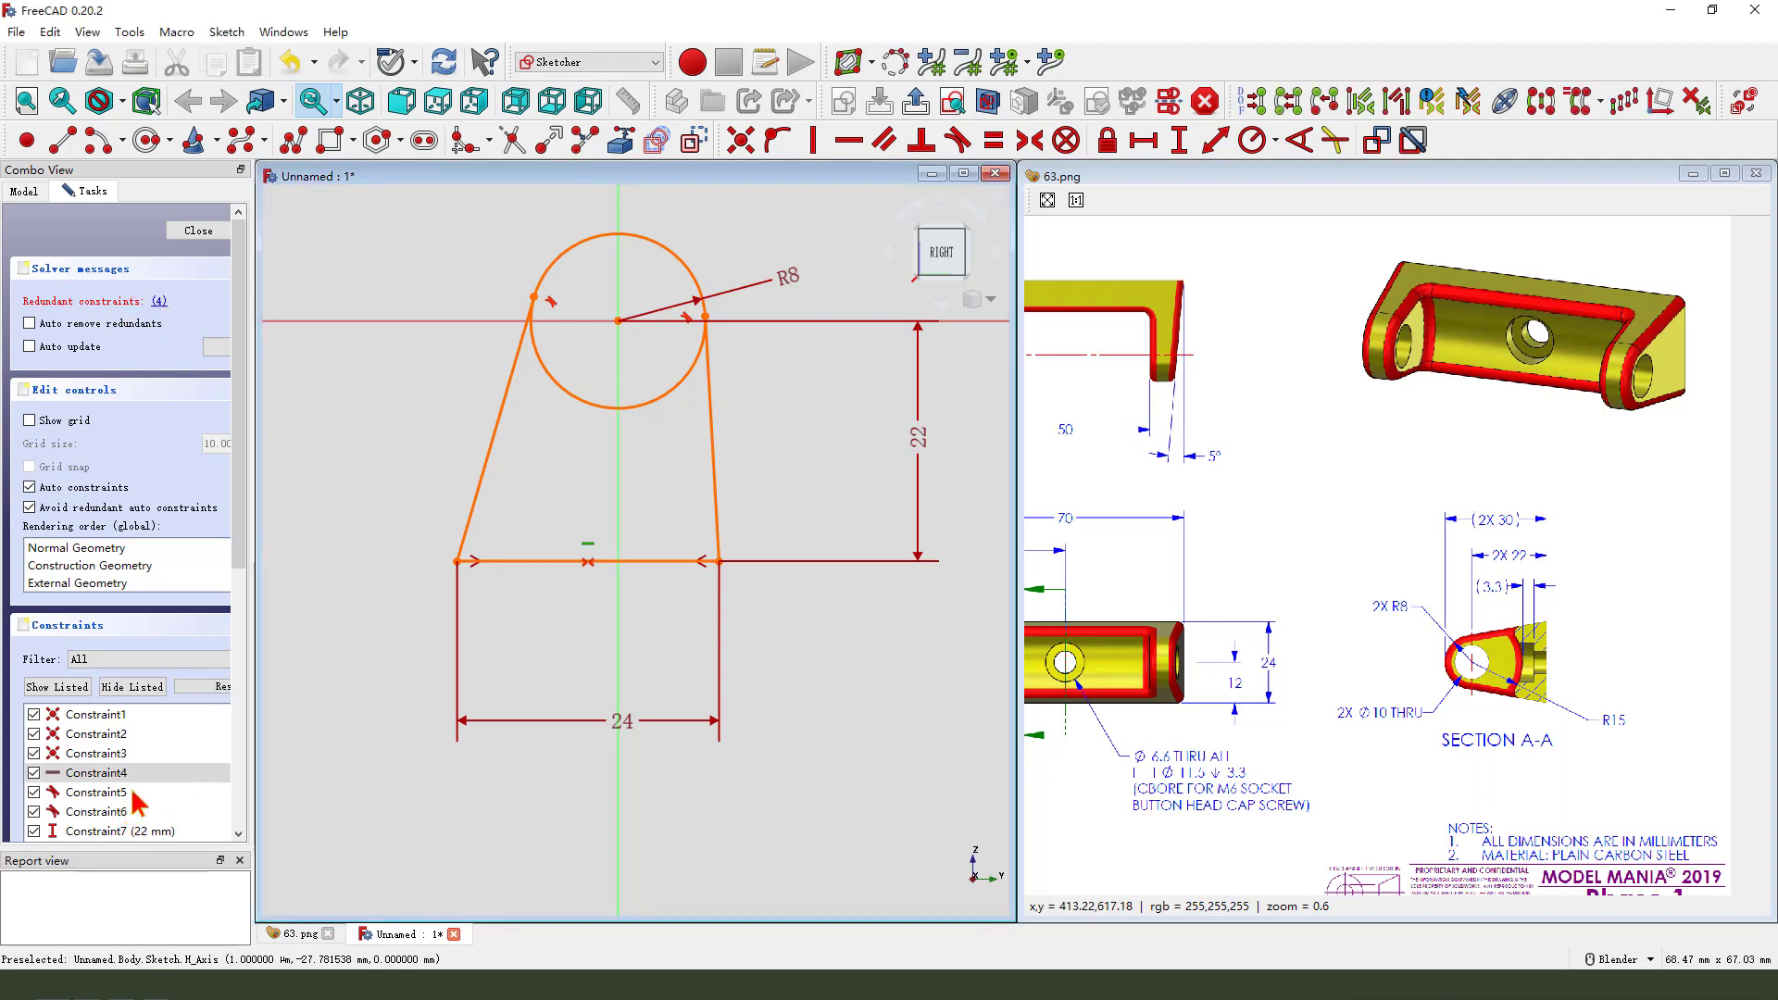
{"action": "mouse_move", "coordinate": [171, 782]}
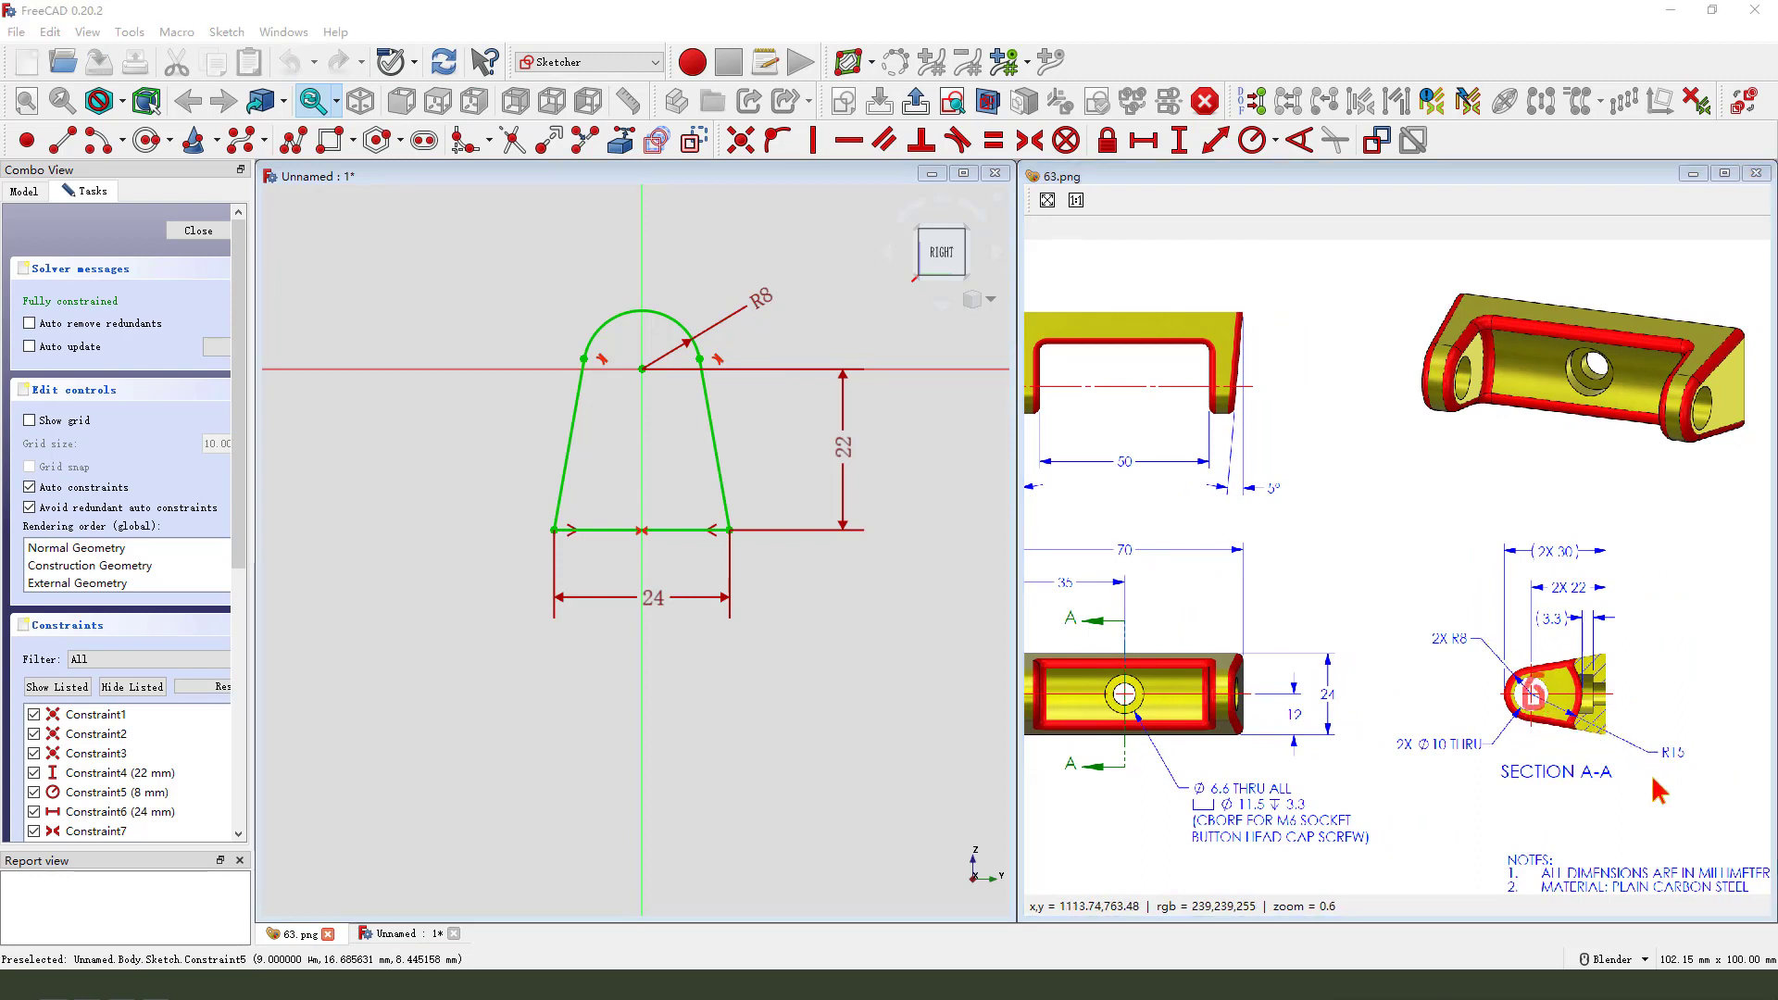
{"action": "mouse_move", "coordinate": [1545, 743]}
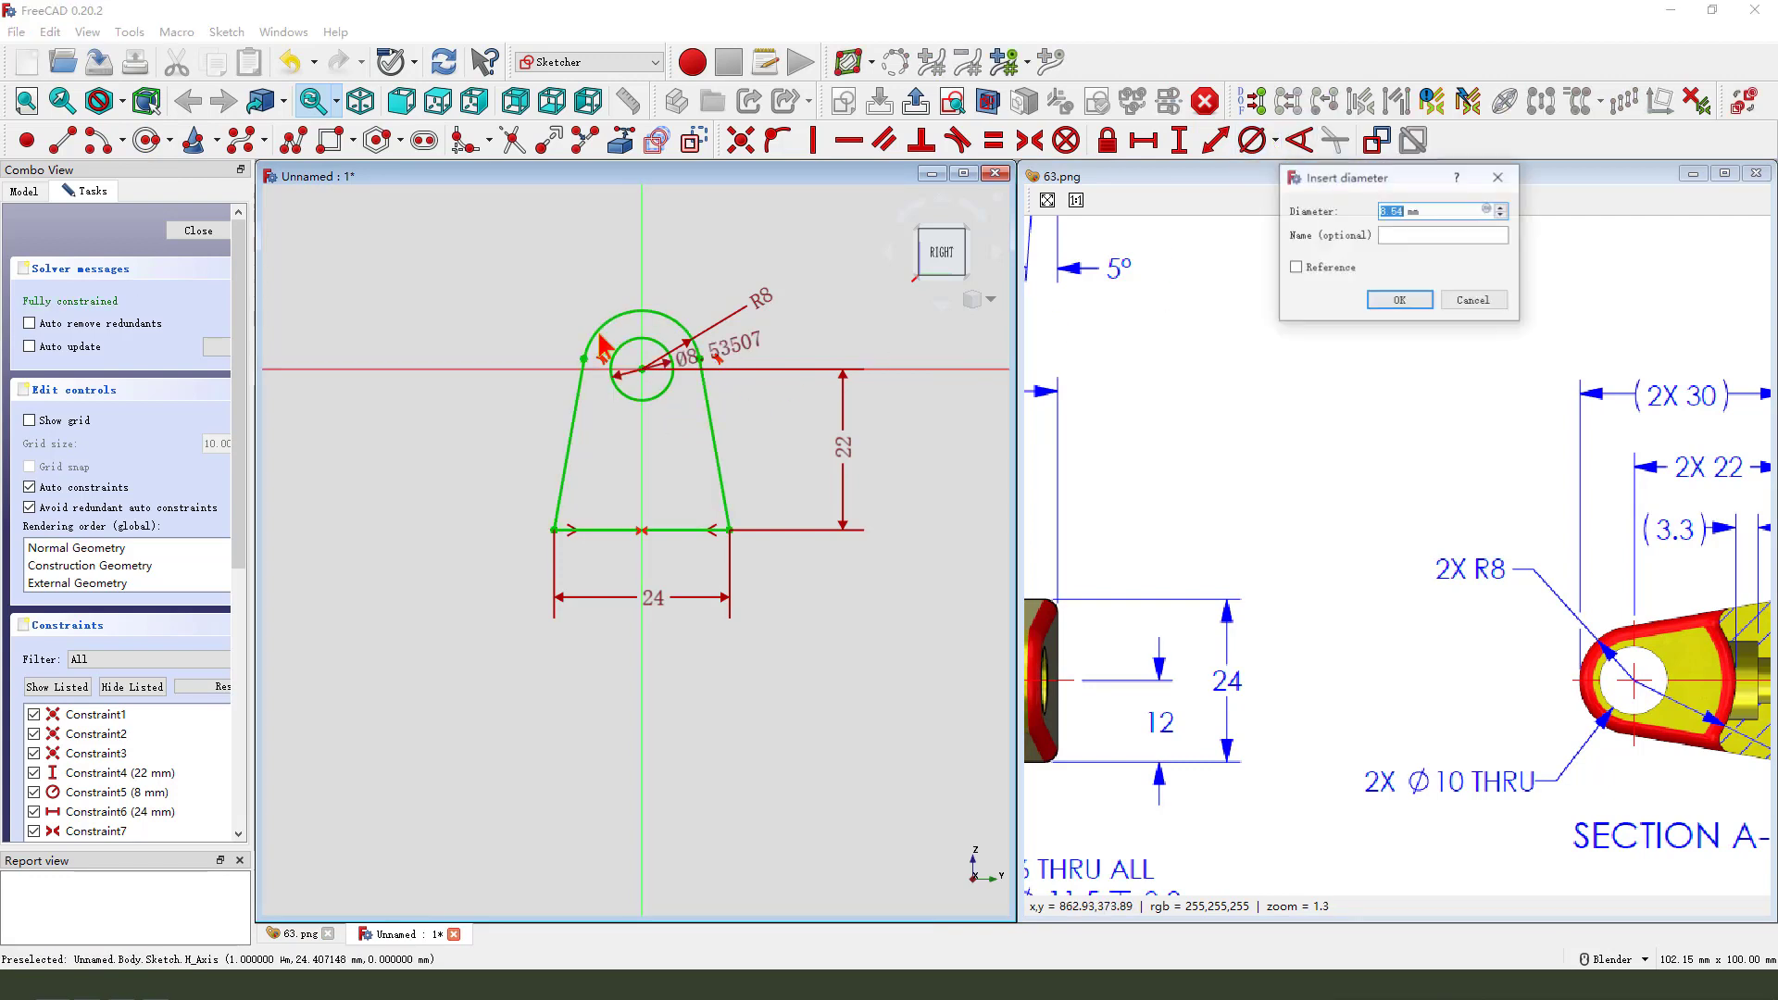
- Set the diameter of the concentric hole circle inside the rounded lug top
{"action": "left_click", "coordinate": [1398, 299]}
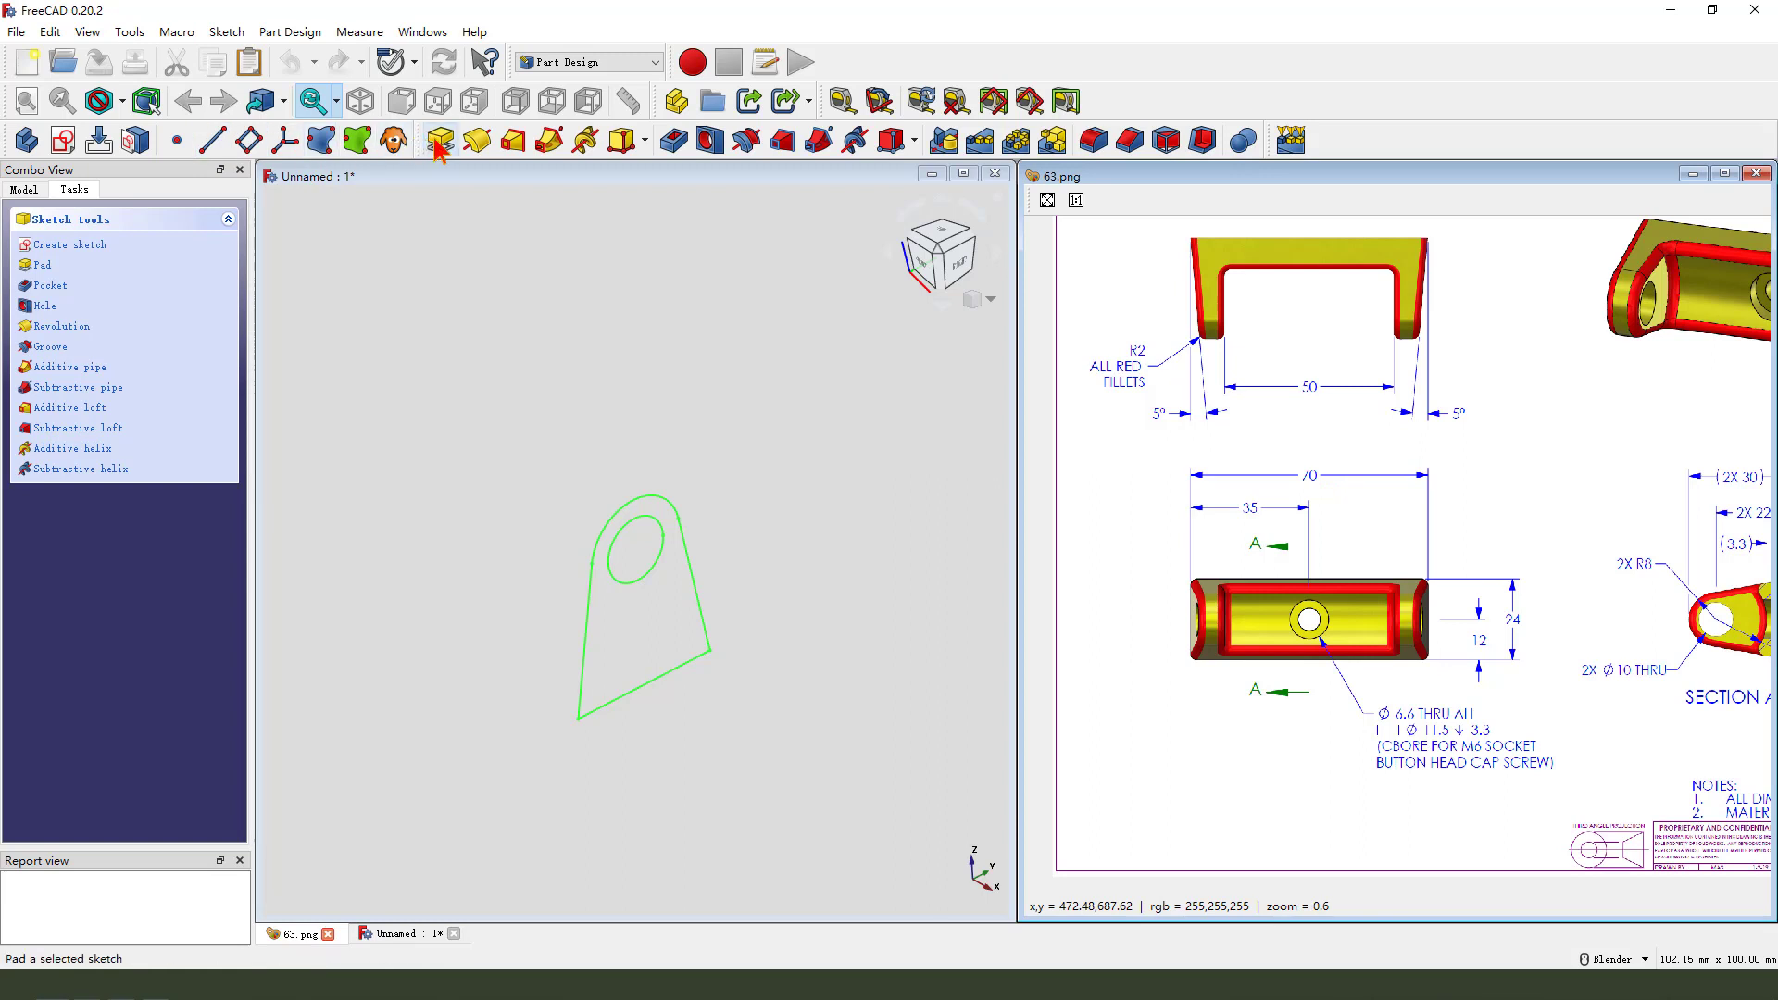
- Pad the lug sketch 70 mm, symmetric to the sketch plane
{"action": "left_click", "coordinate": [440, 140]}
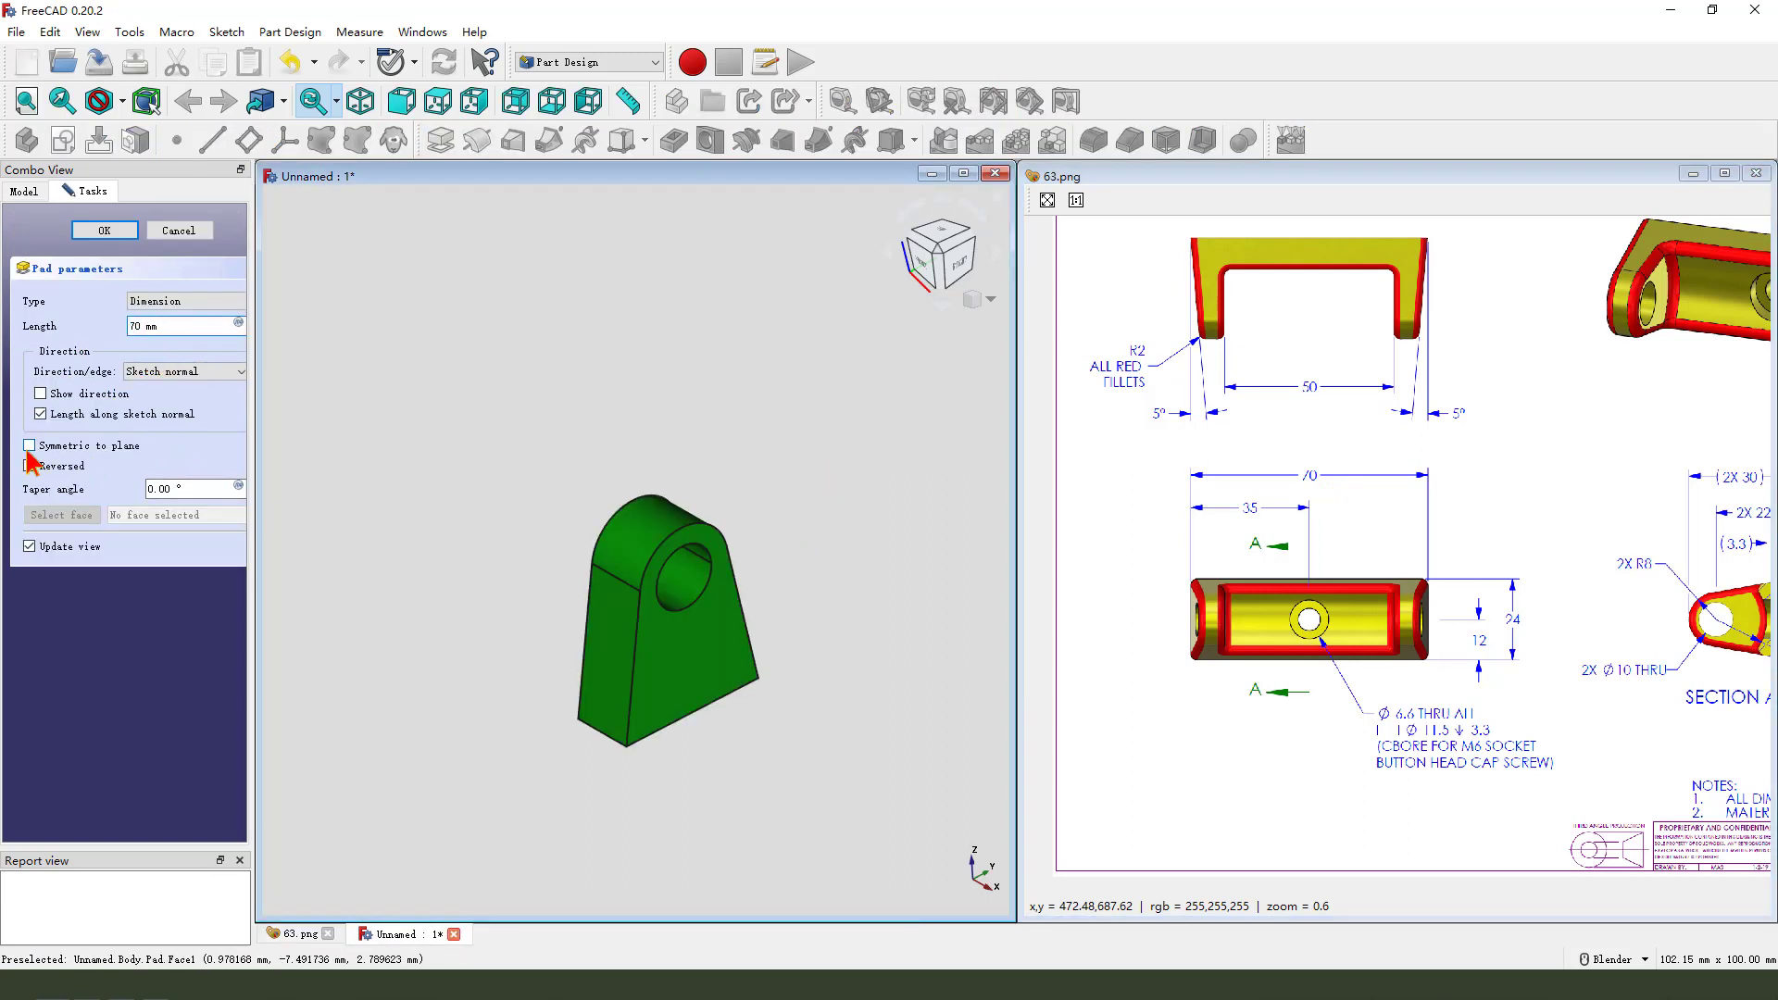
{"action": "left_click", "coordinate": [30, 446]}
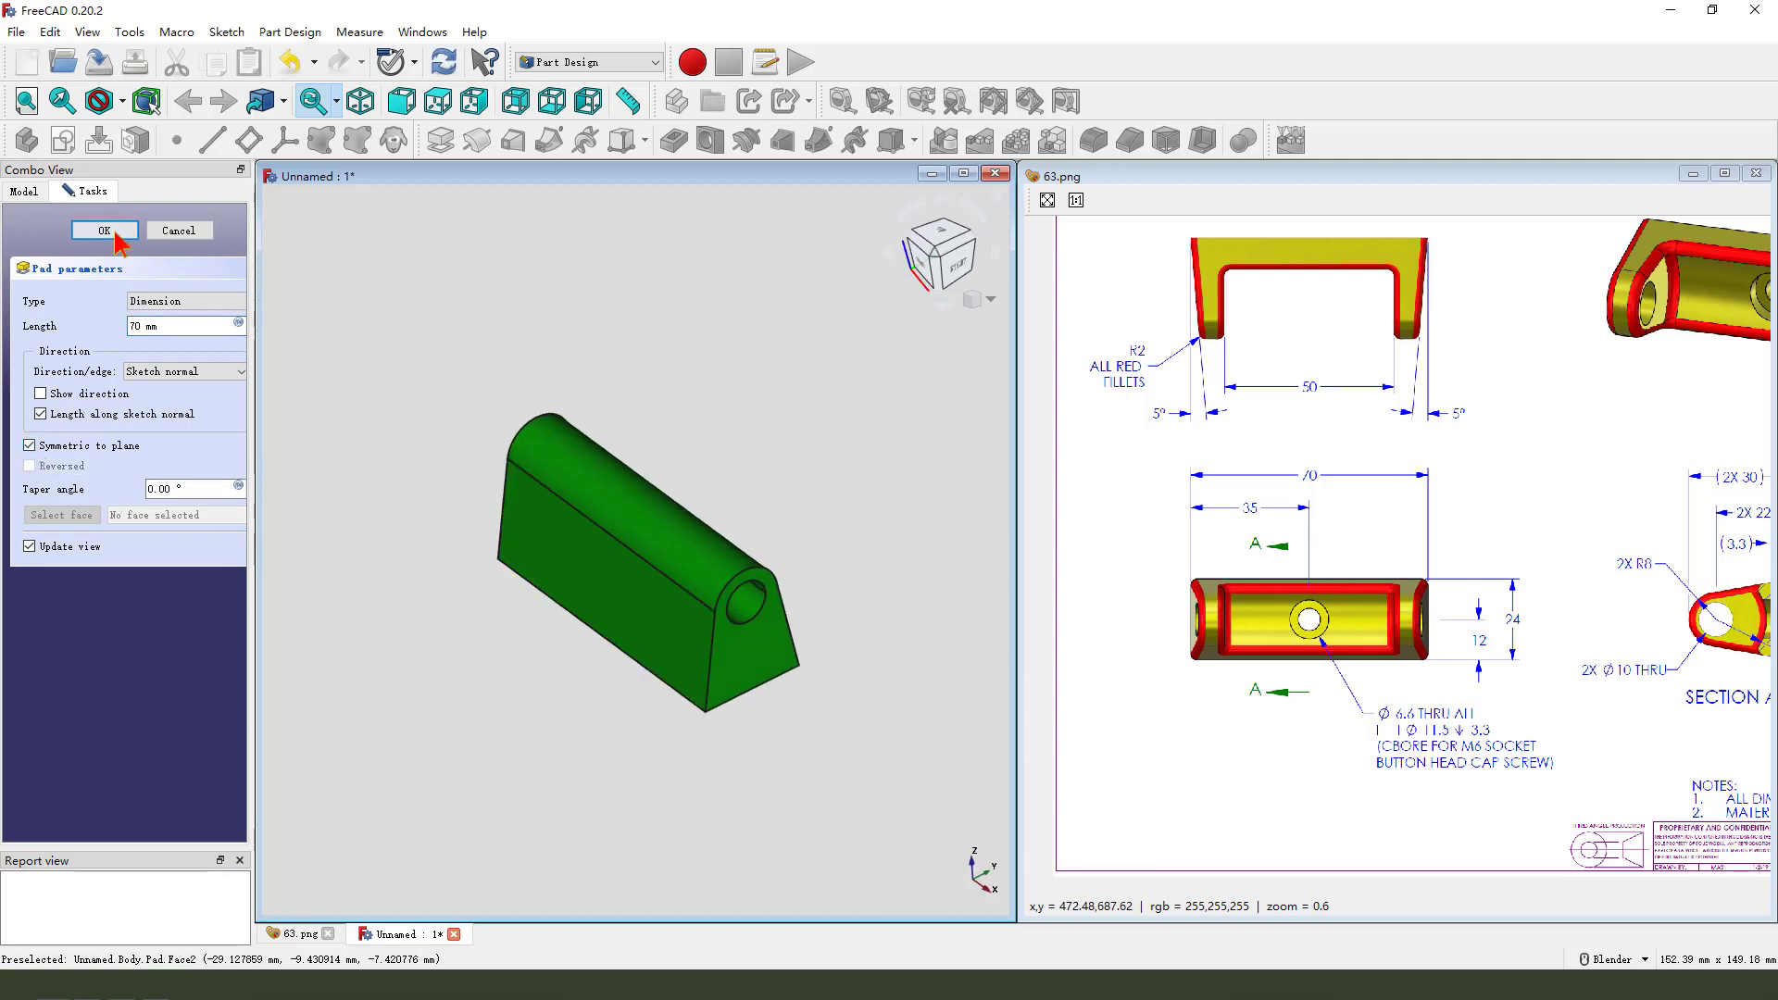
{"action": "left_click", "coordinate": [105, 229]}
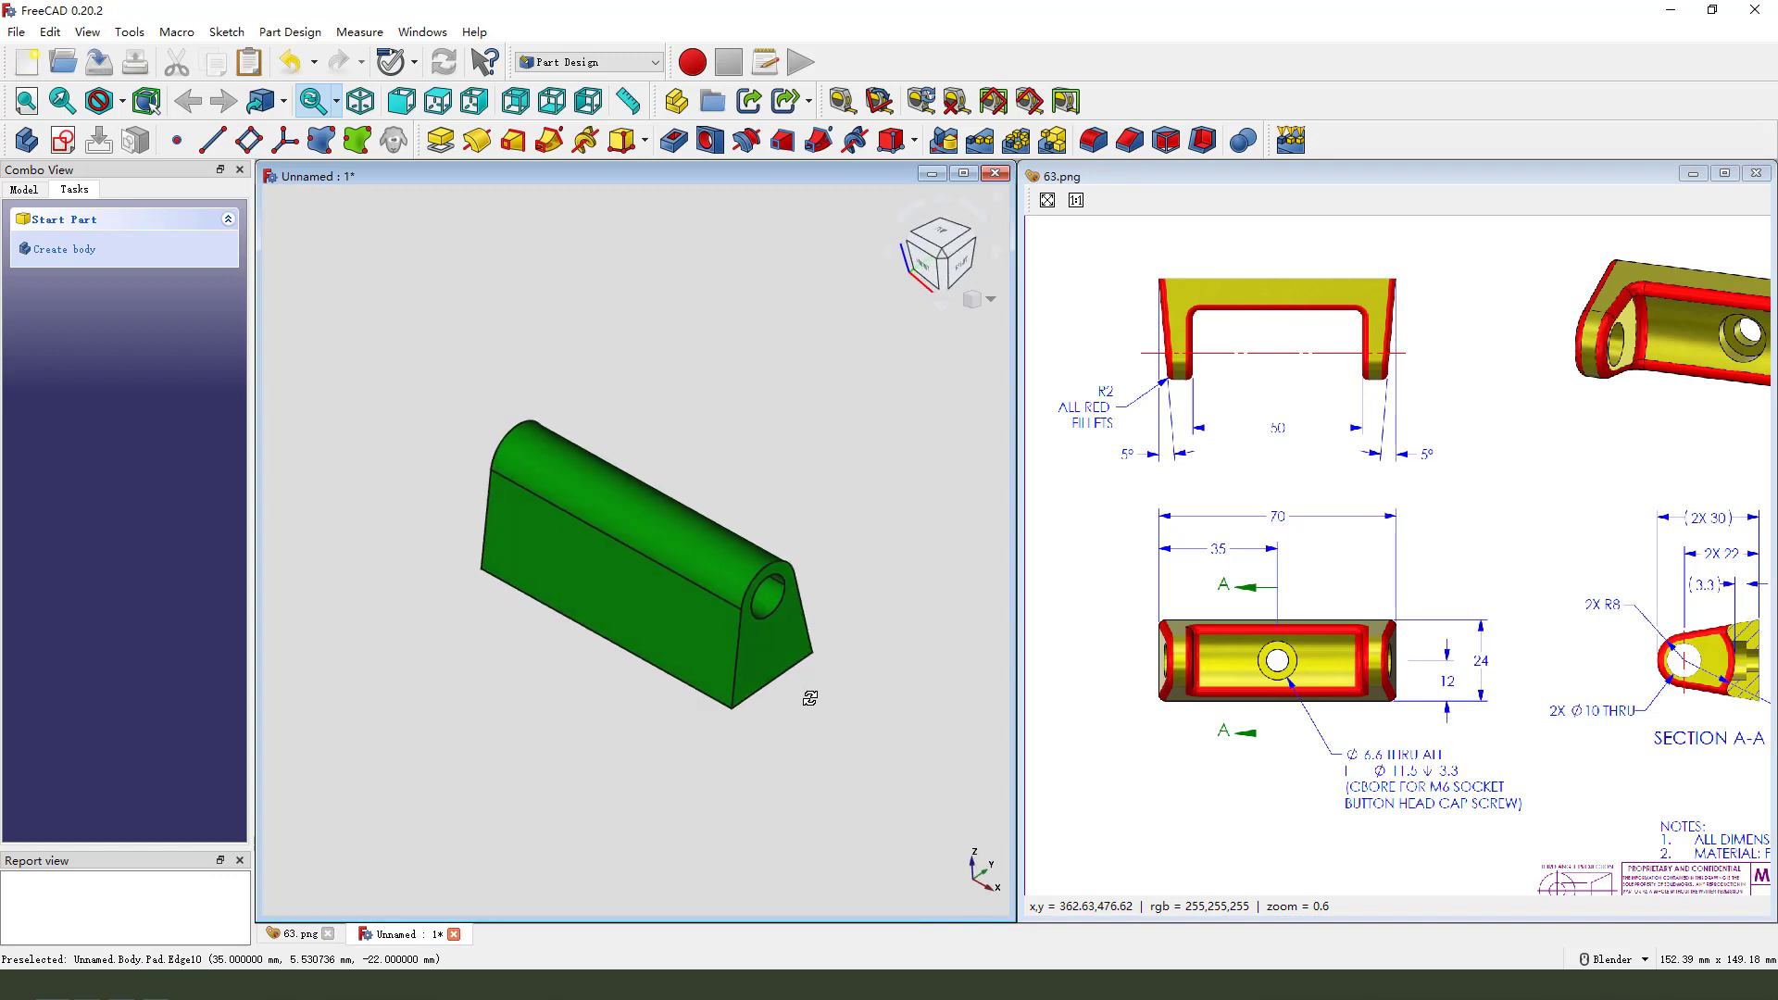
- Draft end faces Face6 and Face7 by 5° about neutral plane Face3
{"action": "left_click", "coordinate": [762, 645]}
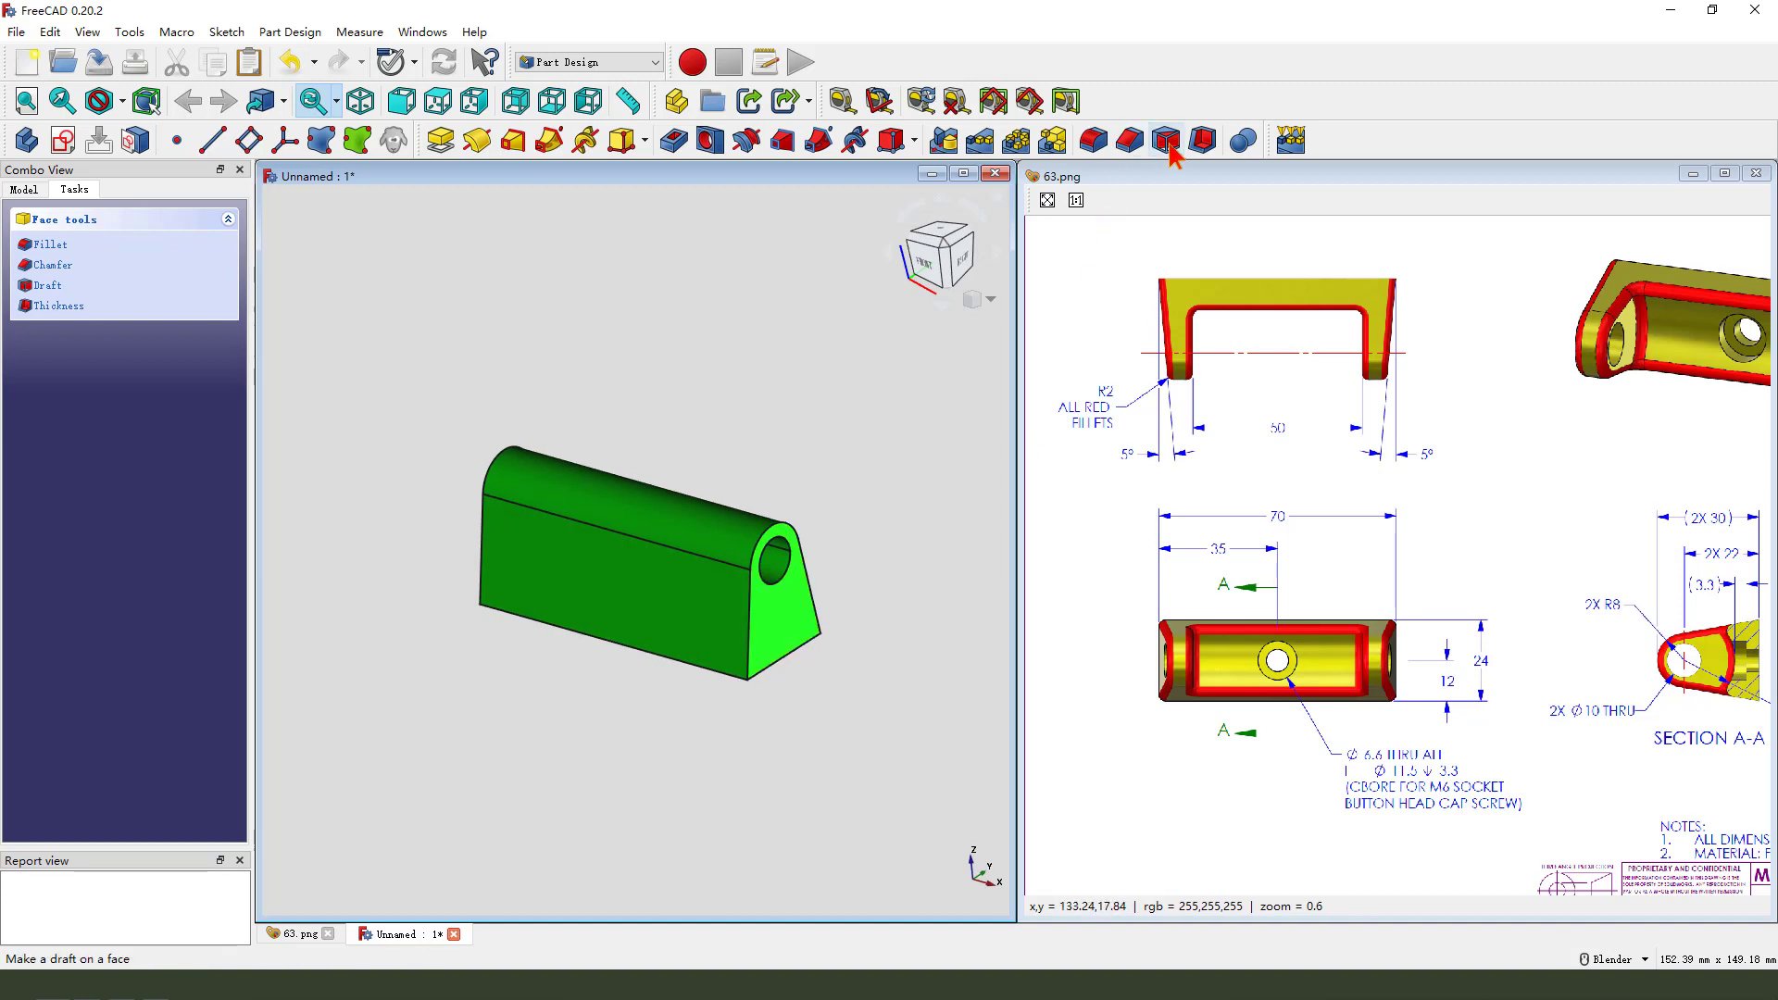
{"action": "left_click", "coordinate": [1167, 140]}
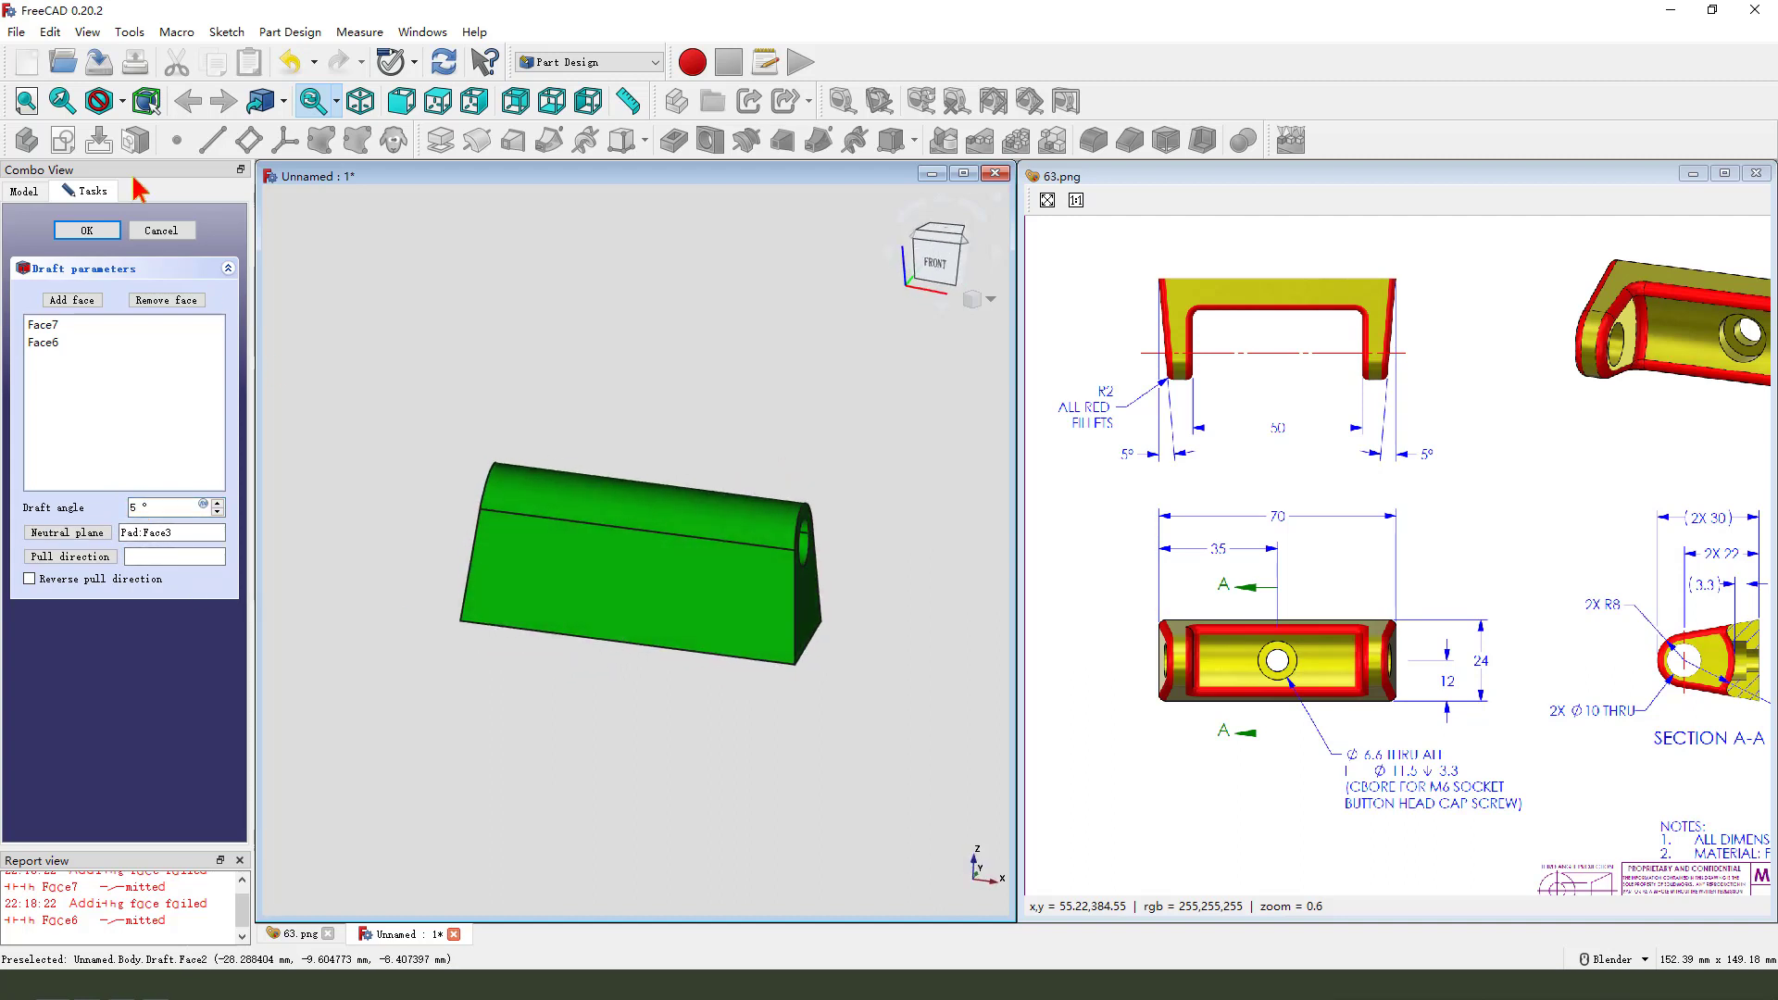
{"action": "left_click", "coordinate": [86, 229]}
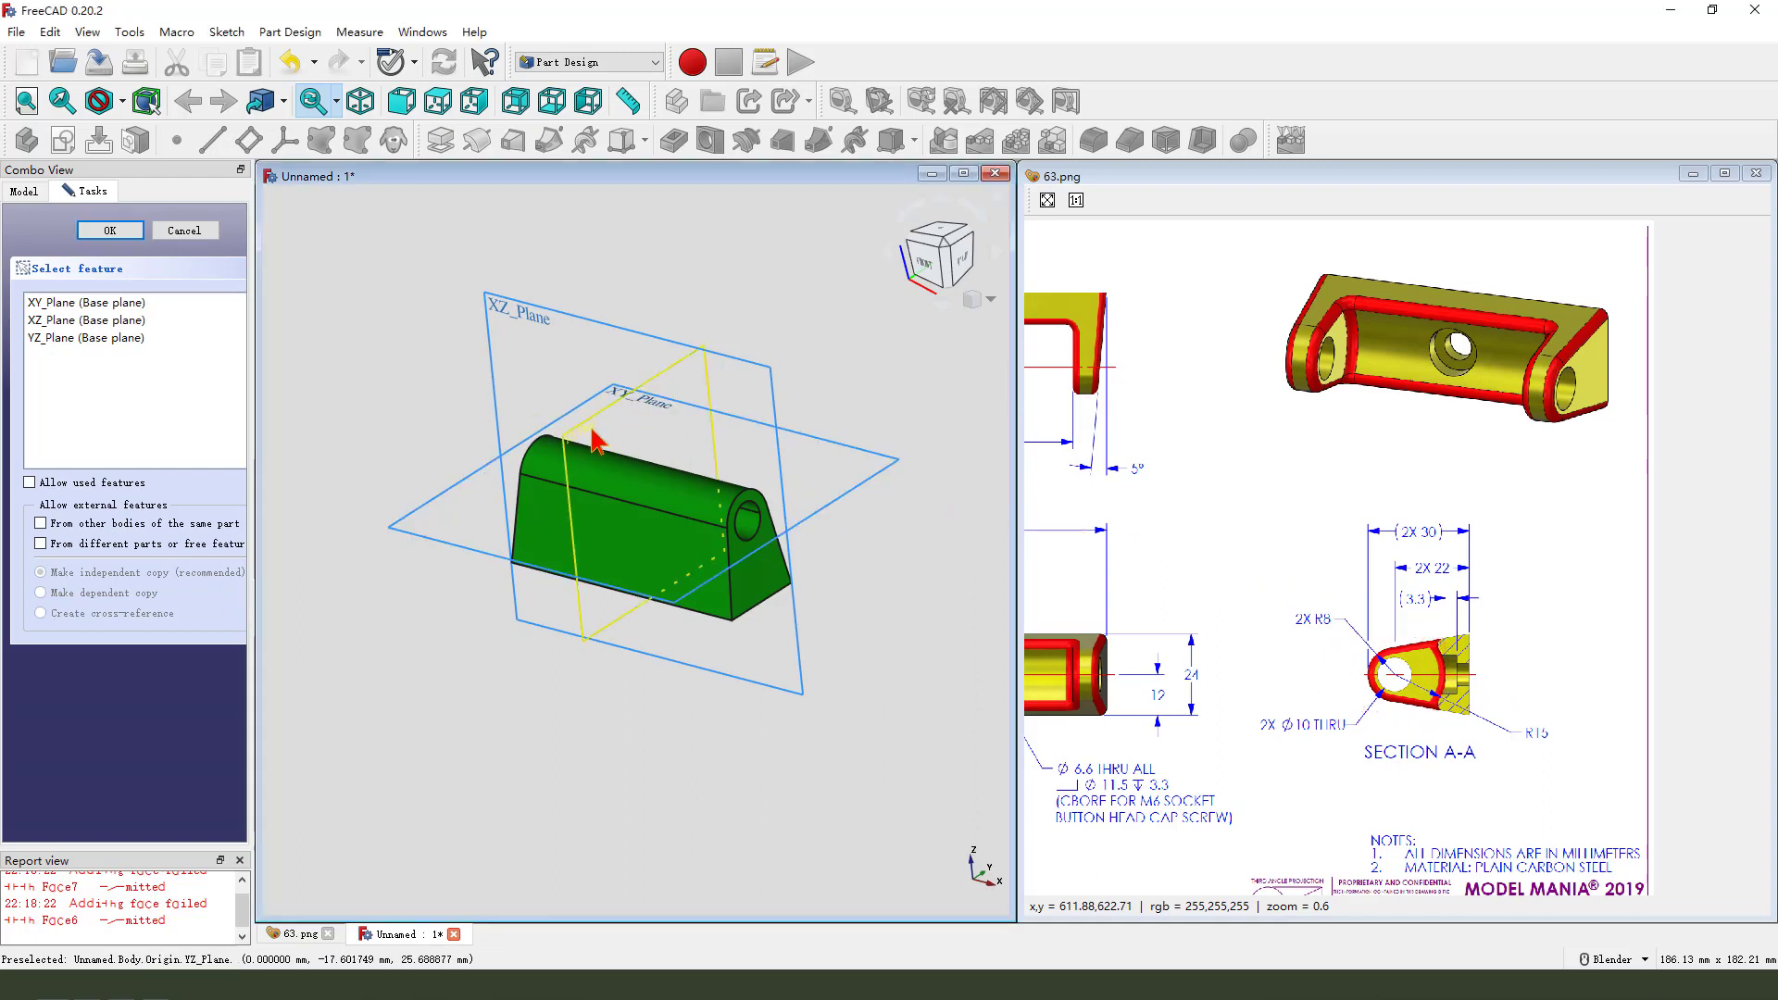
- On a base plane, sketch a radius-constrained circle centred on the lug hole
{"action": "left_click", "coordinate": [108, 230]}
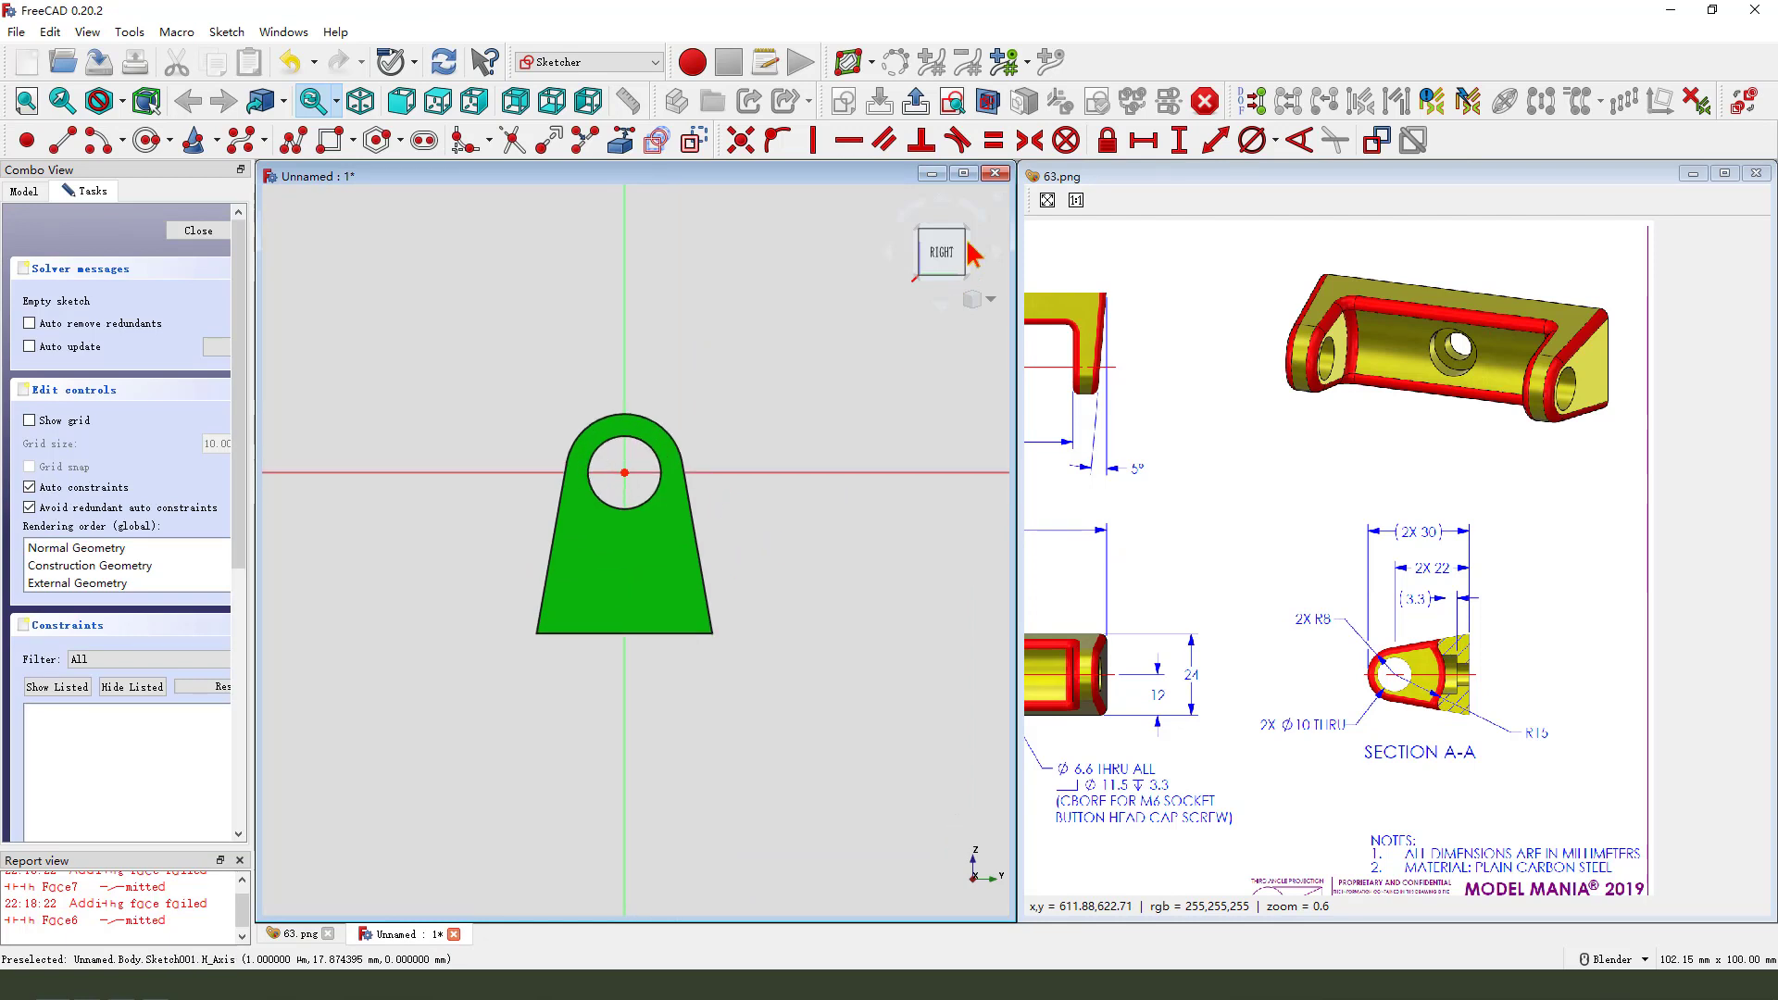
{"action": "mouse_move", "coordinate": [987, 102]}
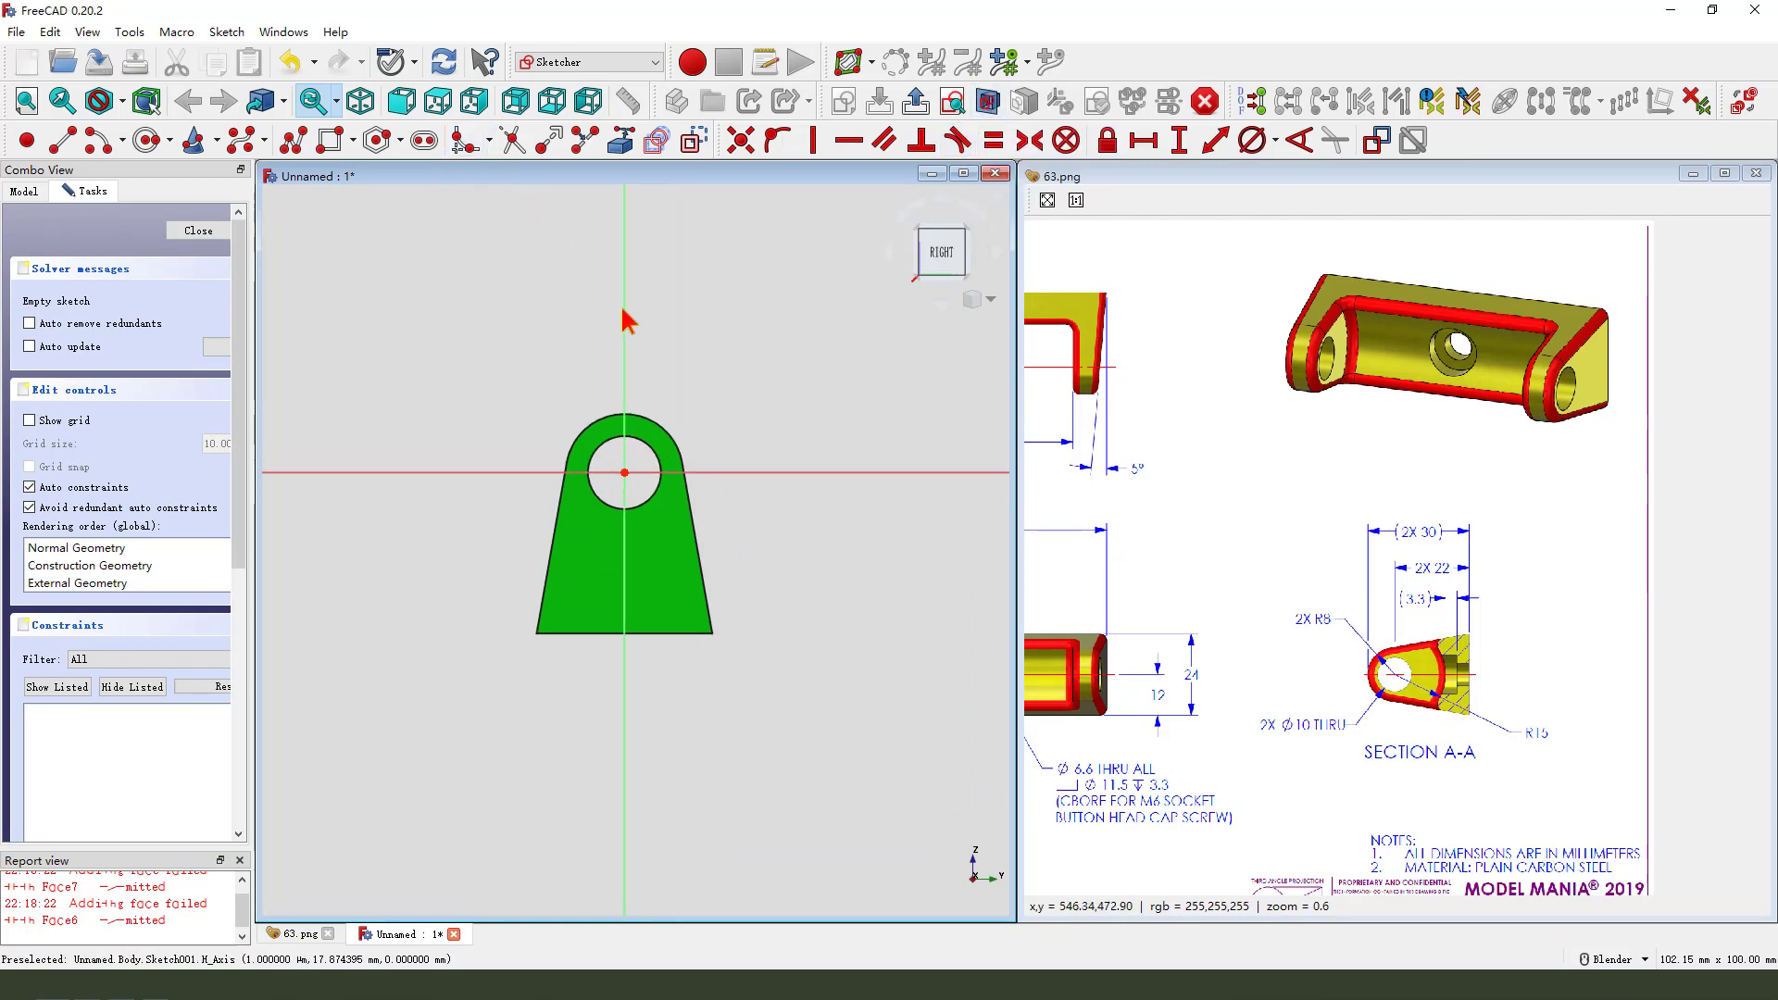
{"action": "mouse_move", "coordinate": [1551, 761]}
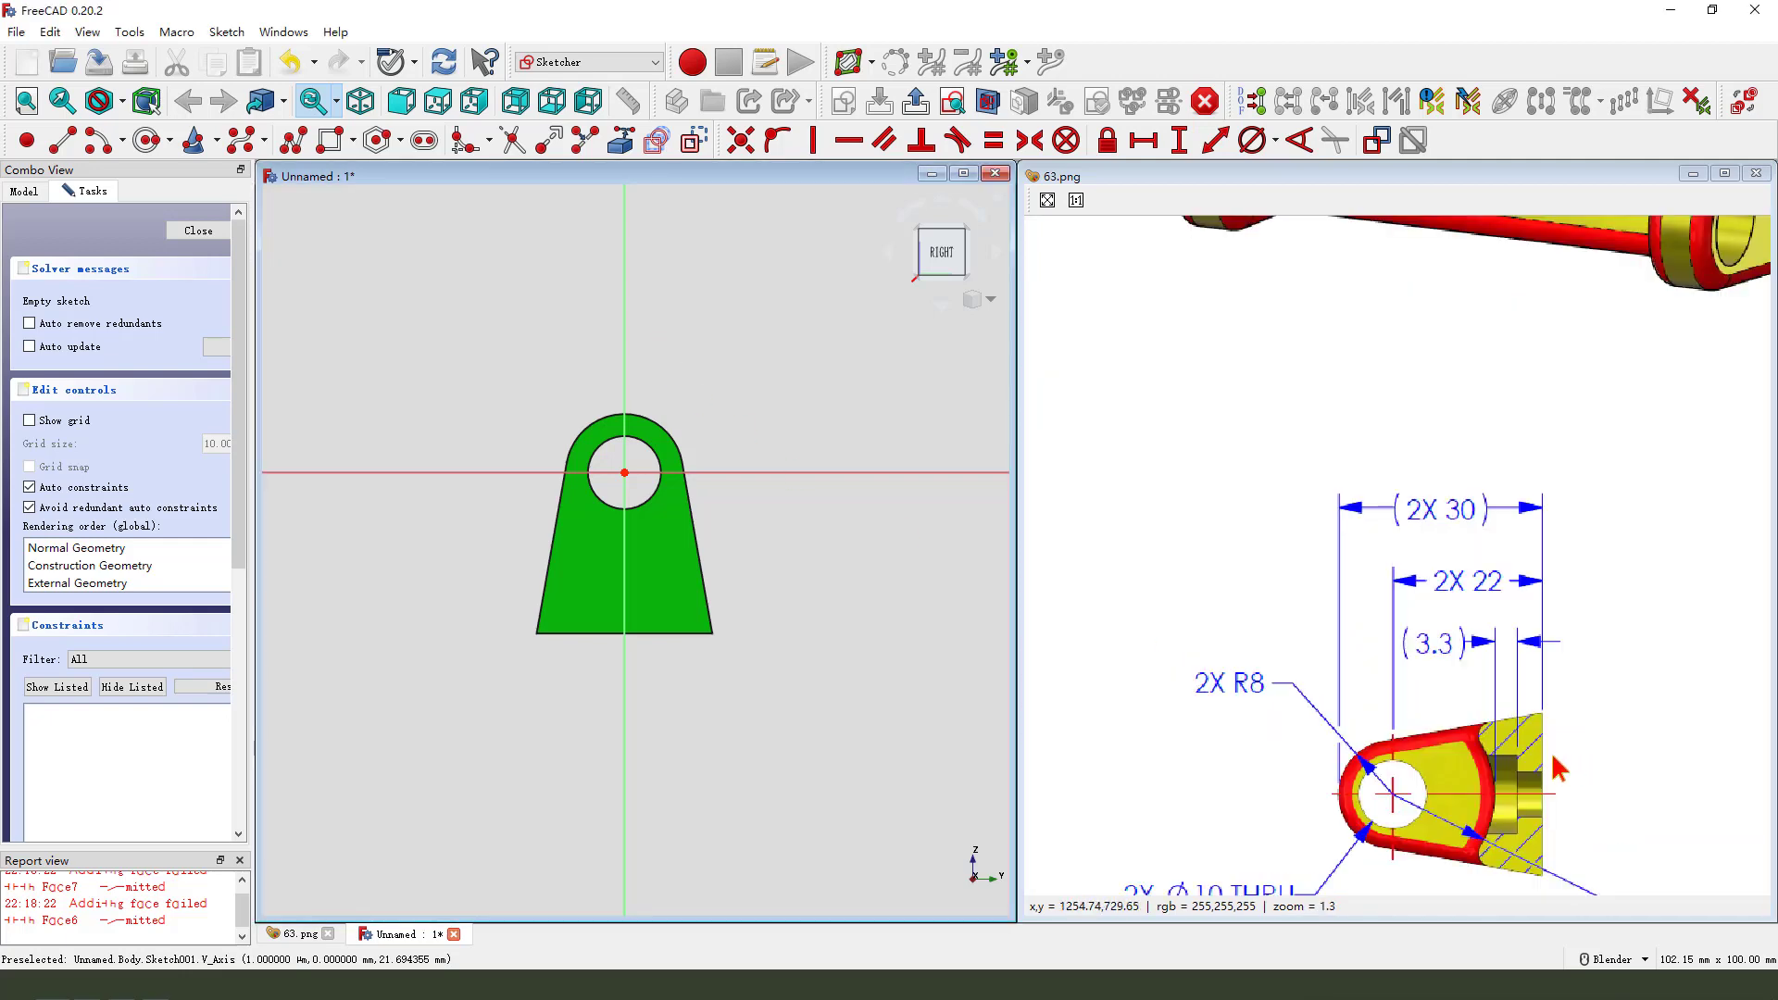
{"action": "scroll", "scroll_direction": "down", "scroll_amount": 3}
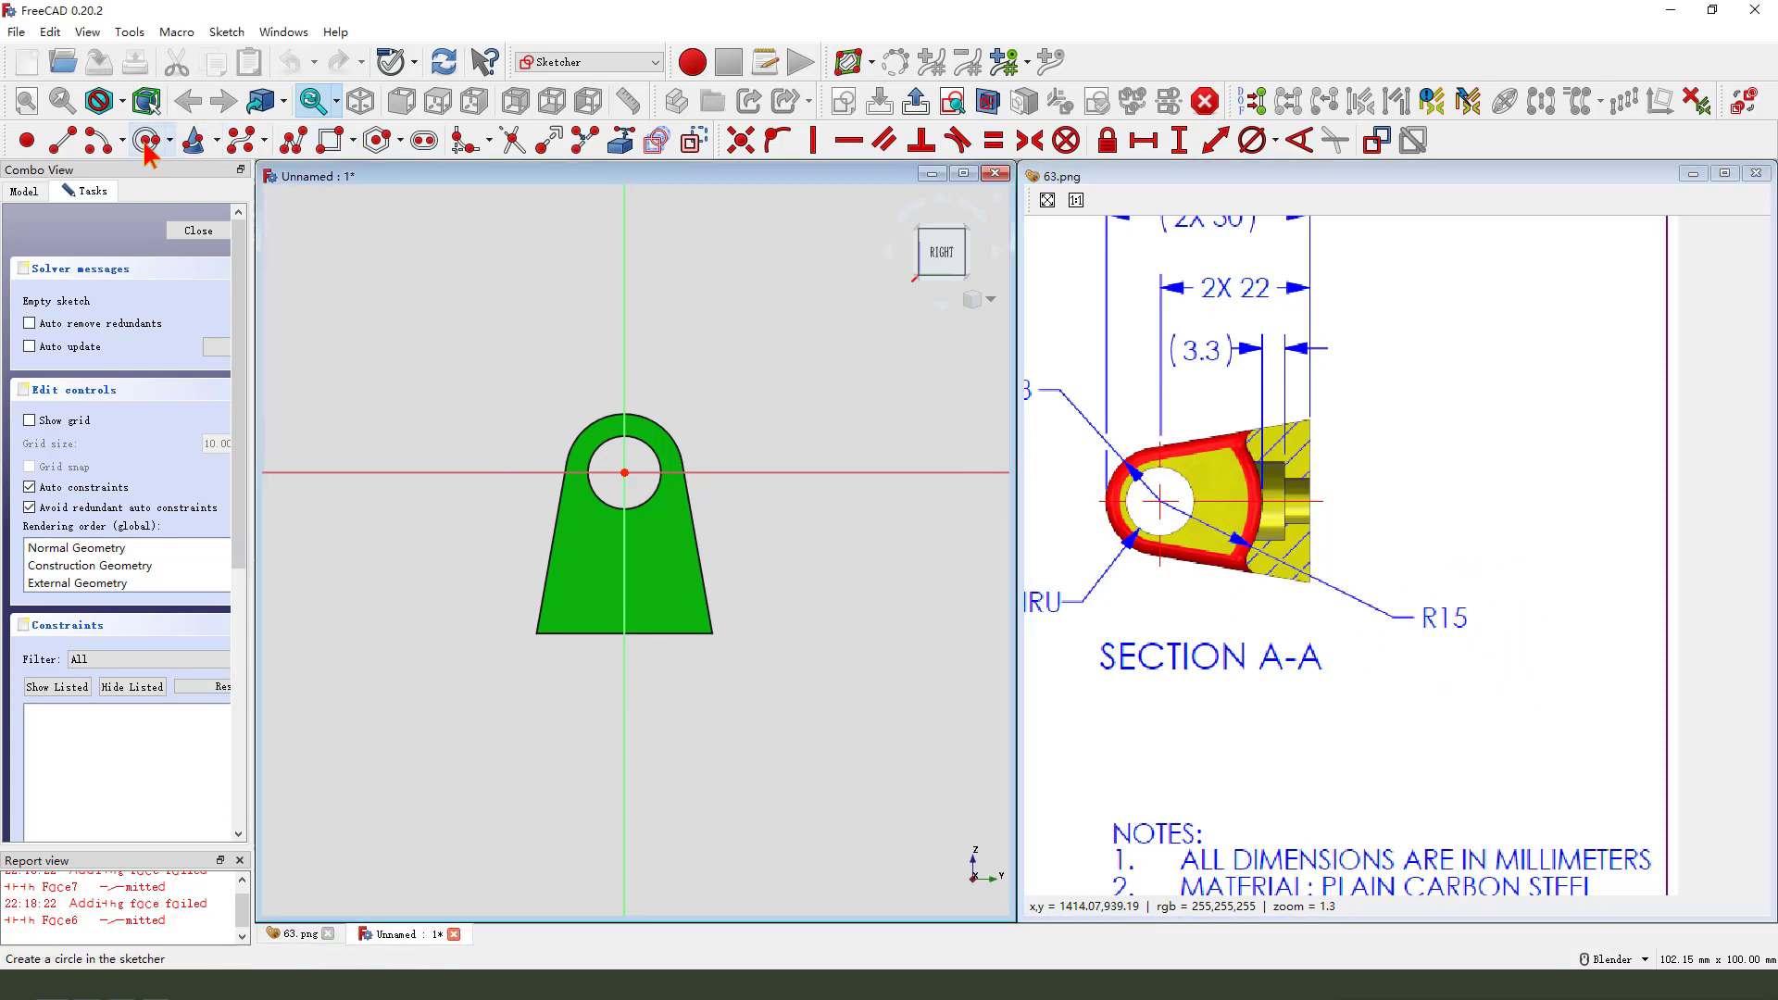
{"action": "mouse_move", "coordinate": [588, 387]}
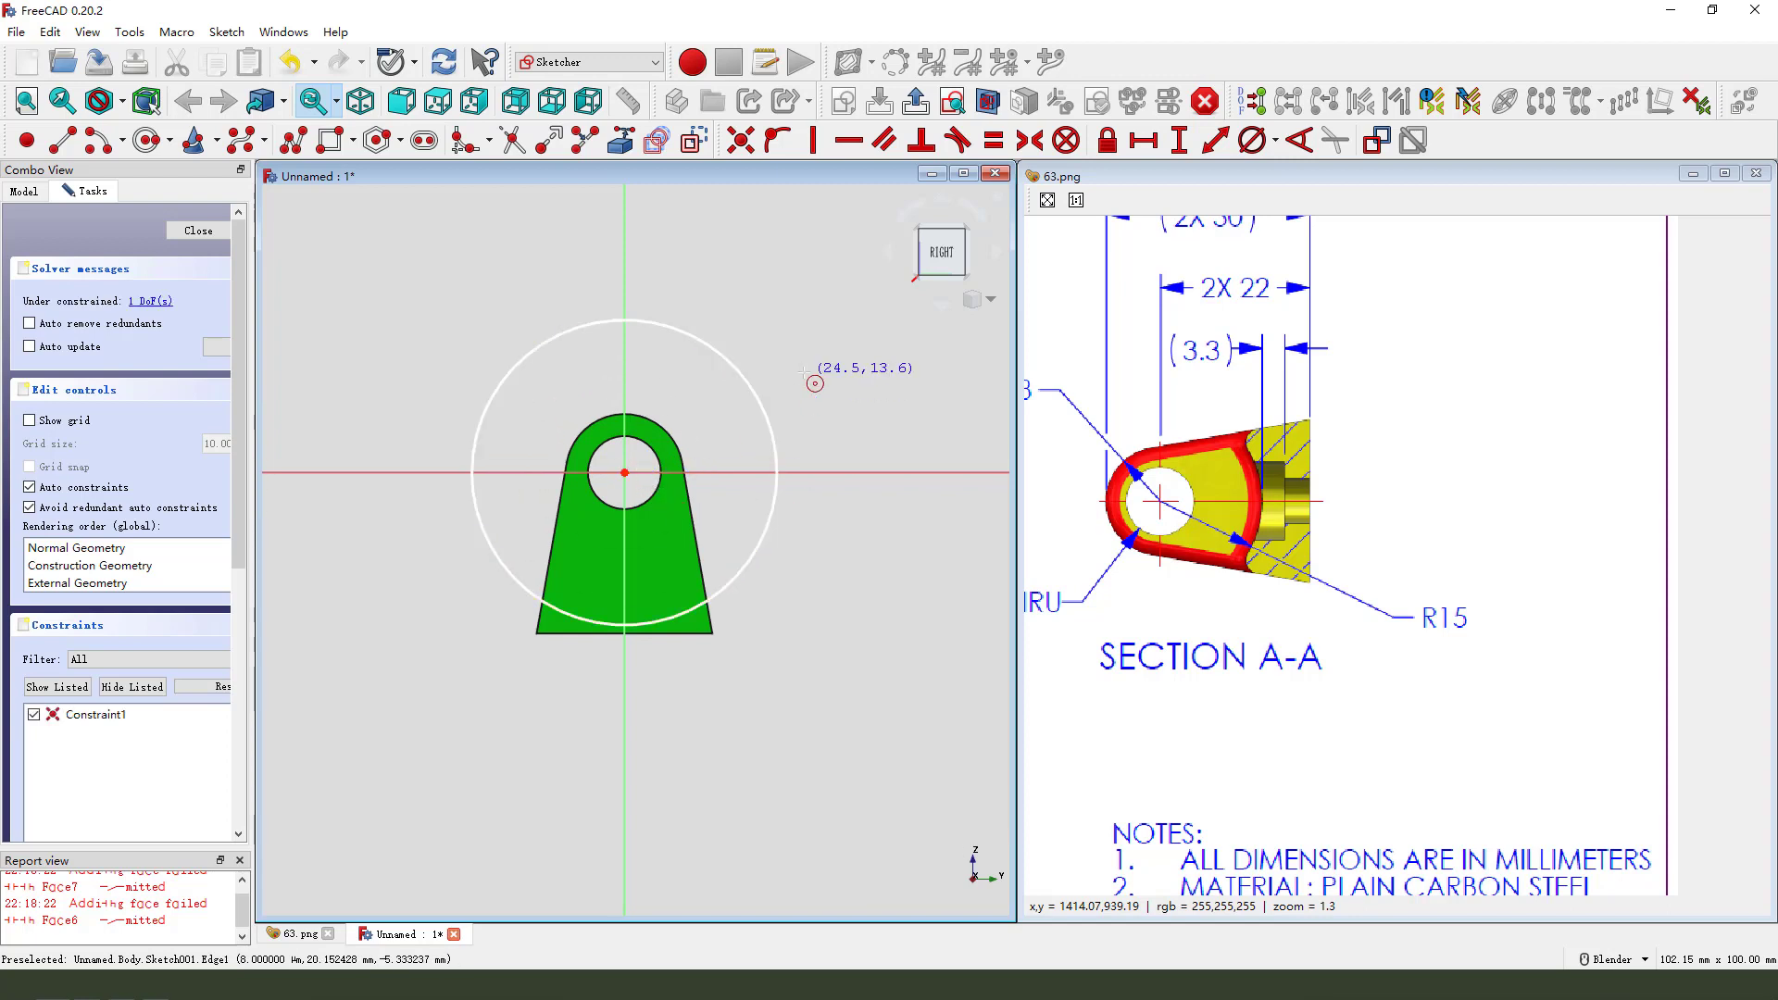
{"action": "left_click", "coordinate": [1274, 140]}
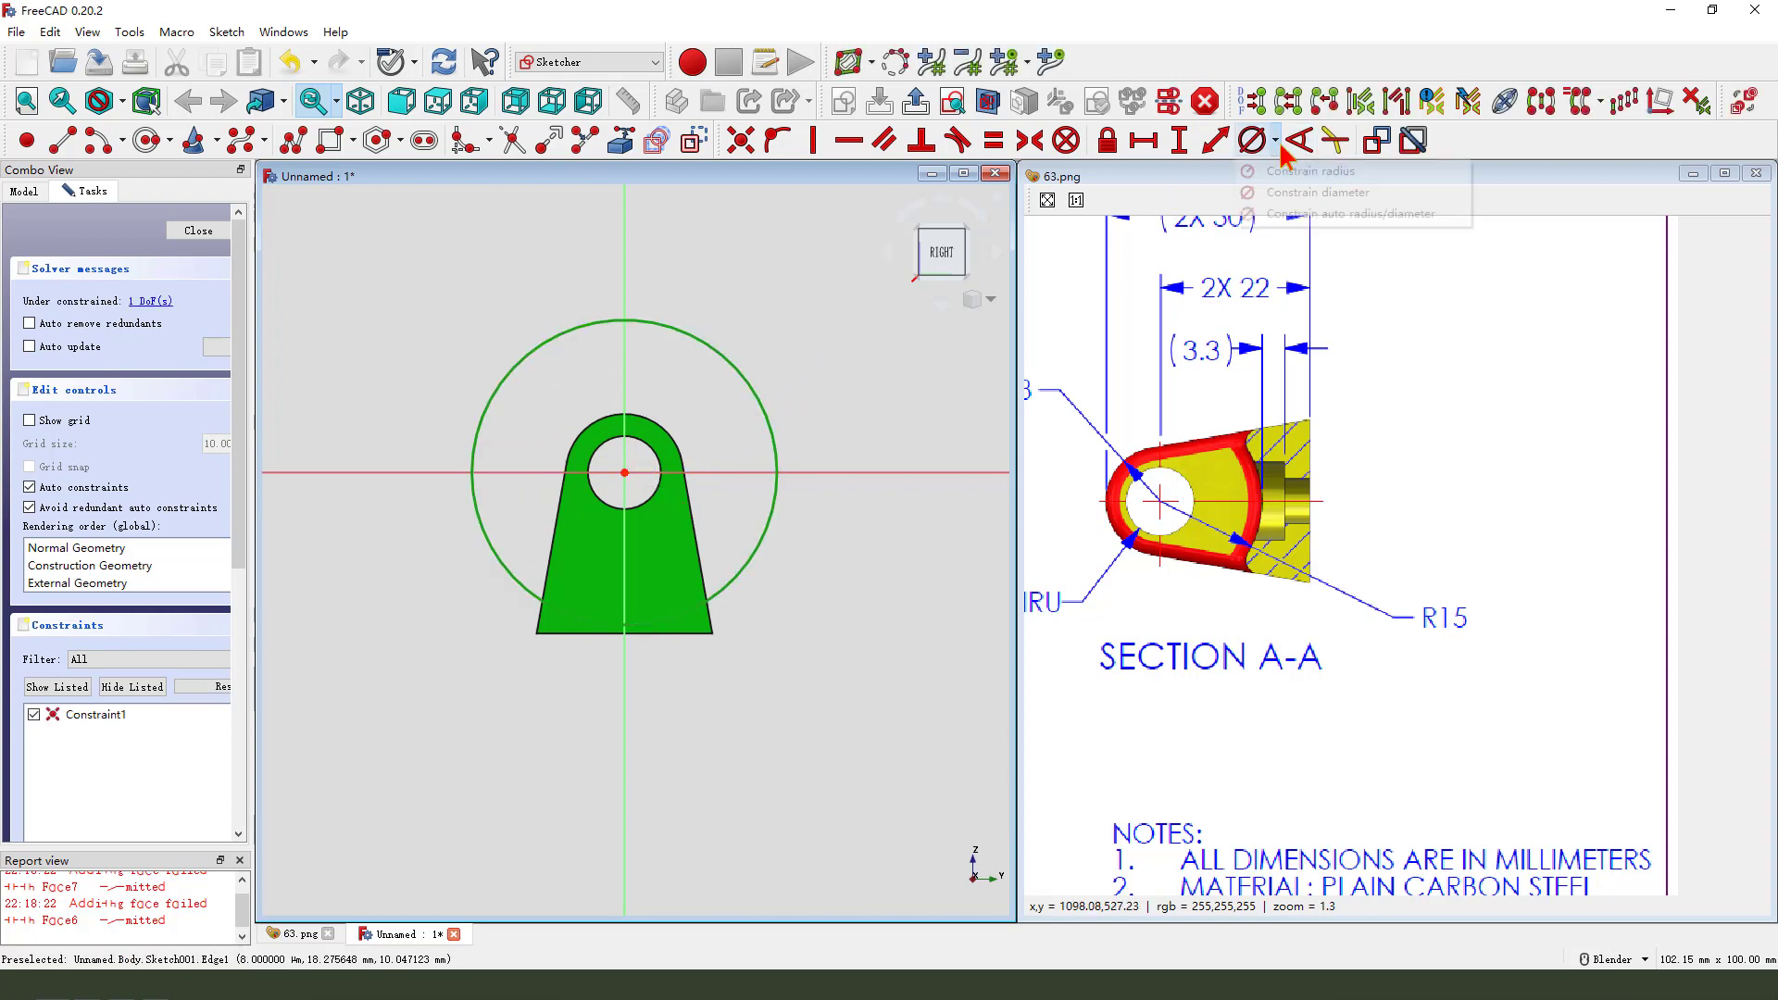
{"action": "left_click", "coordinate": [1296, 171]}
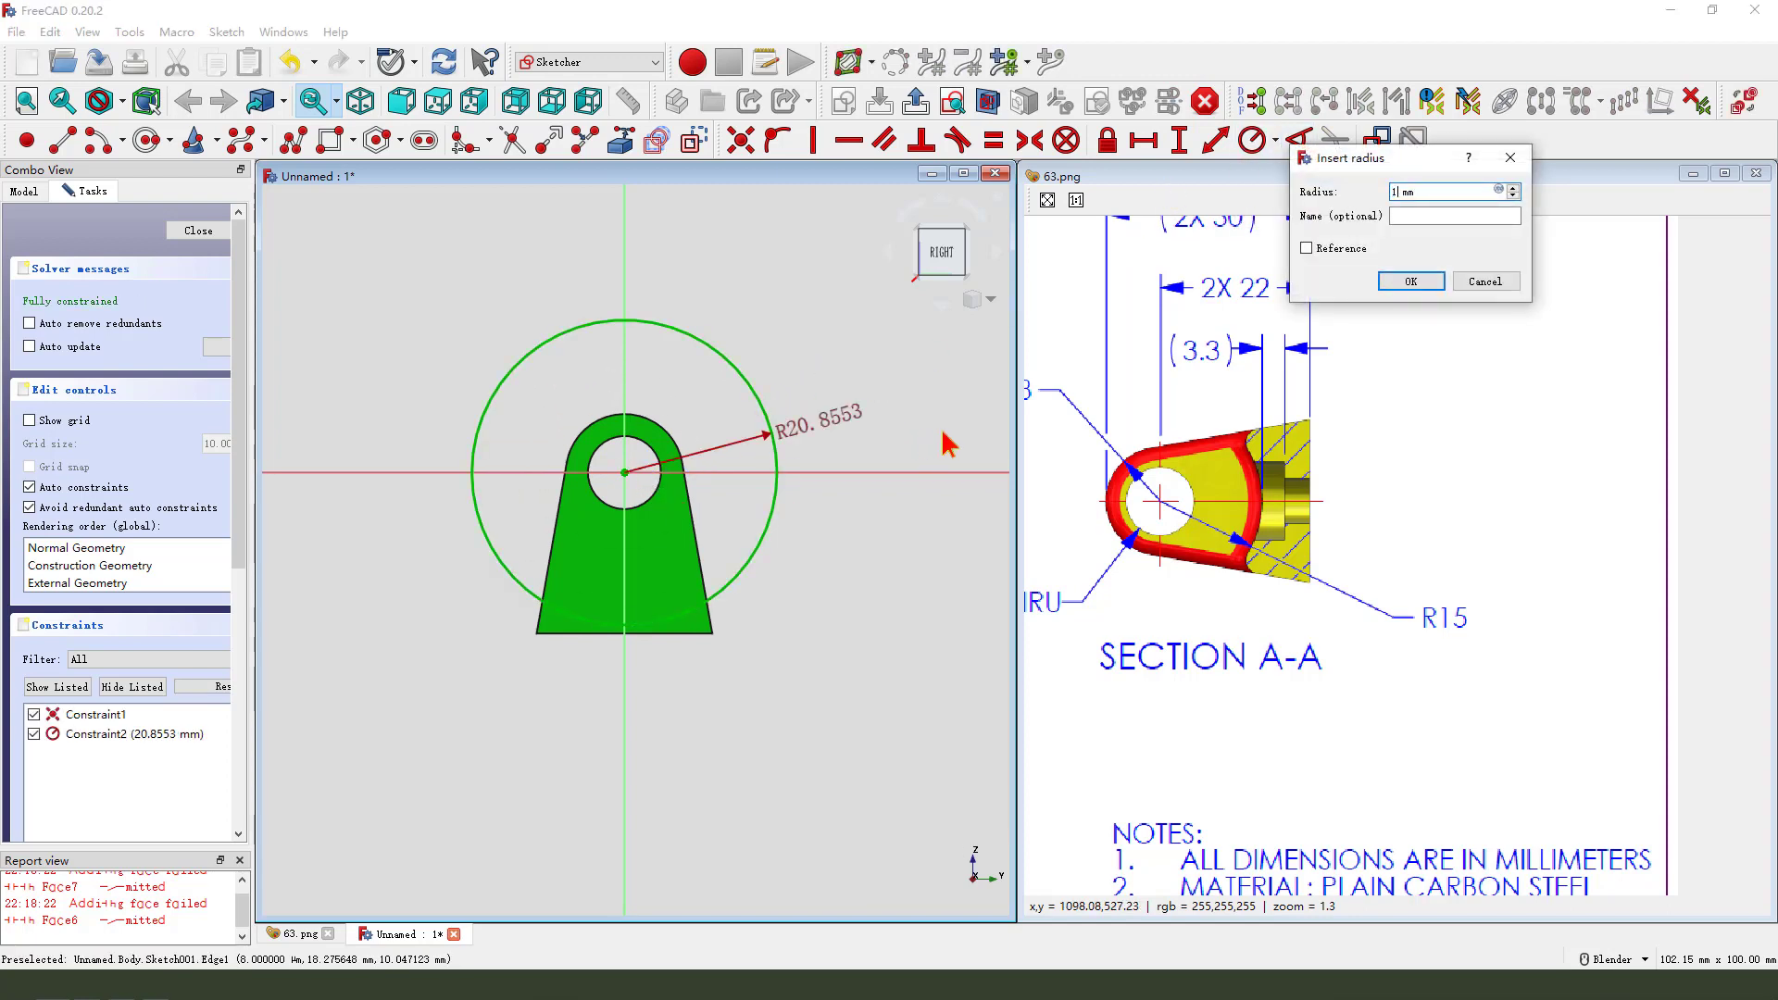
{"action": "left_click", "coordinate": [1410, 280]}
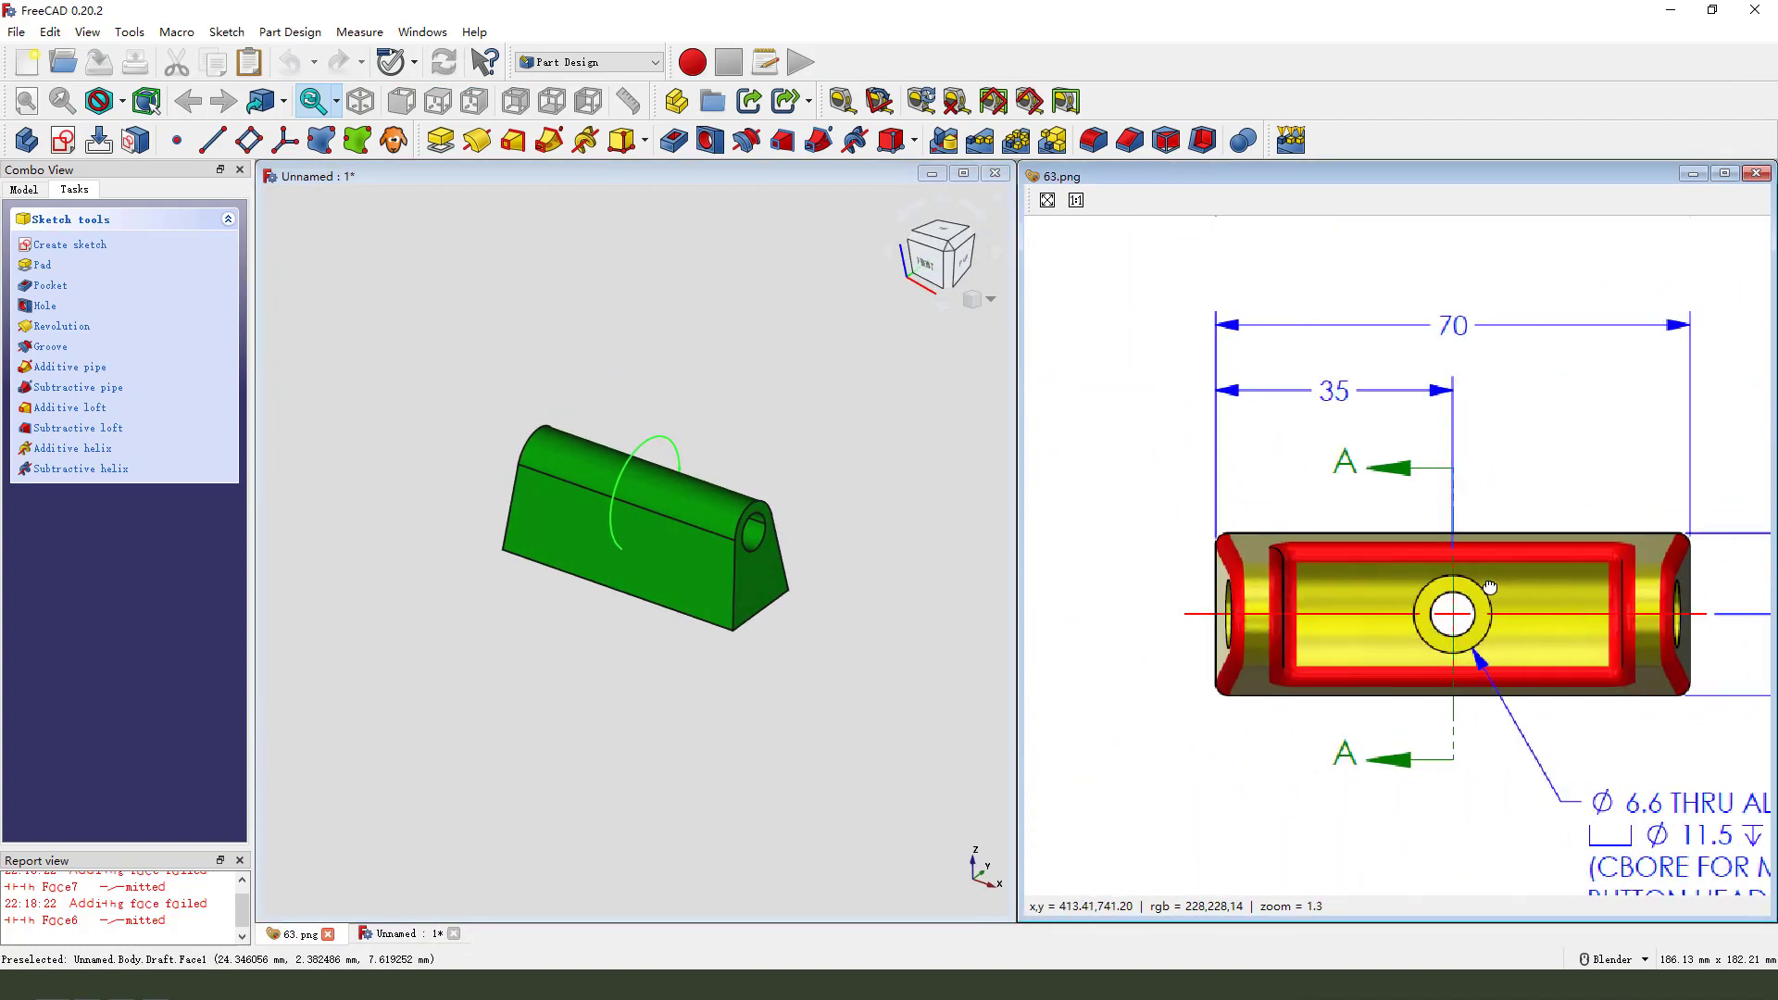
- Pocket the circle sketch 50 mm, symmetric to plane, through the bar's middle
{"action": "scroll", "scroll_direction": "down", "scroll_amount": 3}
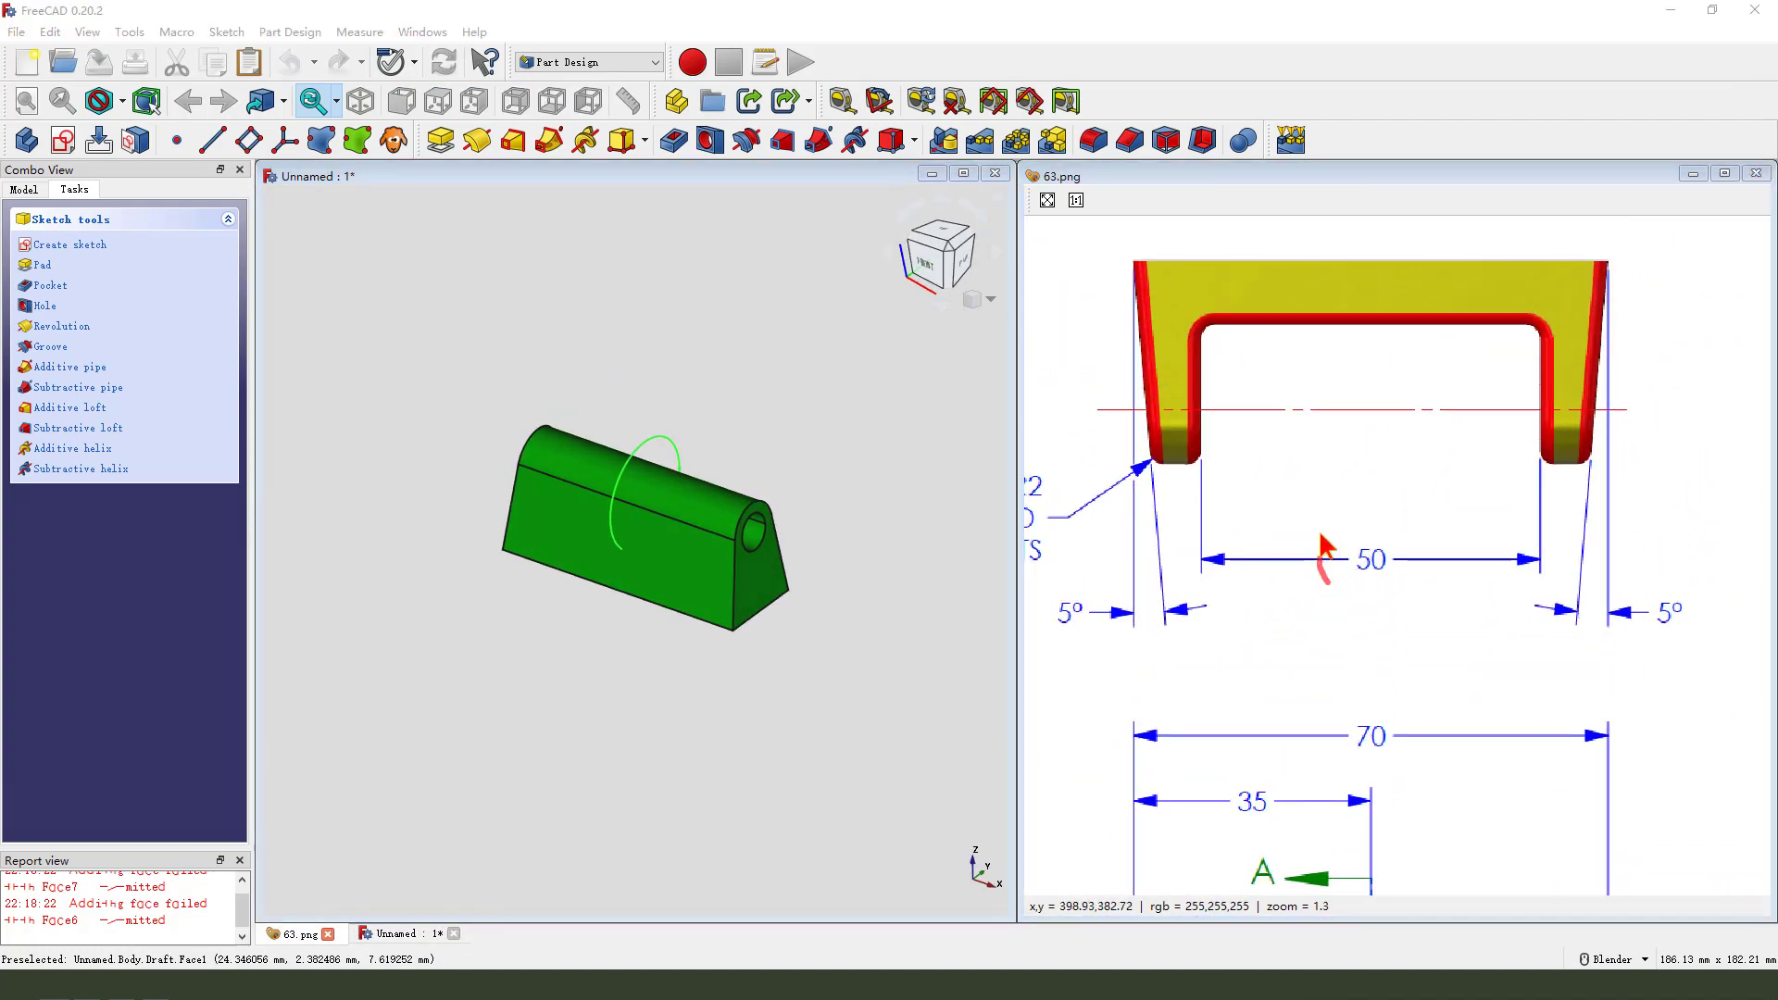
{"action": "left_click_drag", "start_coordinate": [1349, 578], "coordinate": [759, 211]}
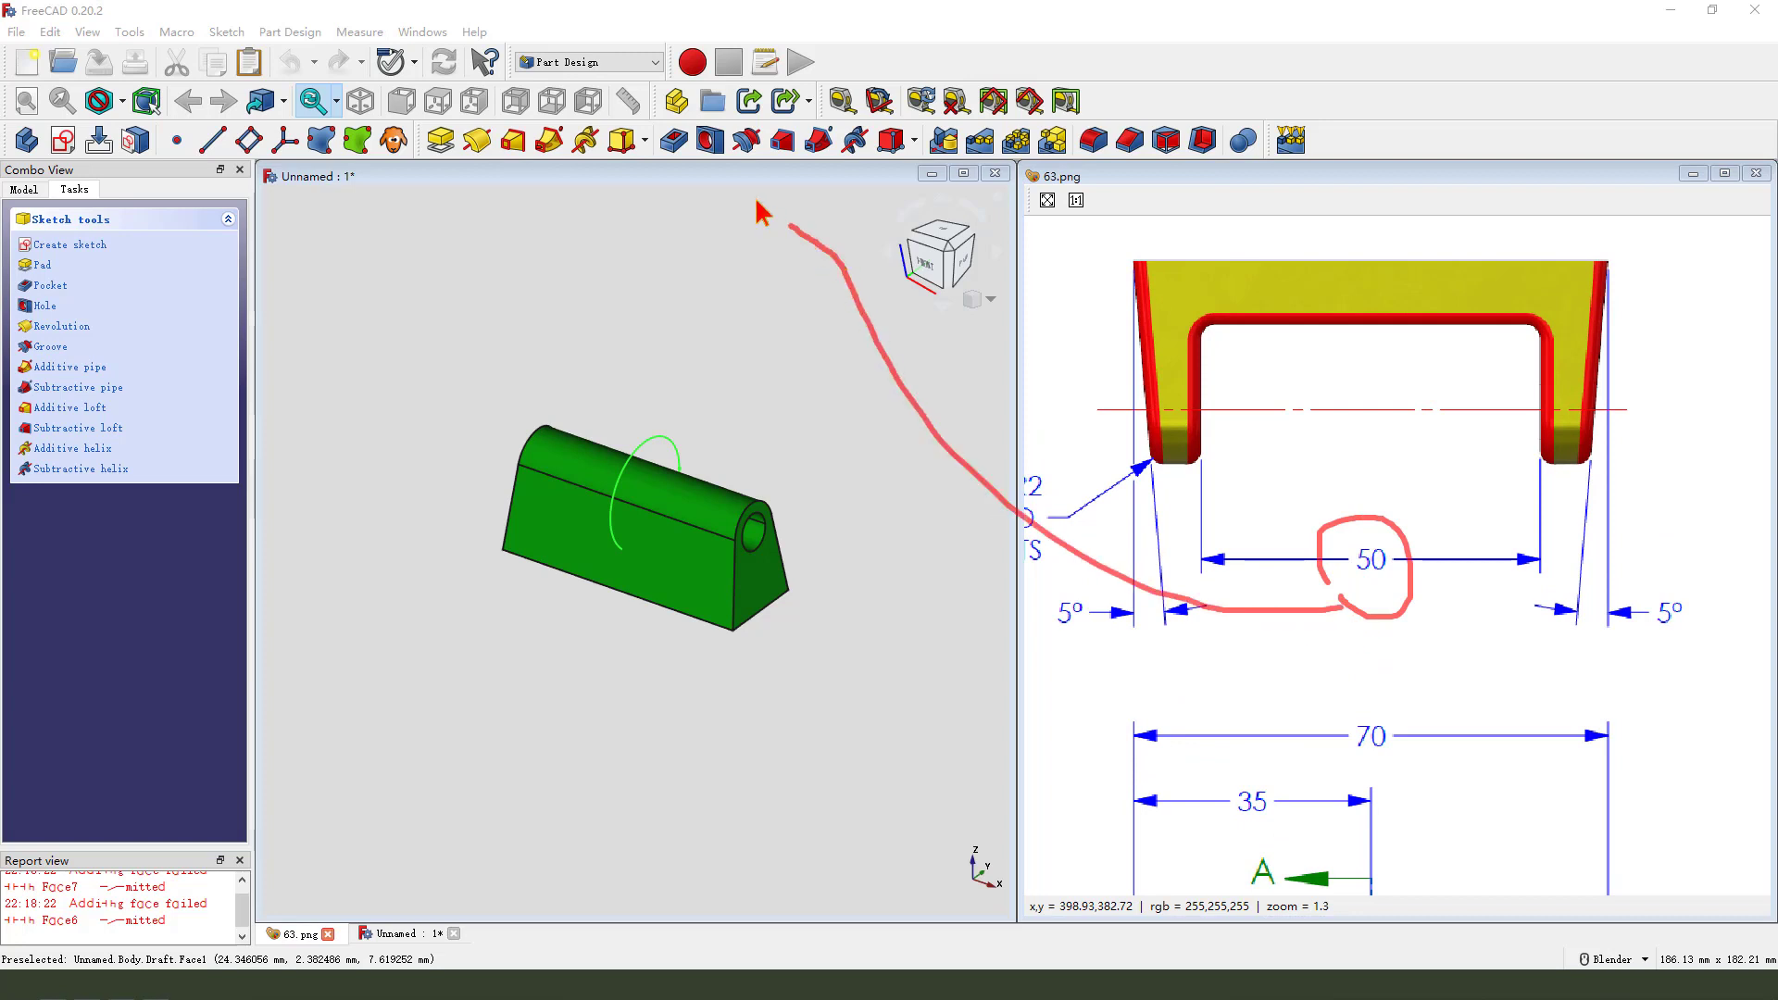
{"action": "mouse_move", "coordinate": [404, 307]}
{"action": "type", "text": "50"}
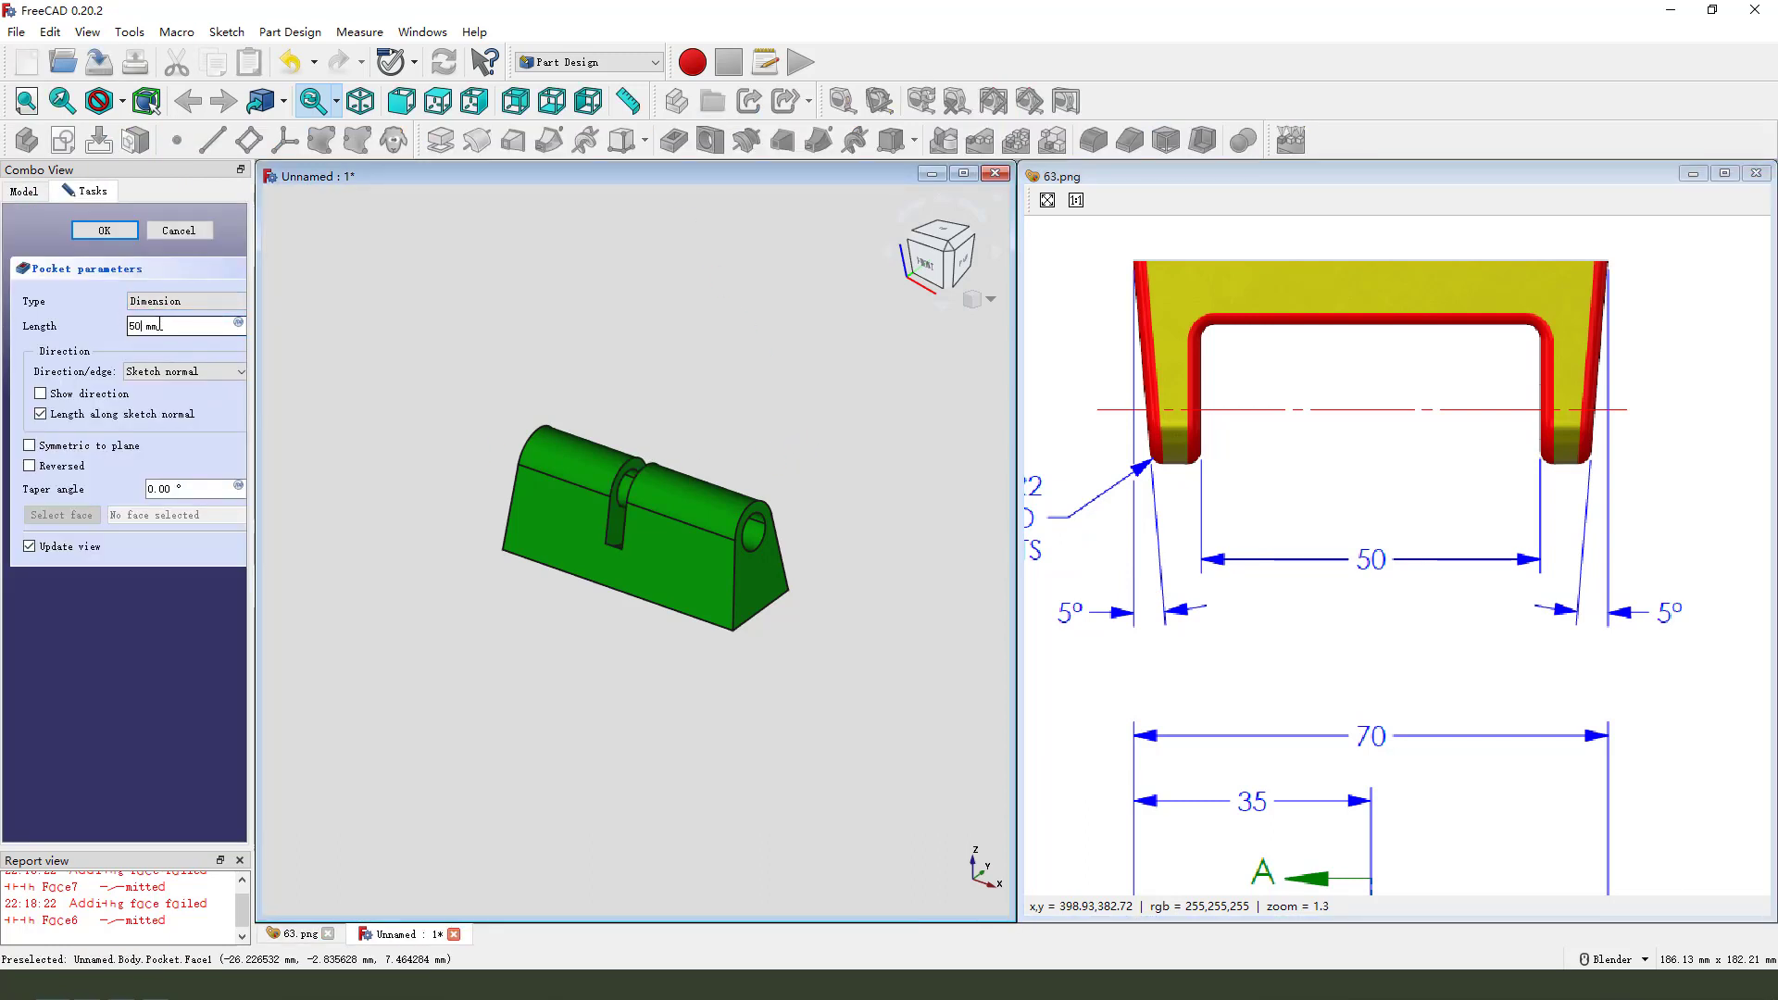
{"action": "mouse_move", "coordinate": [32, 460]}
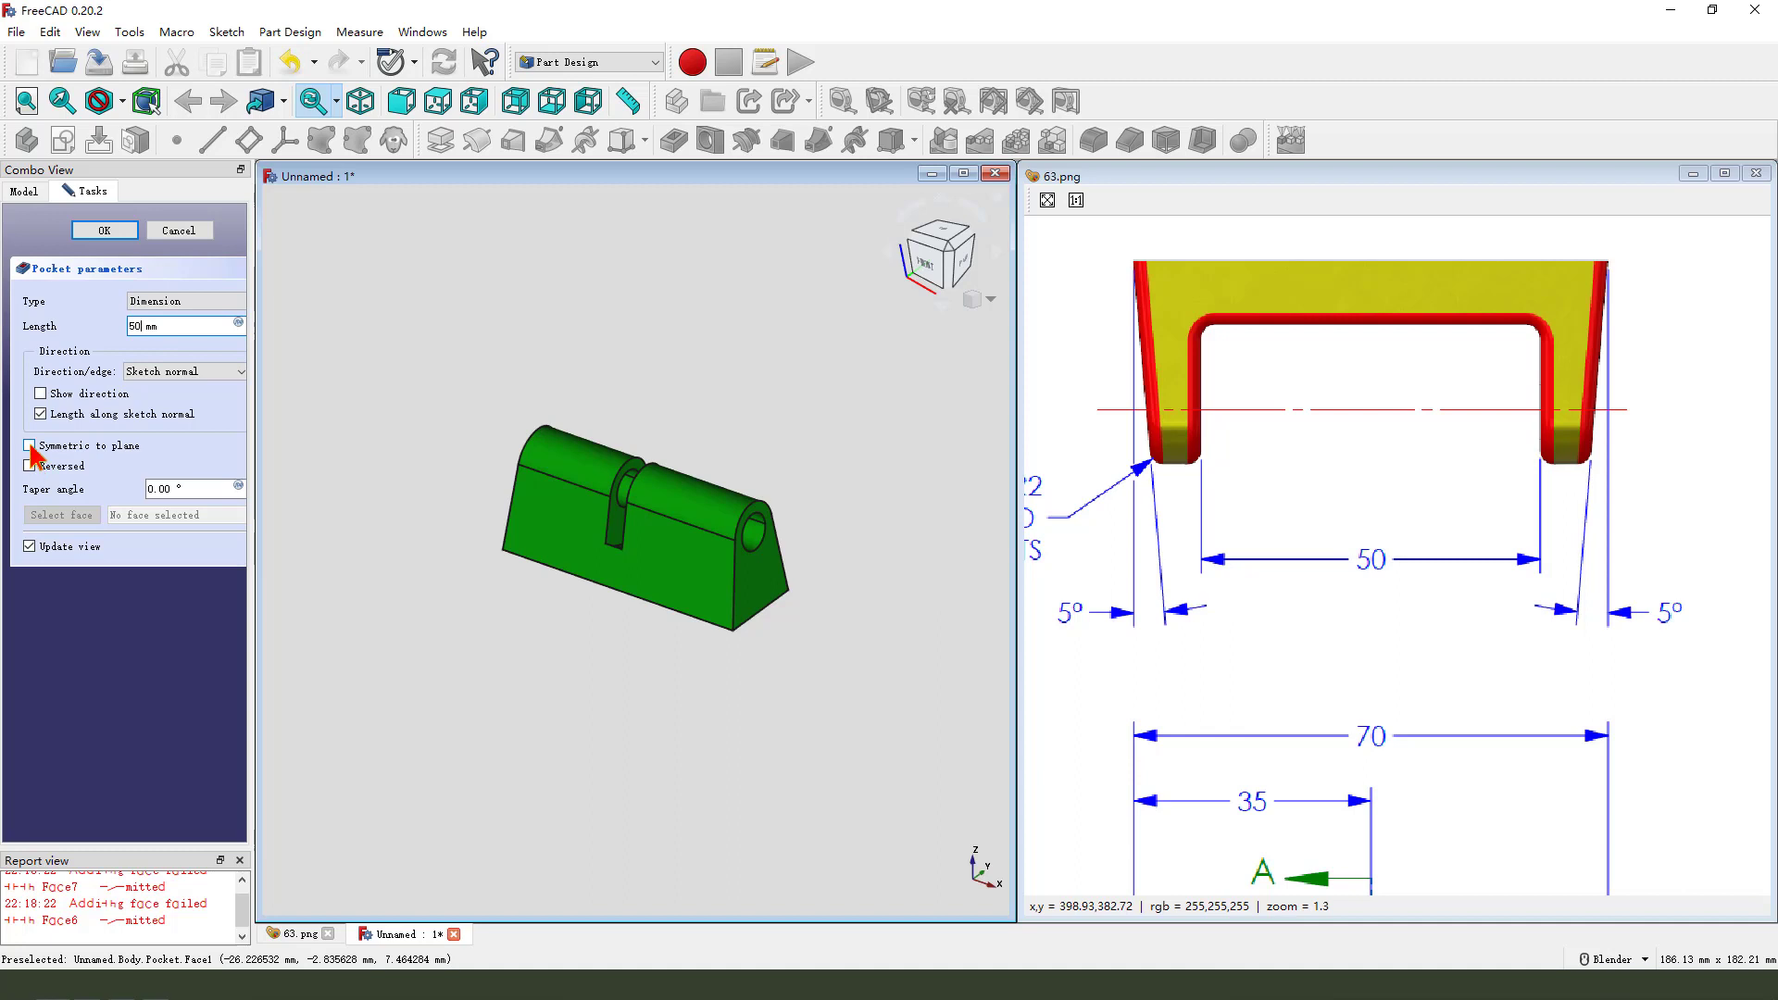
{"action": "left_click", "coordinate": [28, 445]}
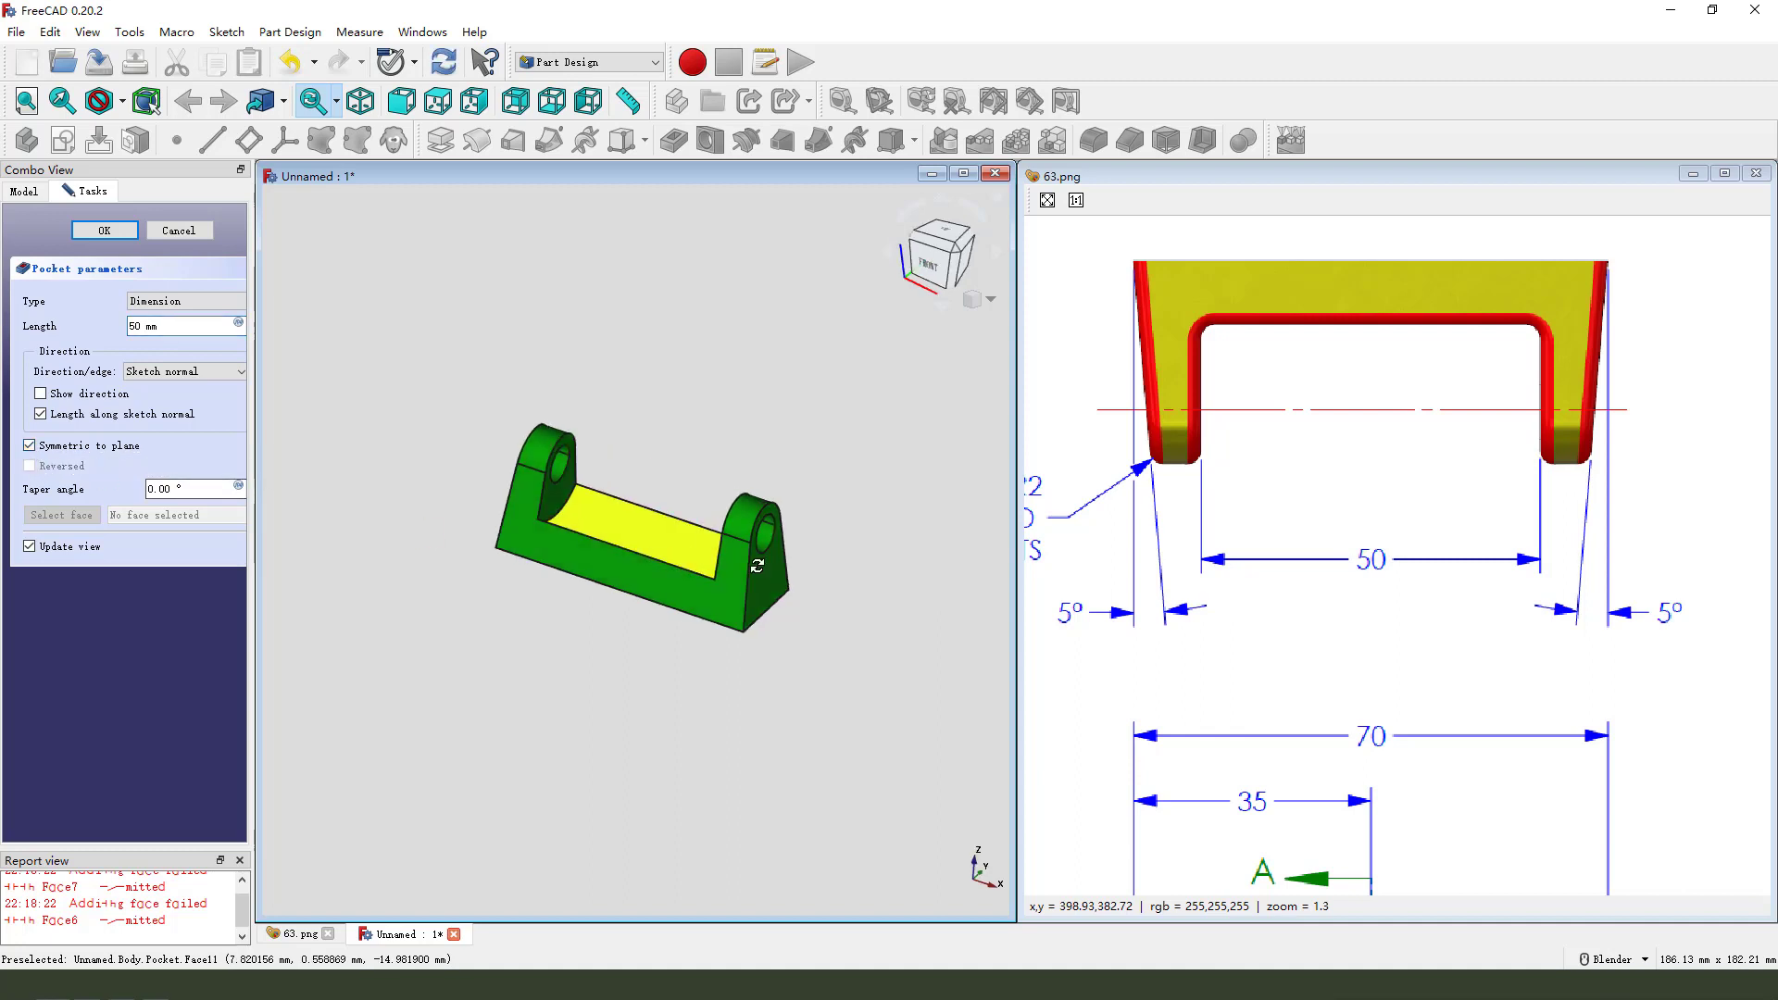
{"action": "left_click", "coordinate": [104, 230]}
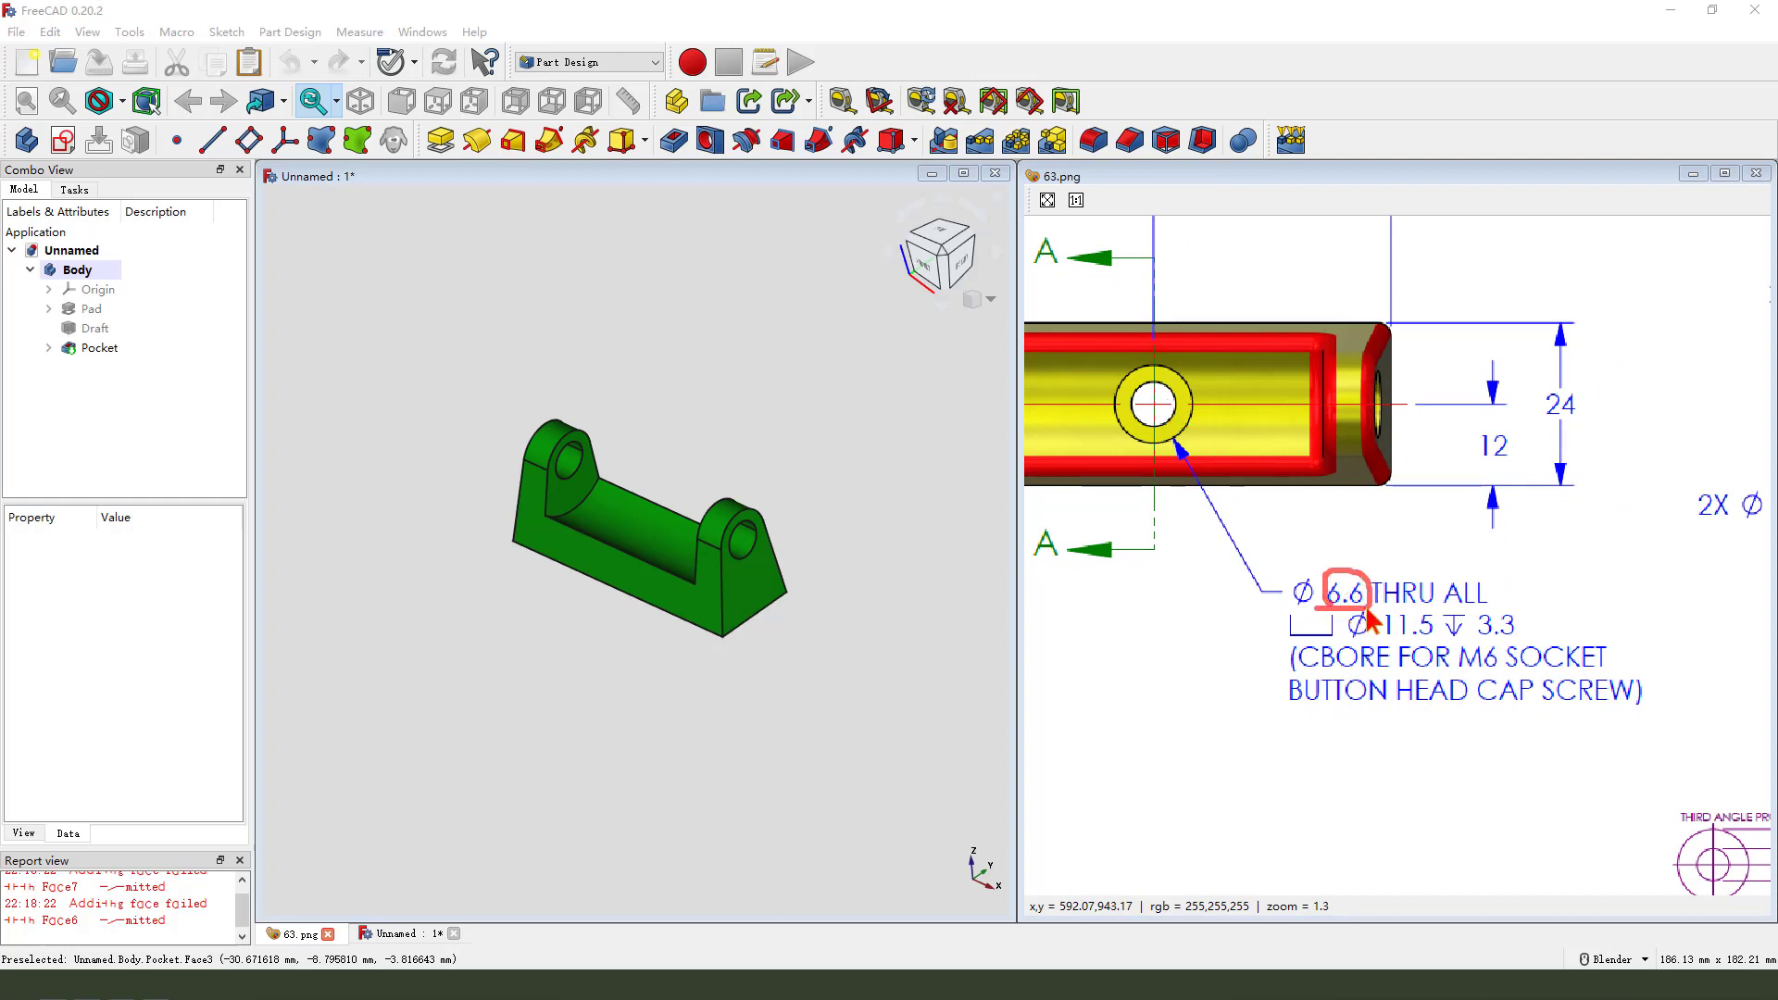
{"action": "mouse_move", "coordinate": [1399, 654]}
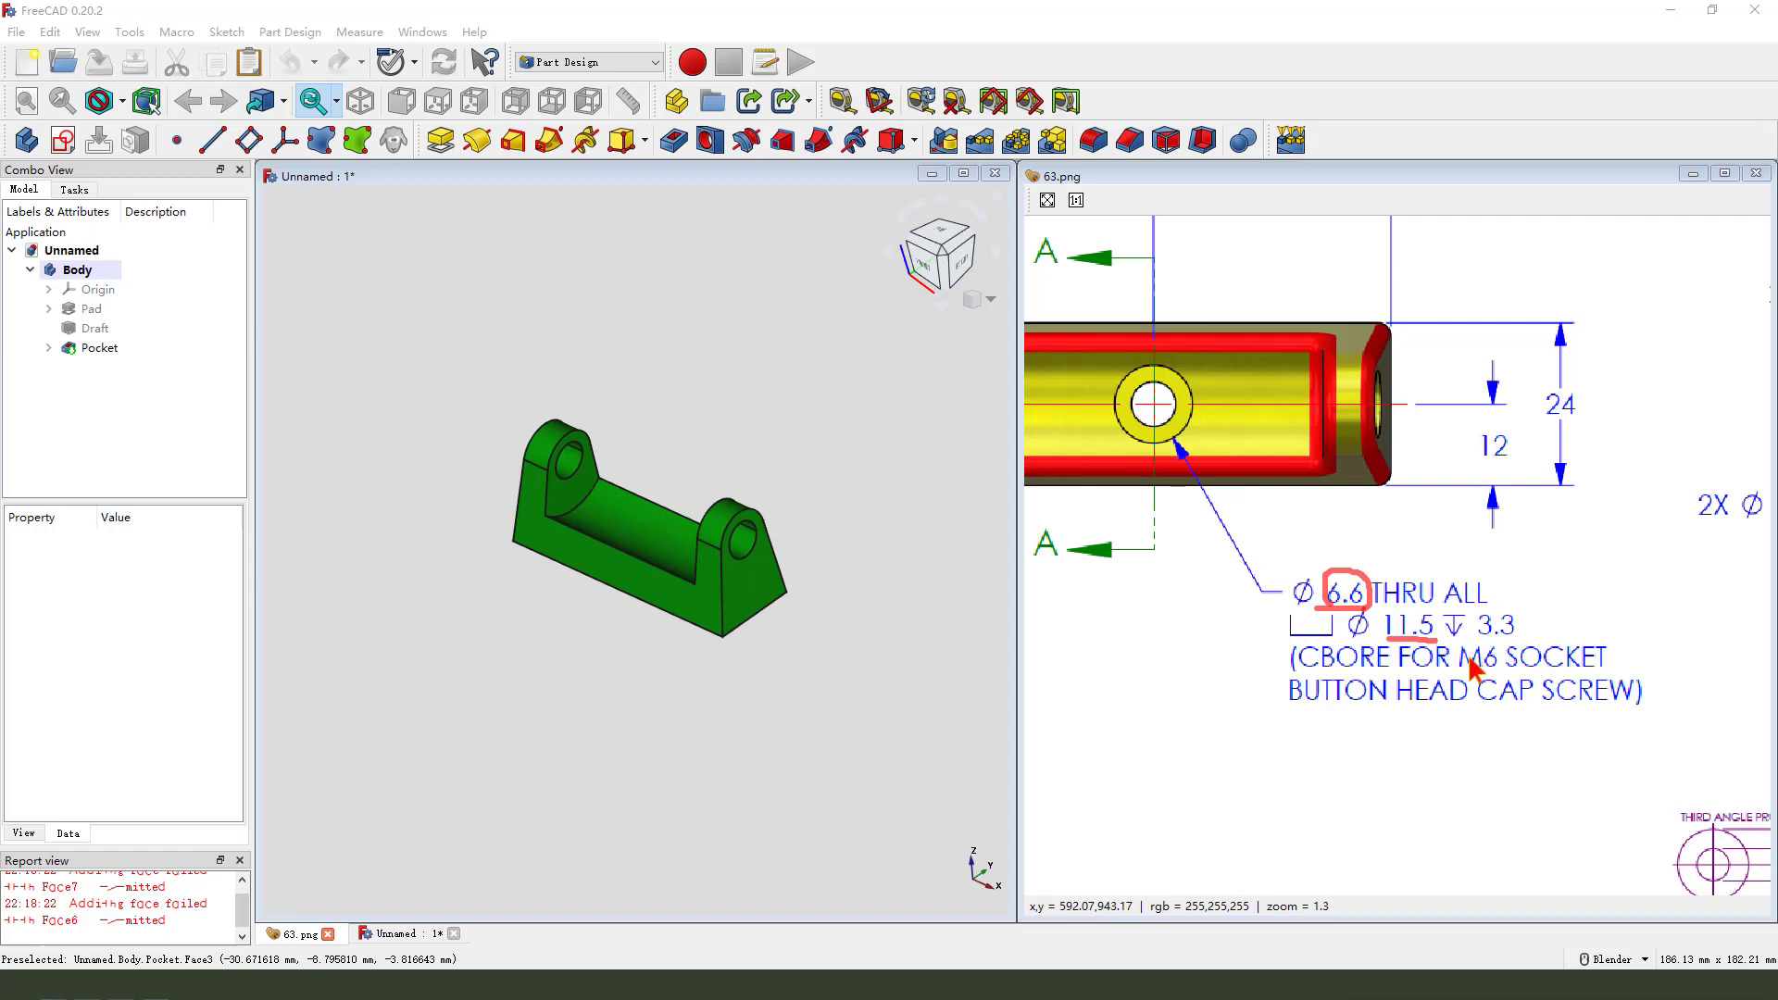
{"action": "mouse_move", "coordinate": [1486, 660]}
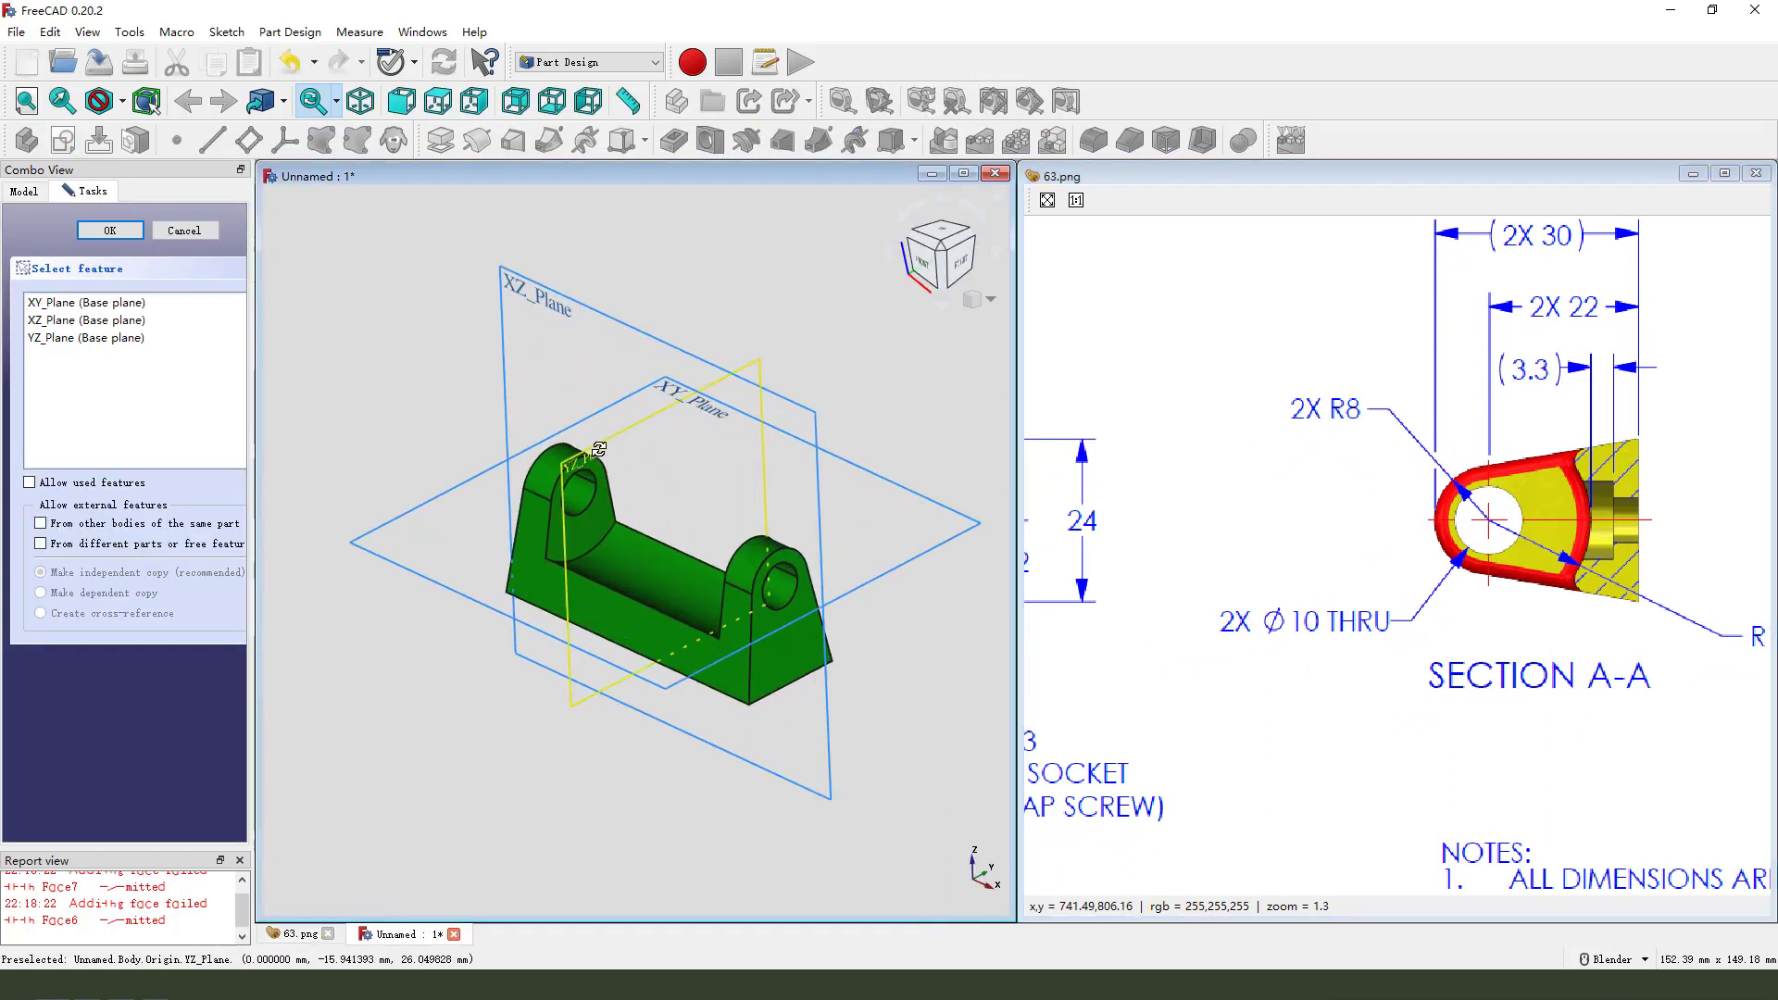
- Place the third sketch on the side YZ_Plane
{"action": "left_click", "coordinate": [109, 229]}
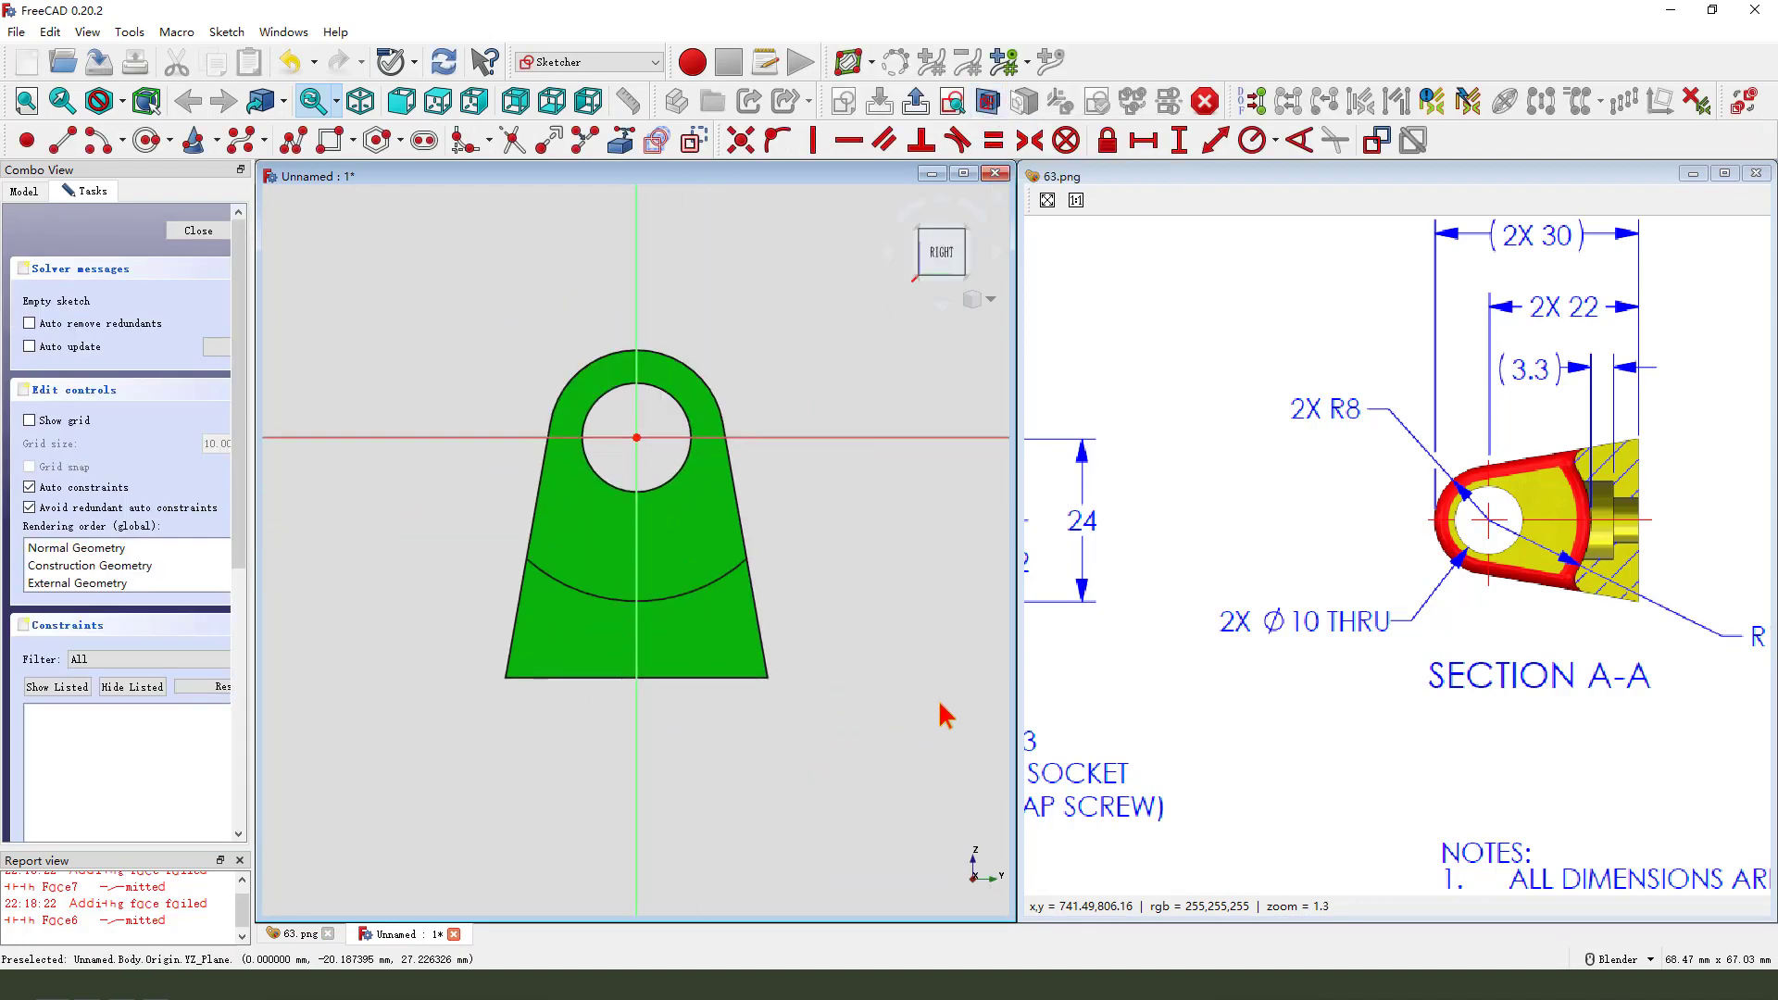
{"action": "mouse_move", "coordinate": [850, 646]}
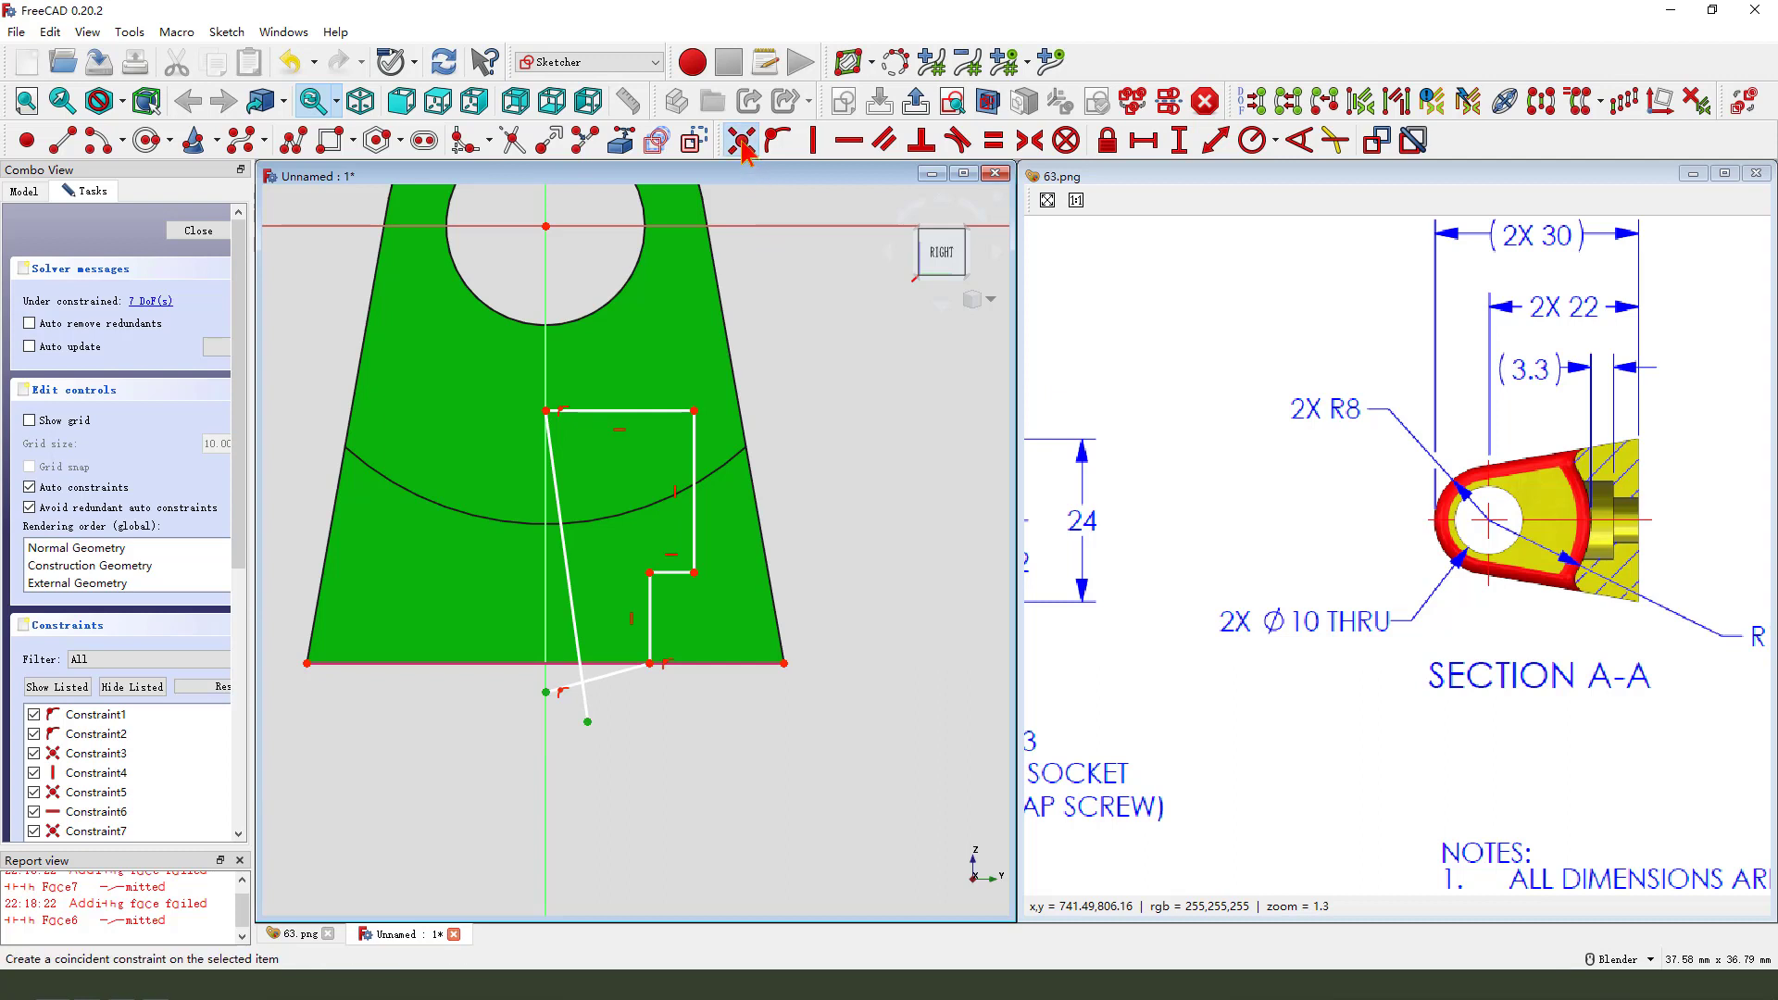
- Close the stepped outline with a coincident constraint and dimension its base step to 3.3 mm
{"action": "left_click", "coordinate": [738, 140]}
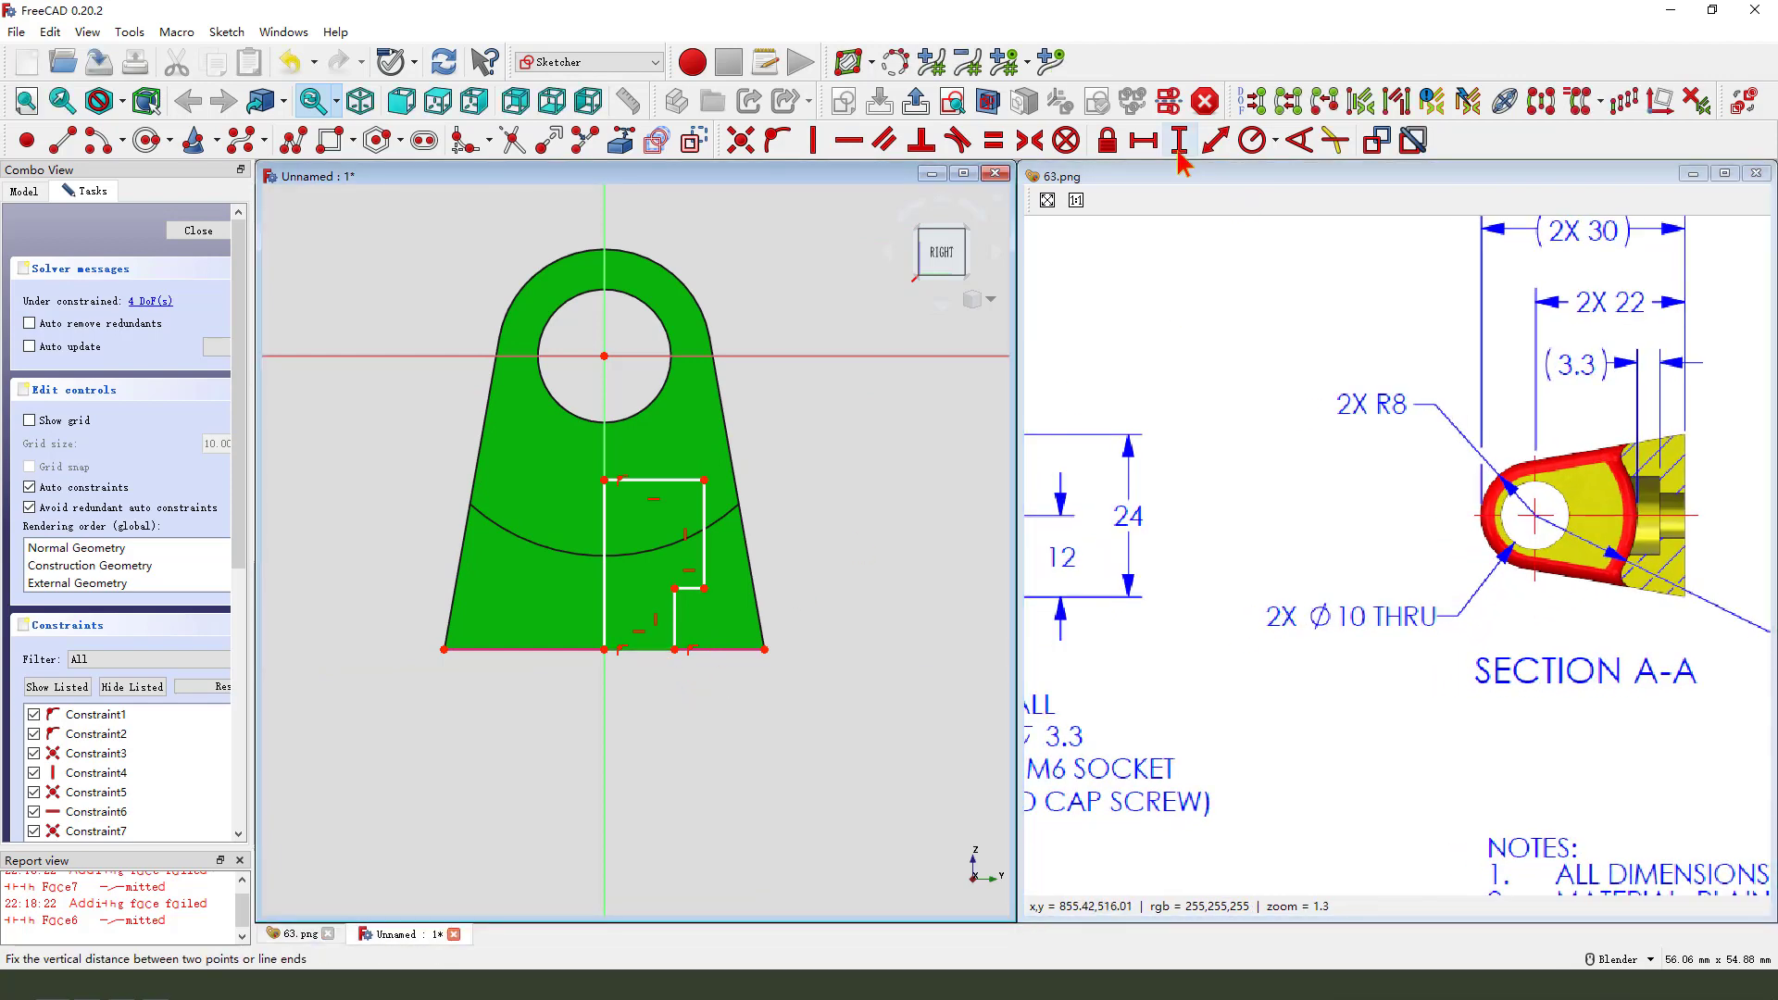
{"action": "left_click", "coordinate": [1175, 140]}
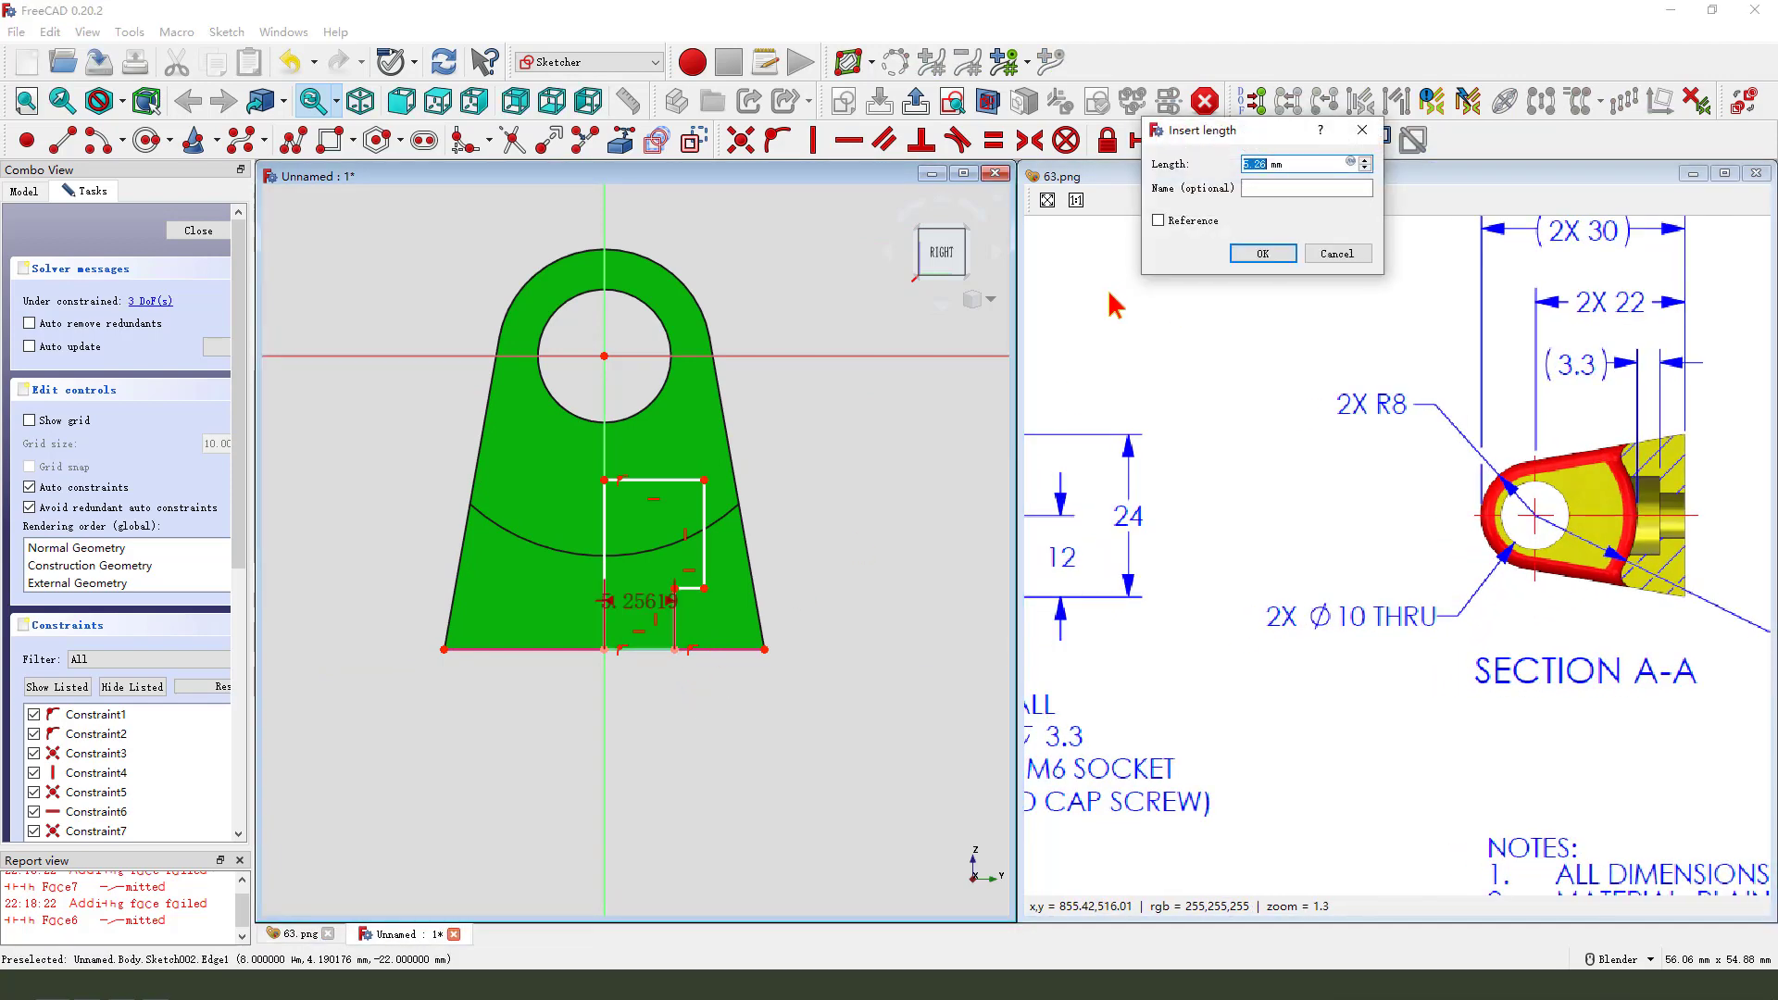
{"action": "left_click", "coordinate": [1262, 252]}
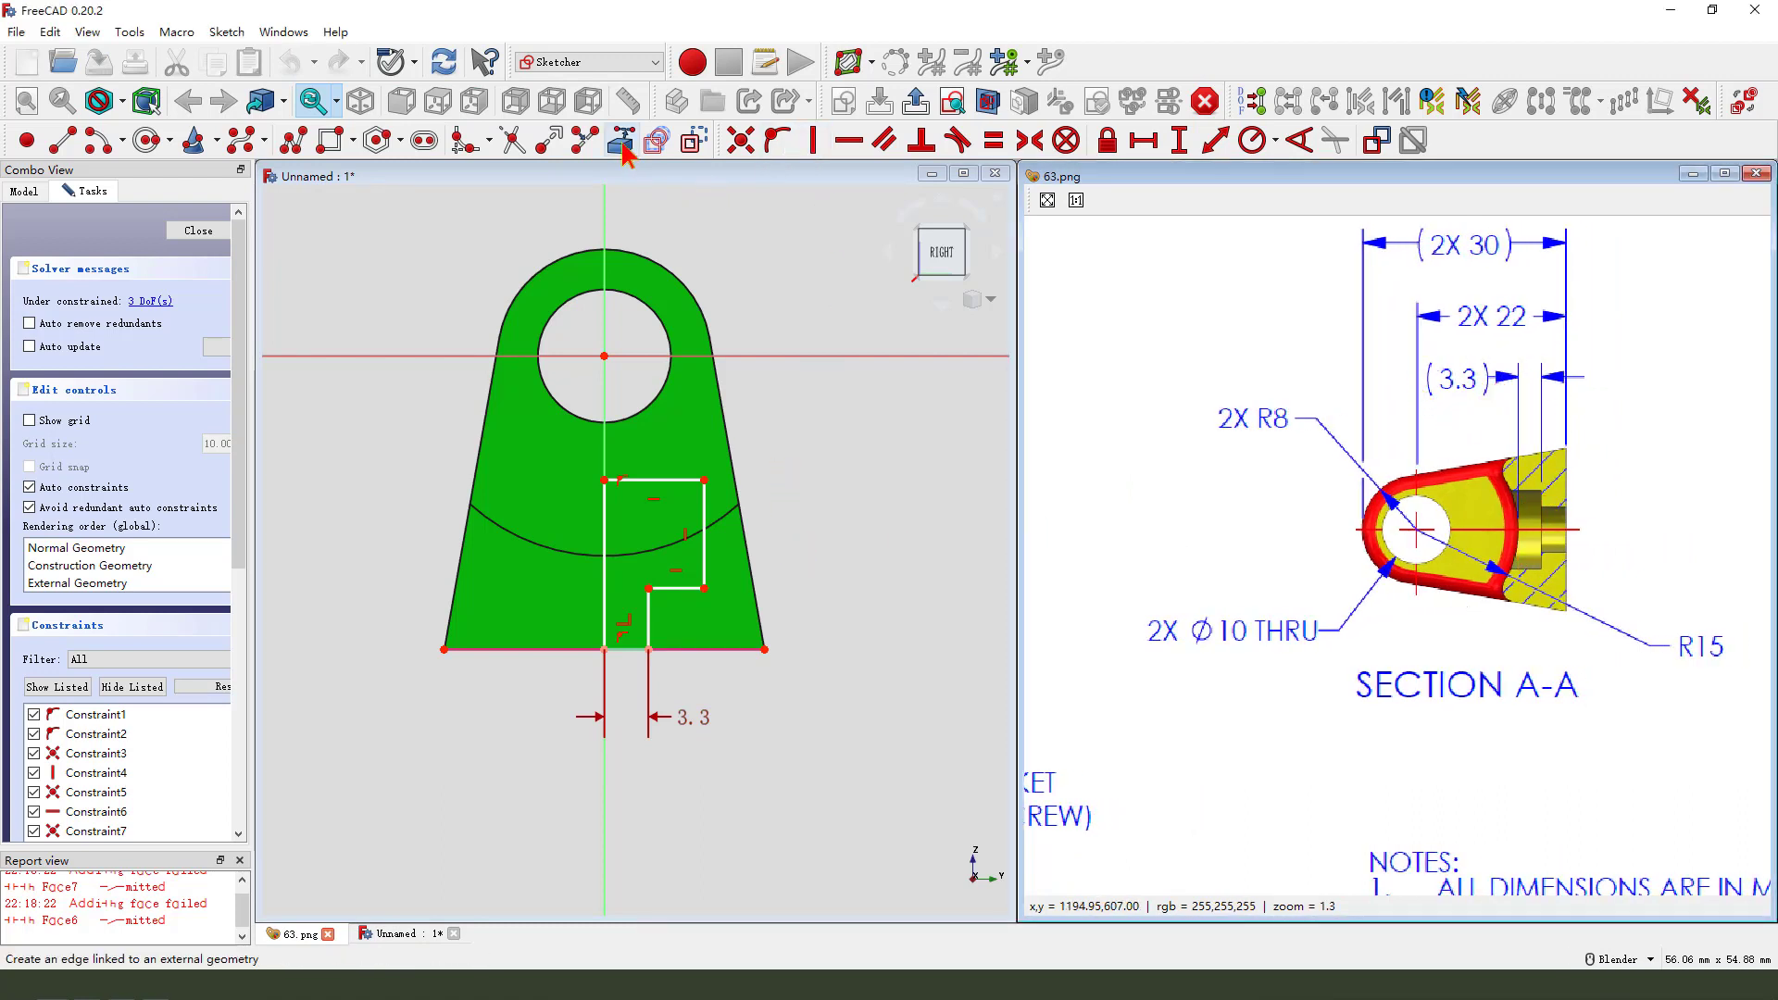
{"action": "mouse_move", "coordinate": [620, 140]}
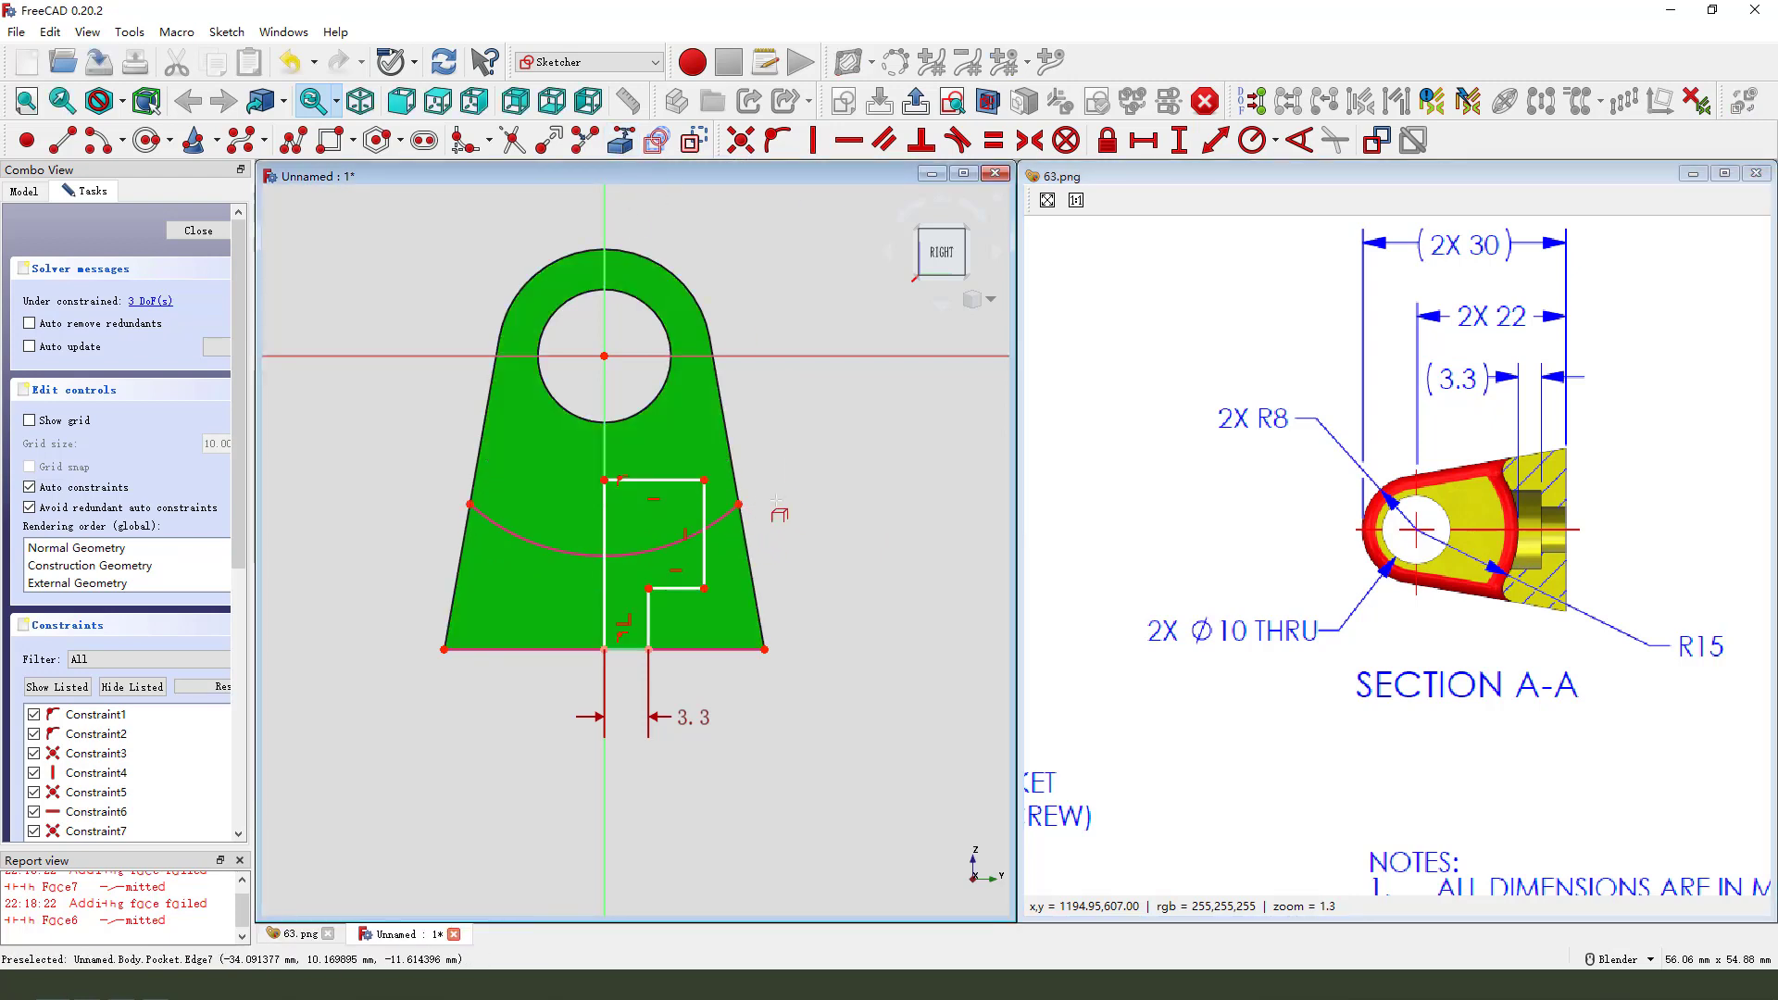
{"action": "mouse_move", "coordinate": [811, 534]}
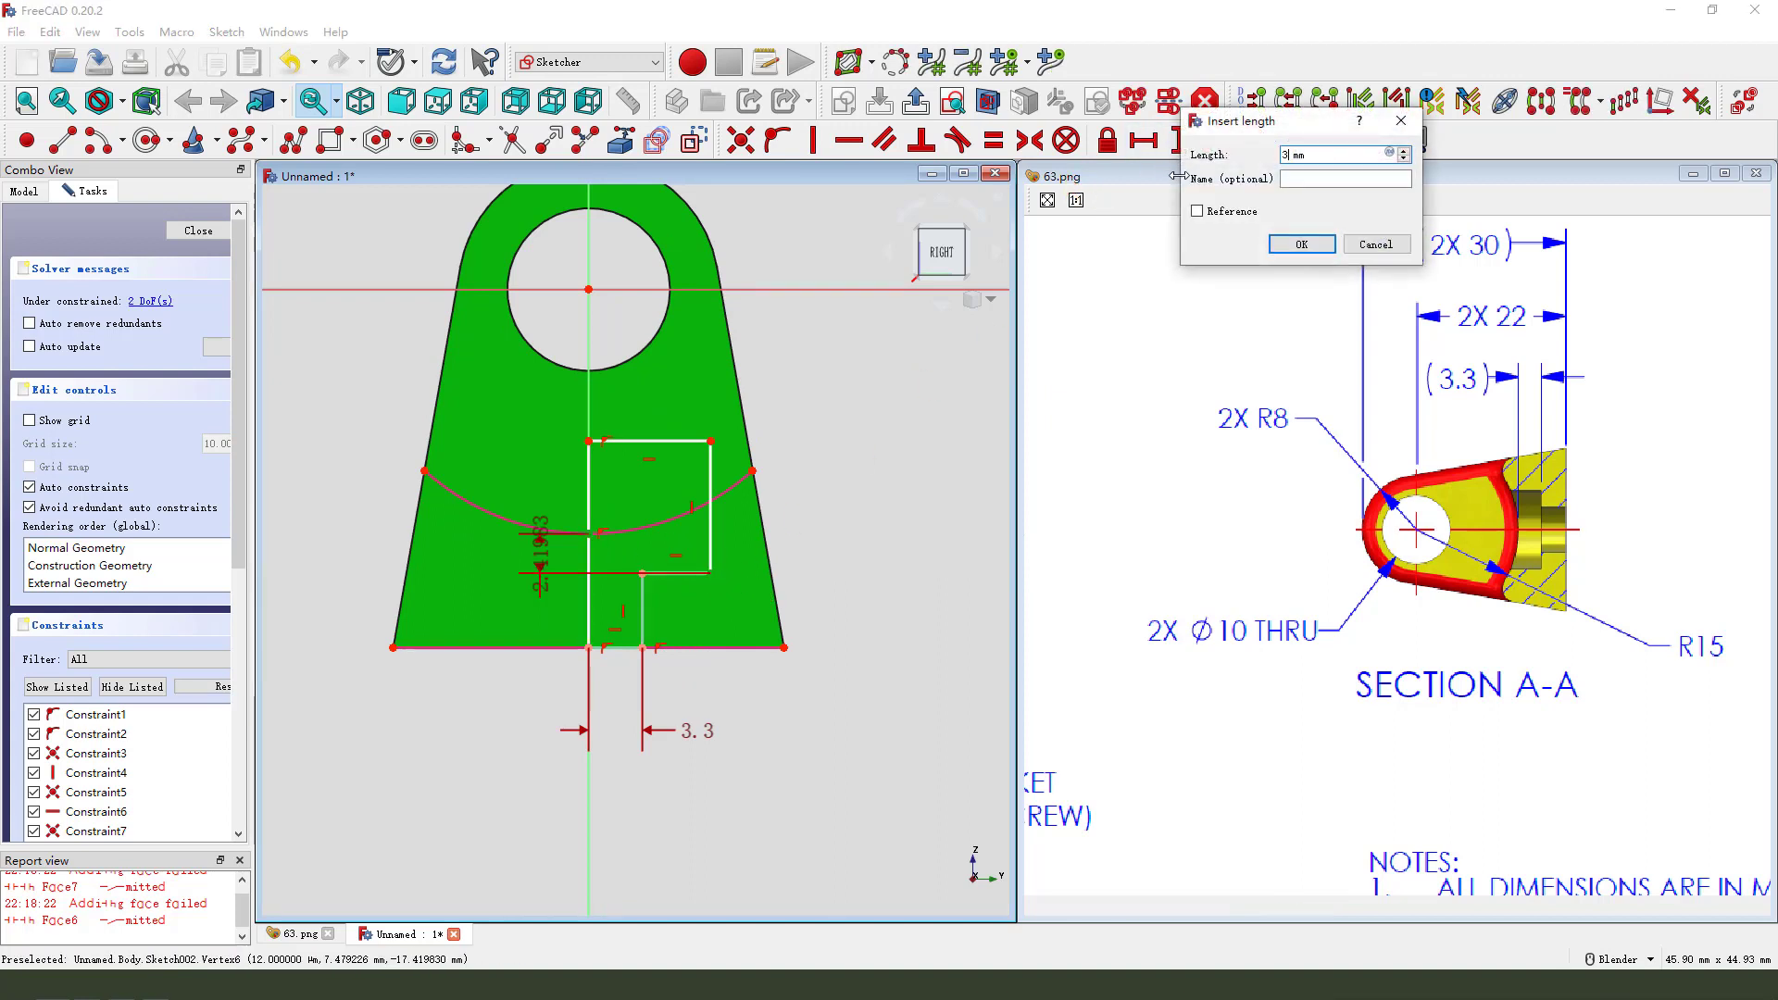
- Confirm the 5.75 mm vertical step and add the 12.71 mm outline height
{"action": "left_click", "coordinate": [1300, 244]}
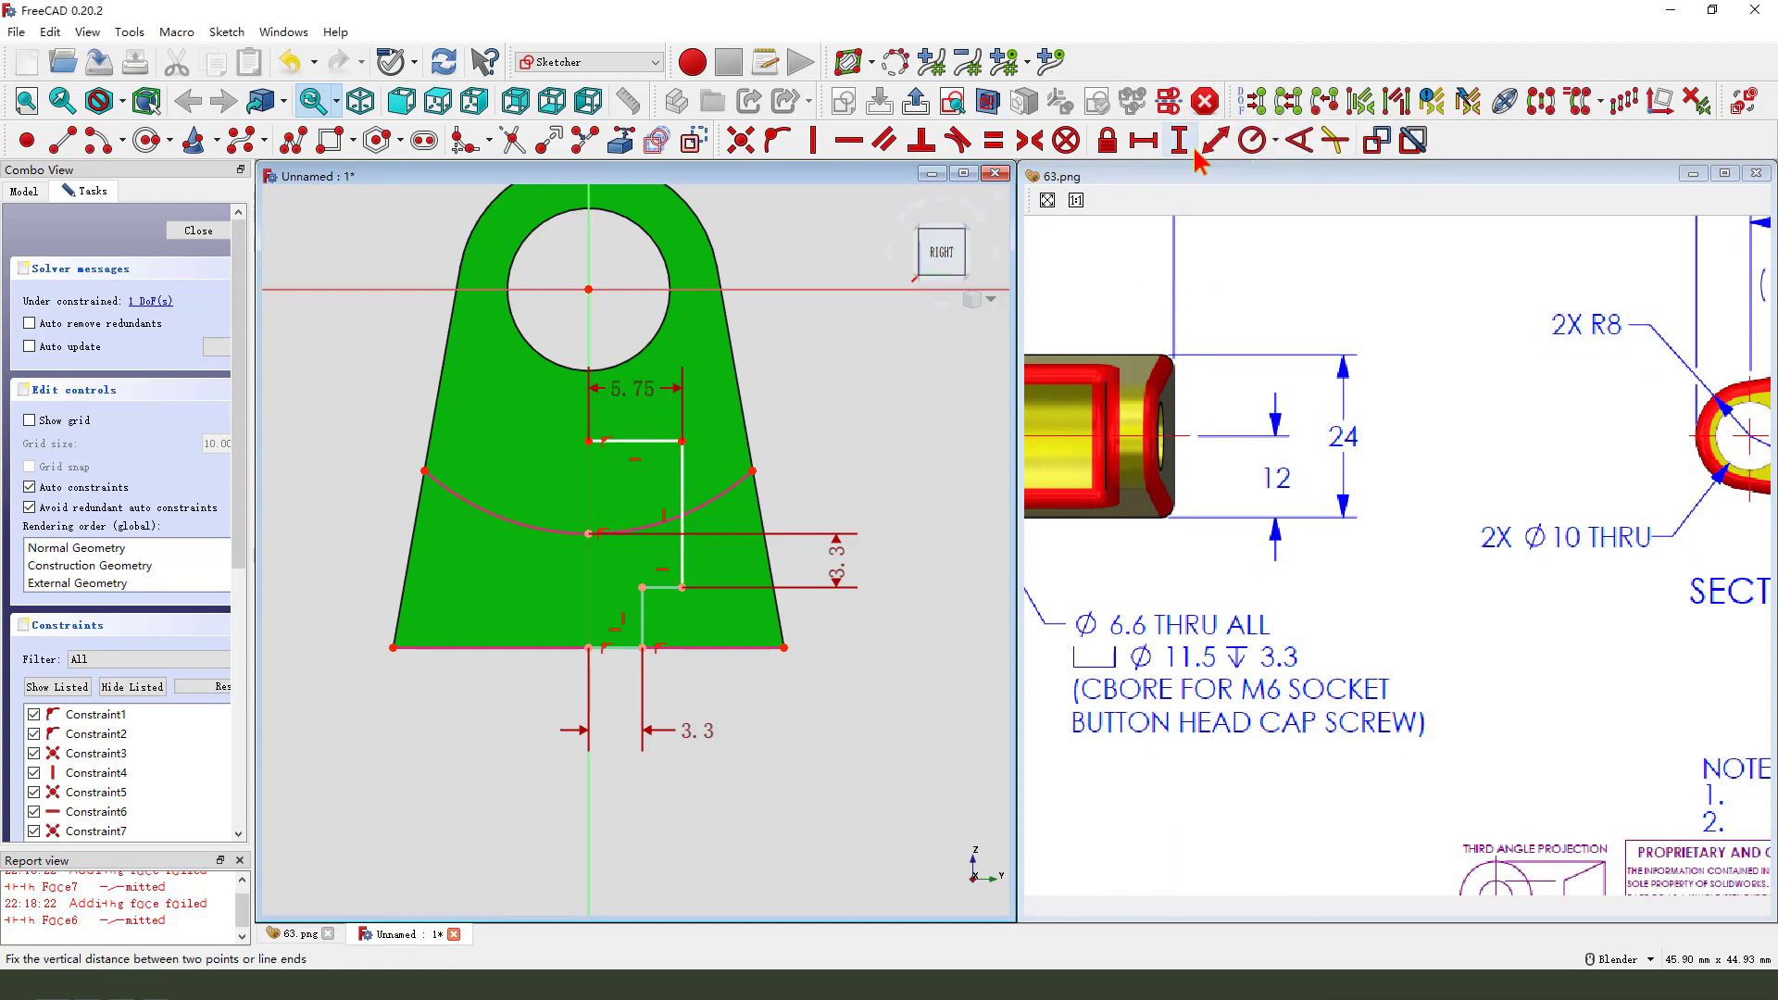
{"action": "left_click", "coordinate": [1179, 140]}
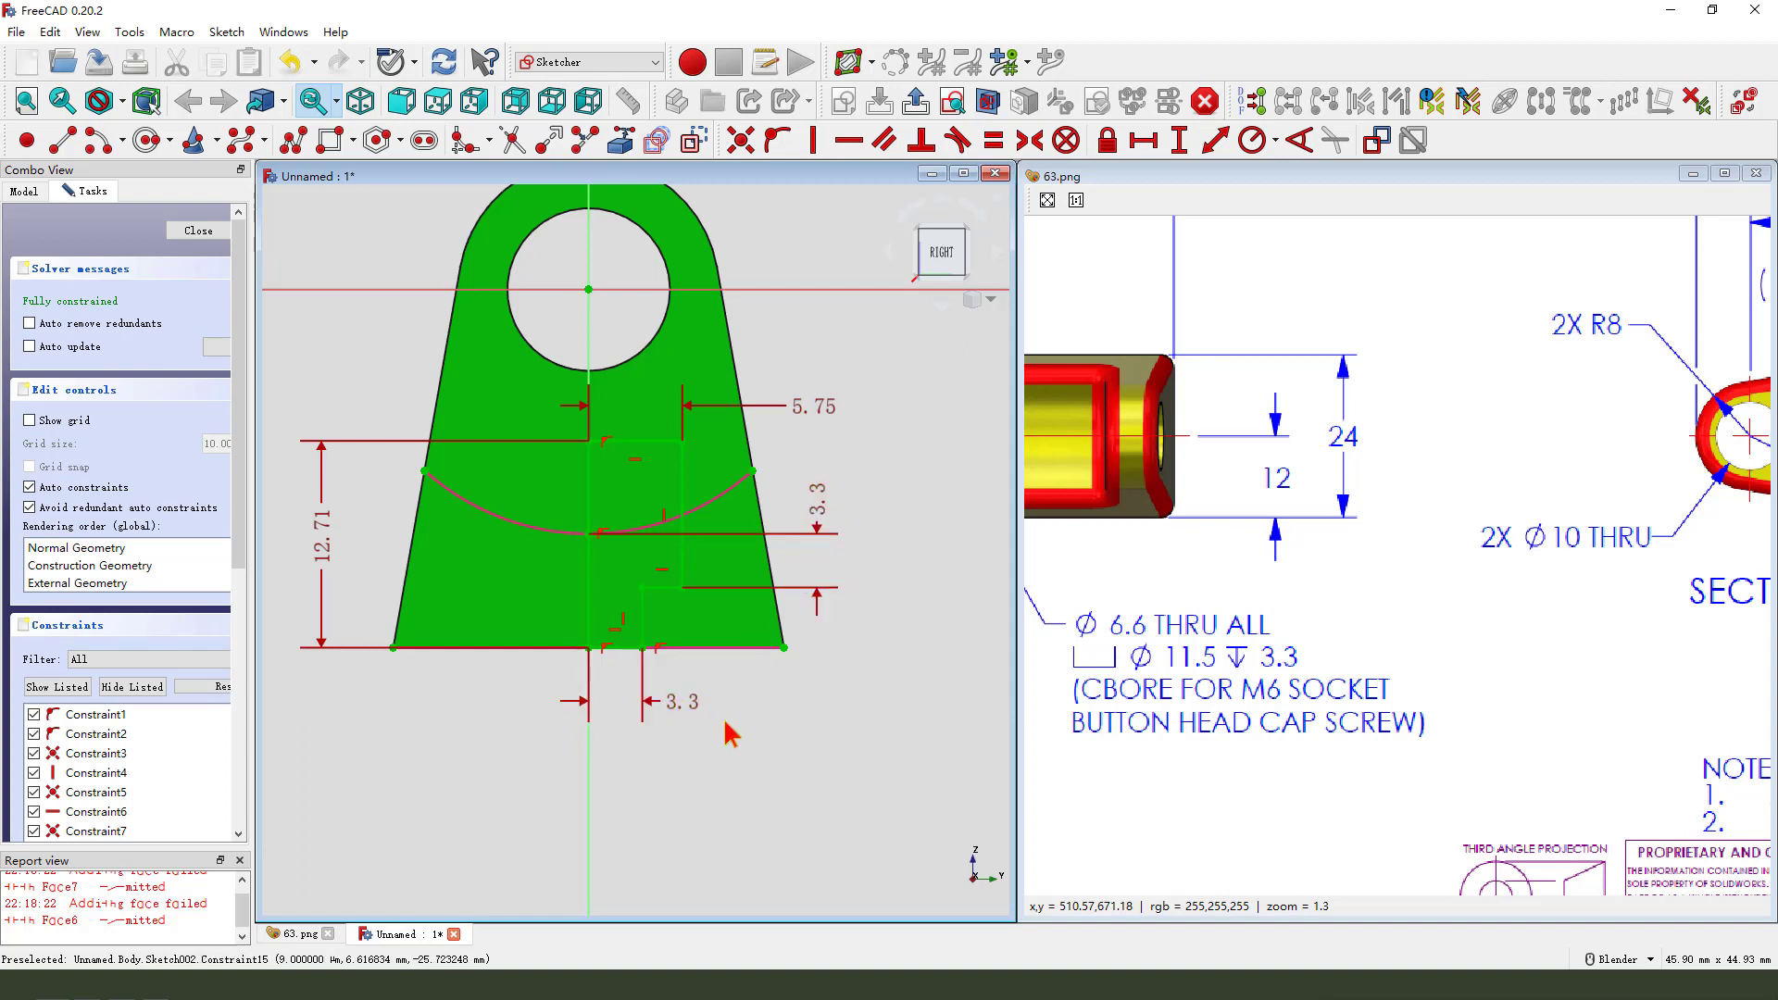
{"action": "mouse_move", "coordinate": [817, 711]}
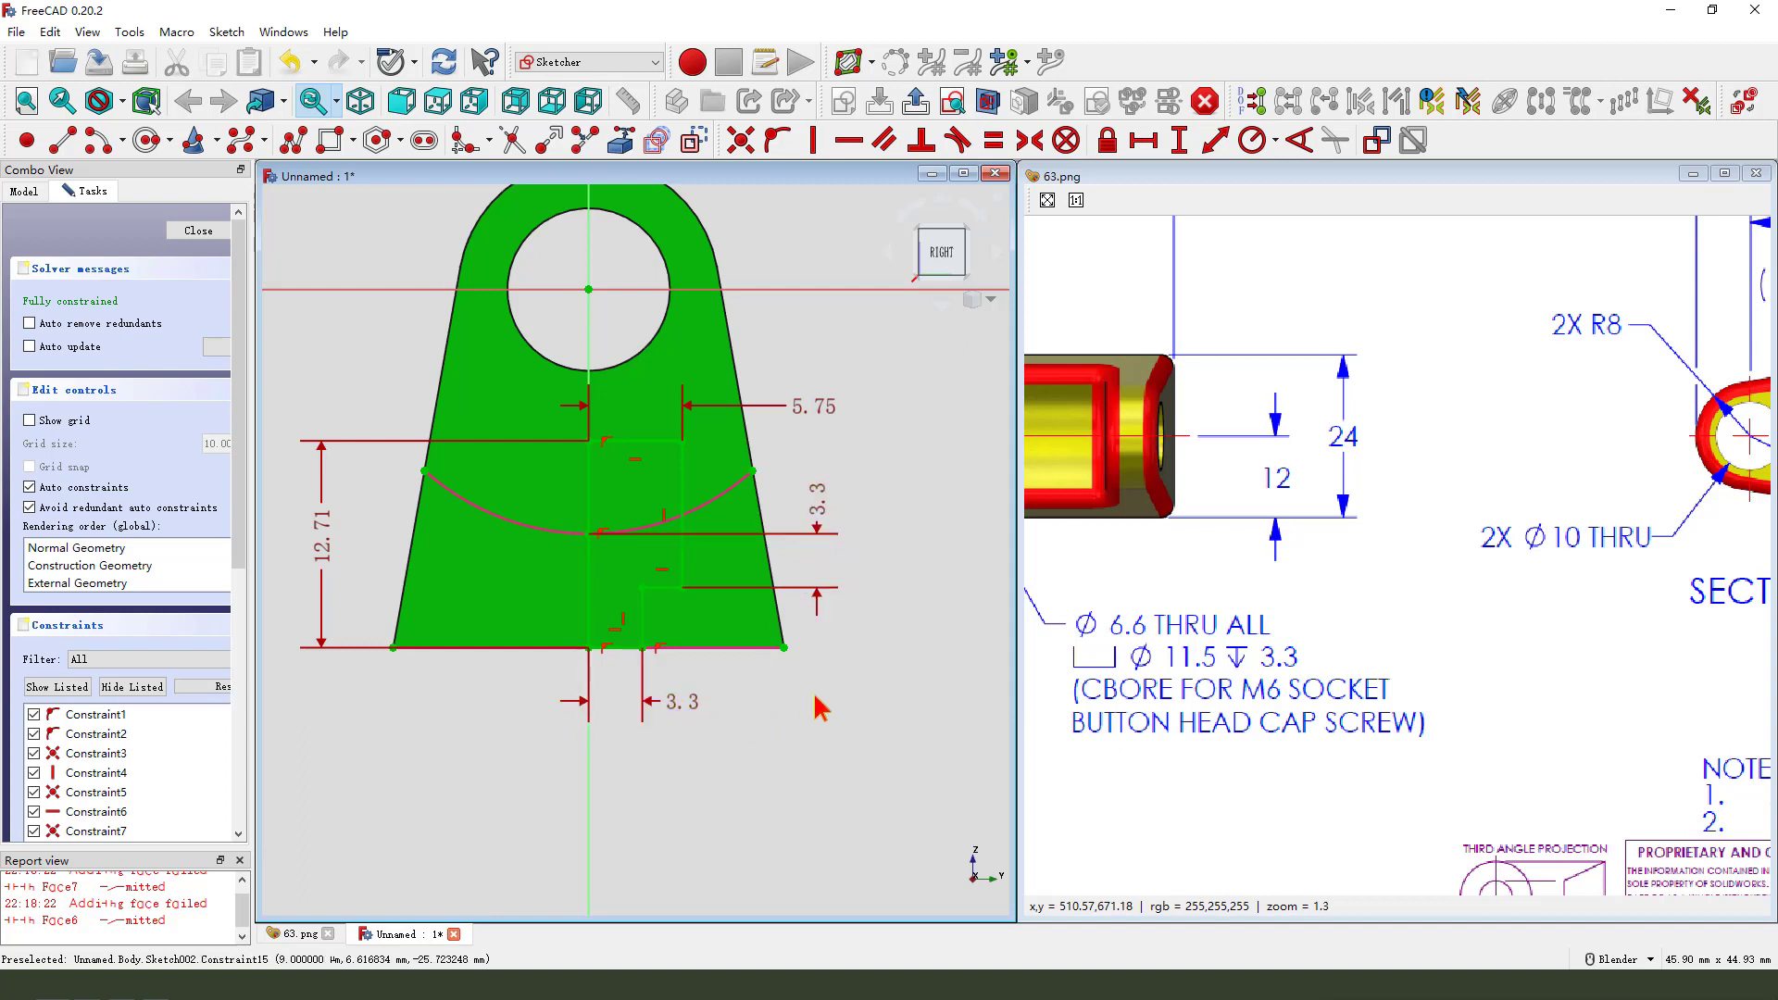
- Close the hole profile sketch and revolve it as a groove about the Base Z axis
{"action": "left_click", "coordinate": [197, 229]}
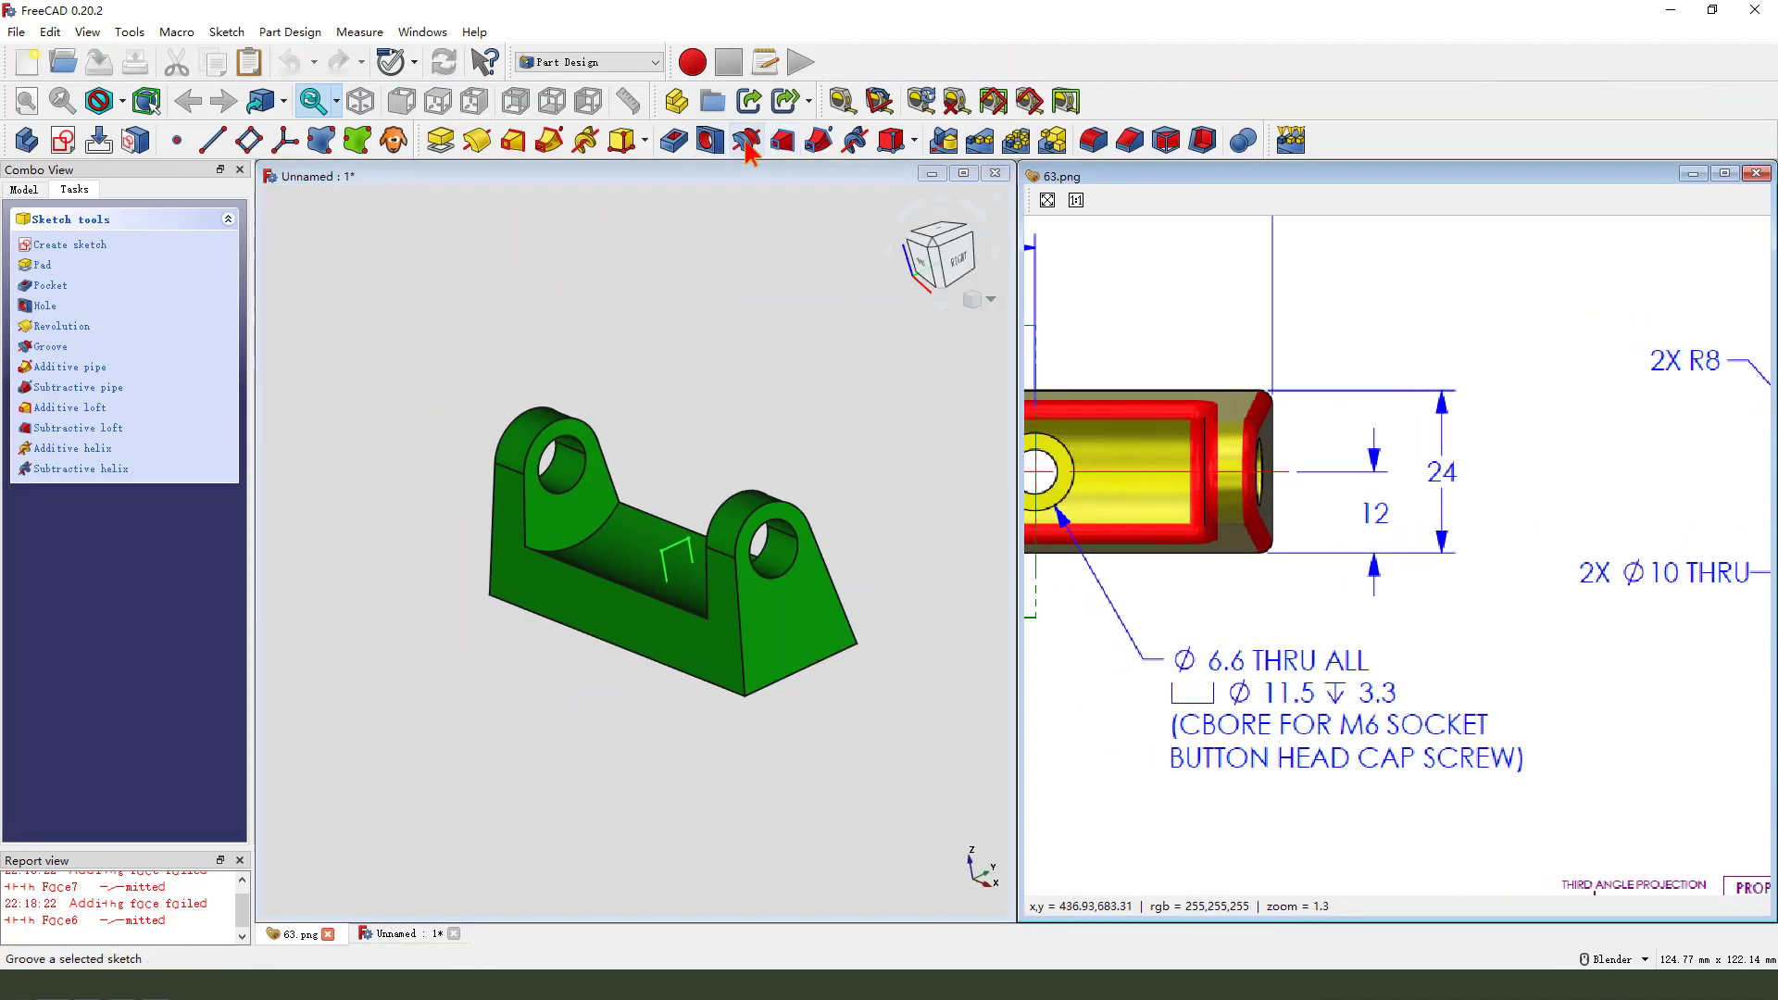
{"action": "left_click", "coordinate": [745, 140]}
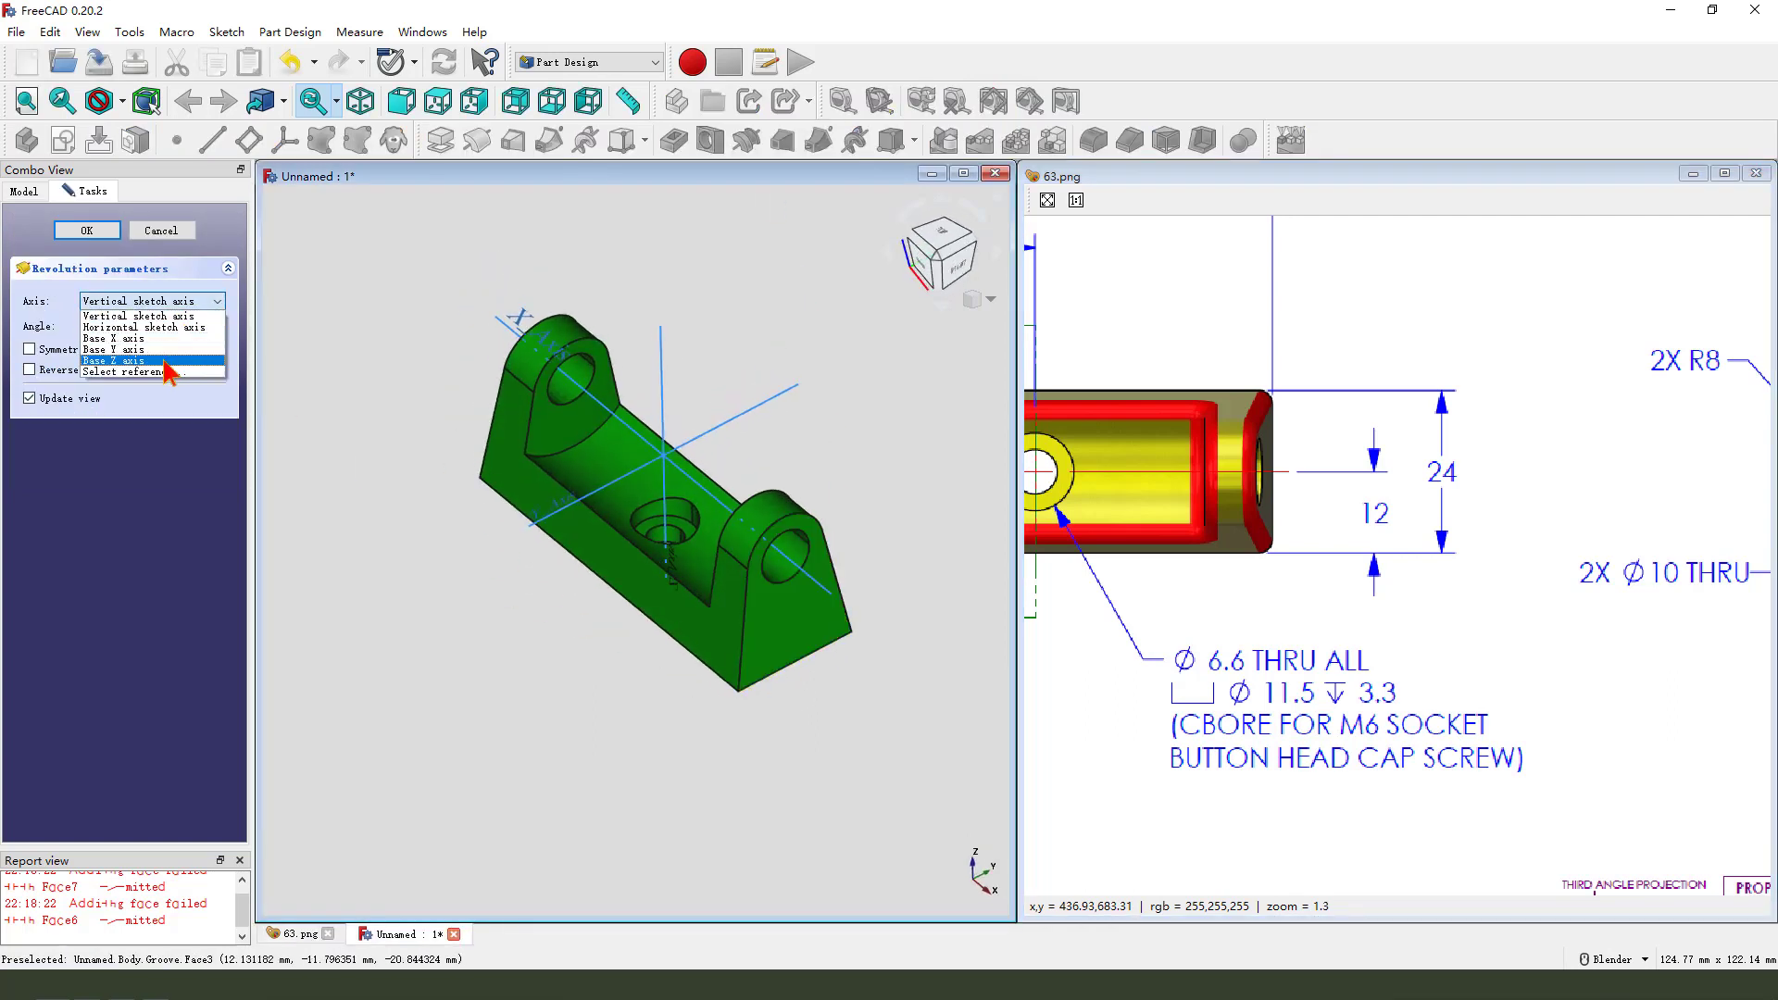
{"action": "left_click", "coordinate": [113, 360]}
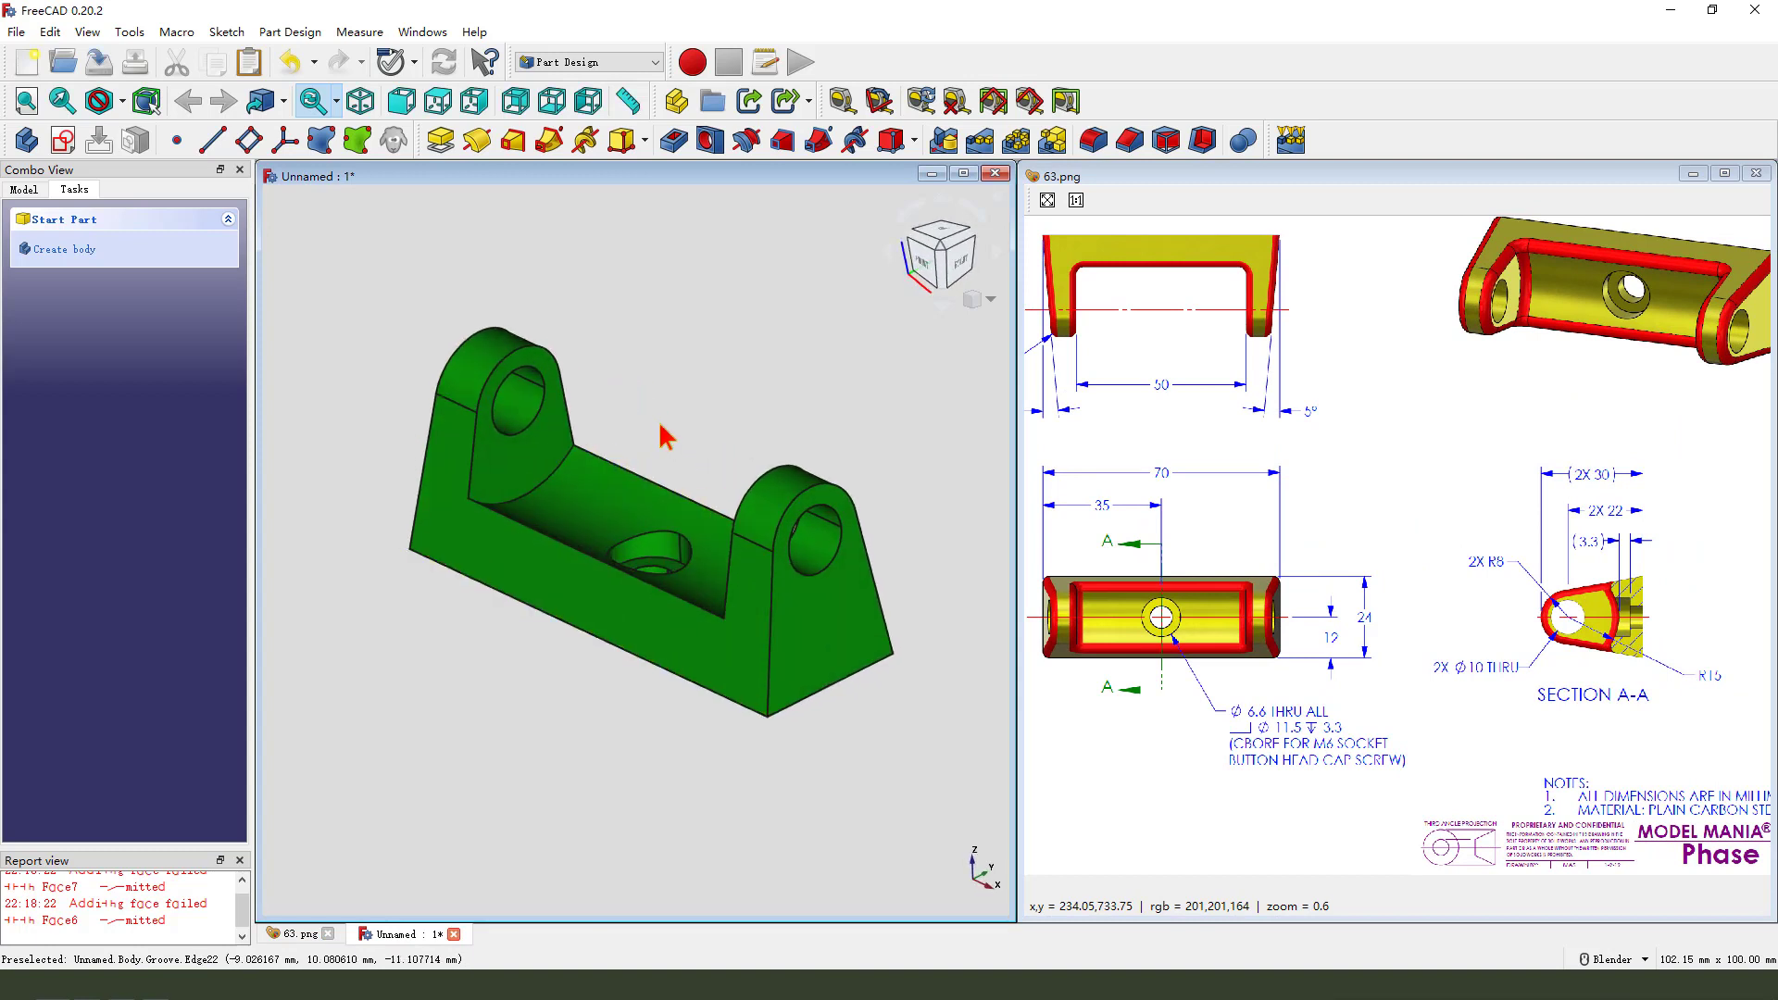
{"action": "mouse_move", "coordinate": [625, 473]}
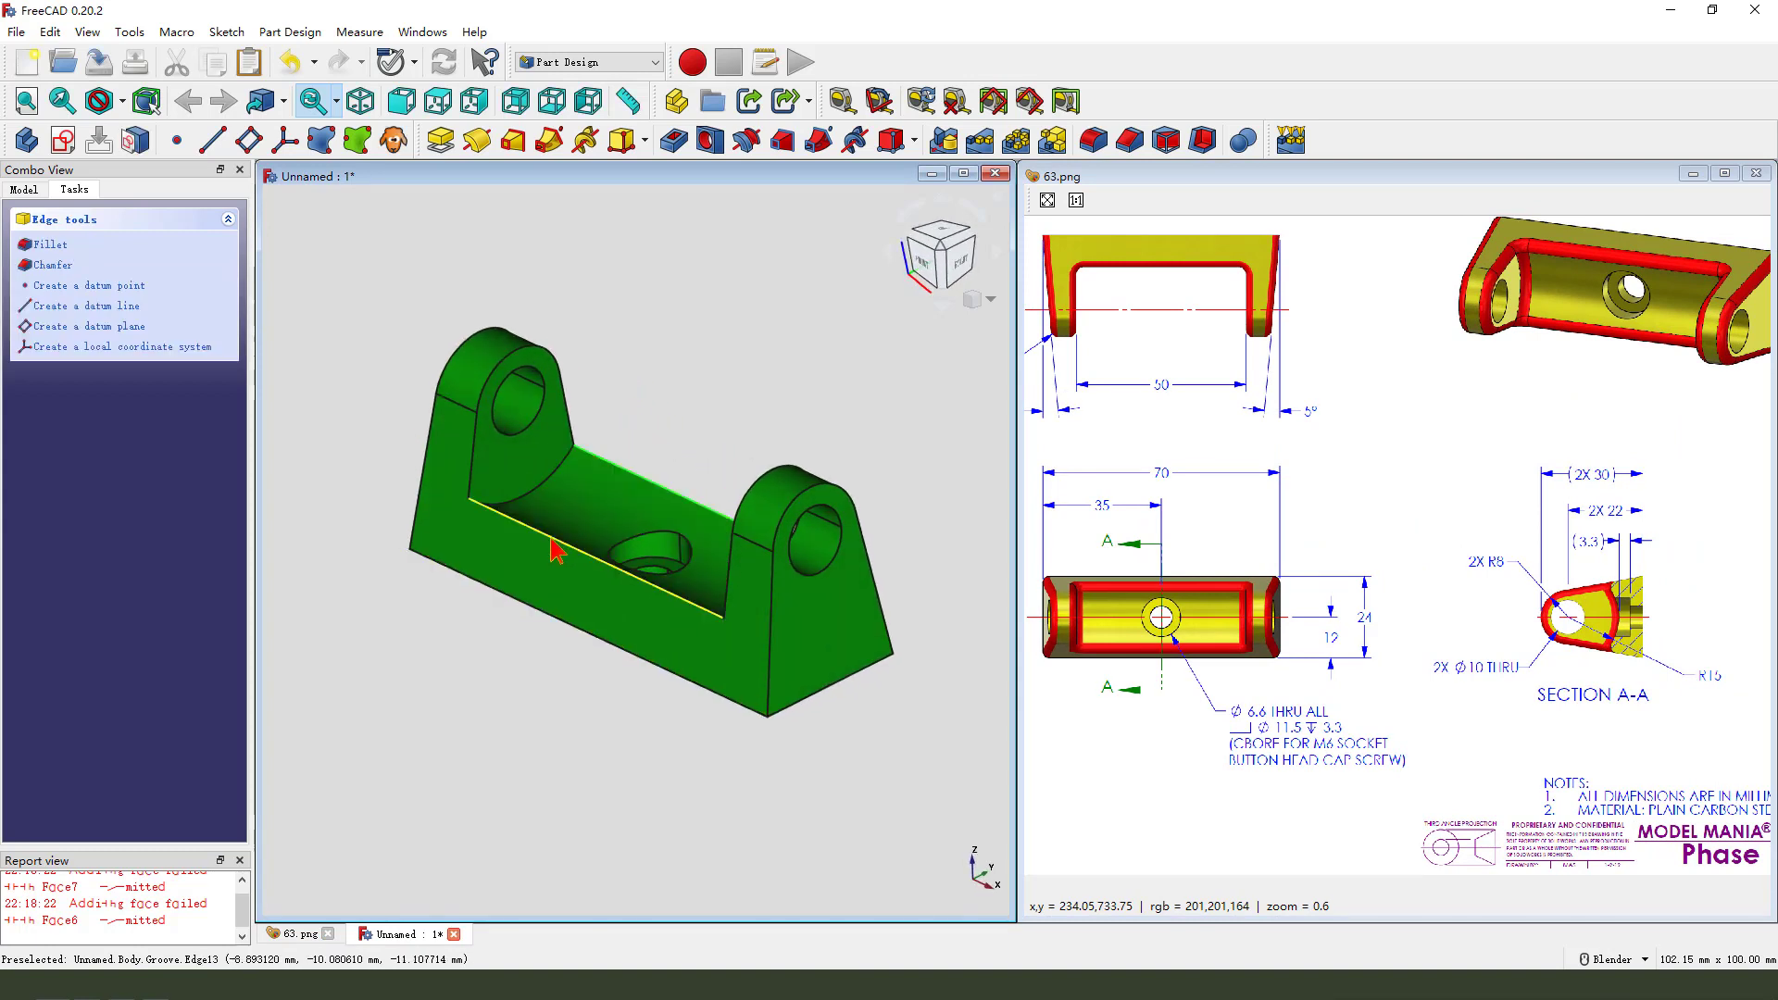
{"action": "mouse_move", "coordinate": [772, 303]}
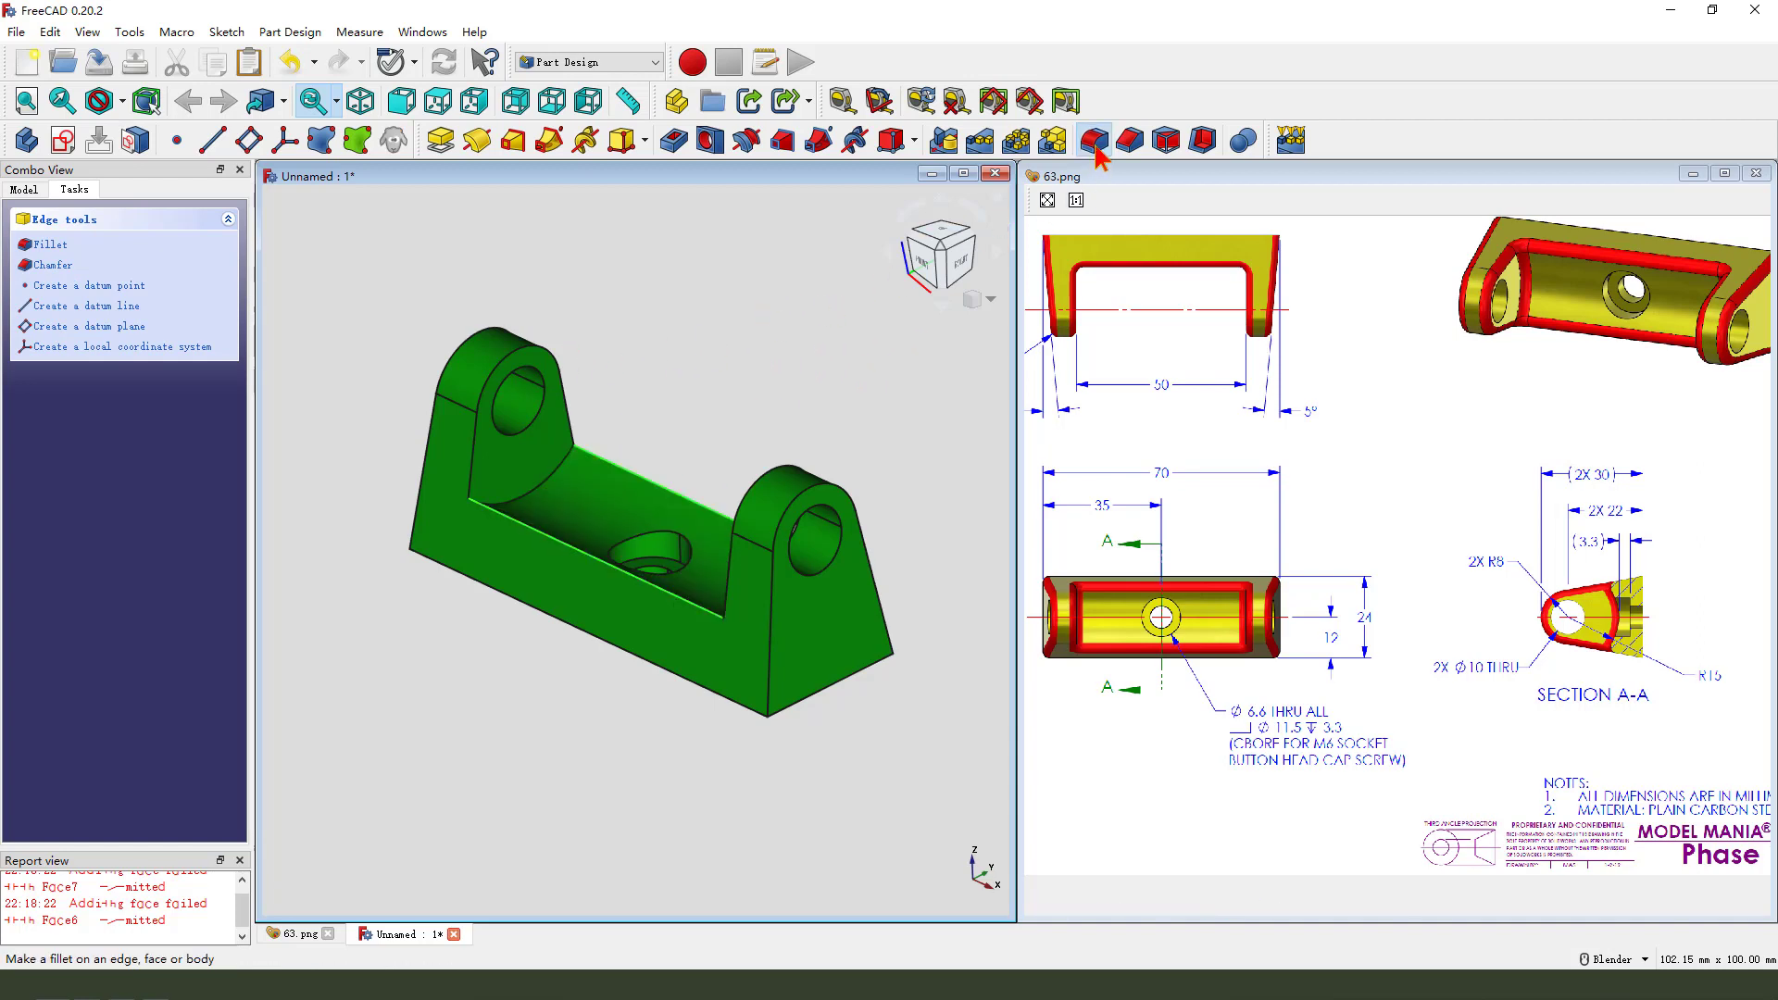
- Add 2 mm fillets to the pocket floor edges, lug edges and outer base edges
{"action": "left_click", "coordinate": [1093, 139]}
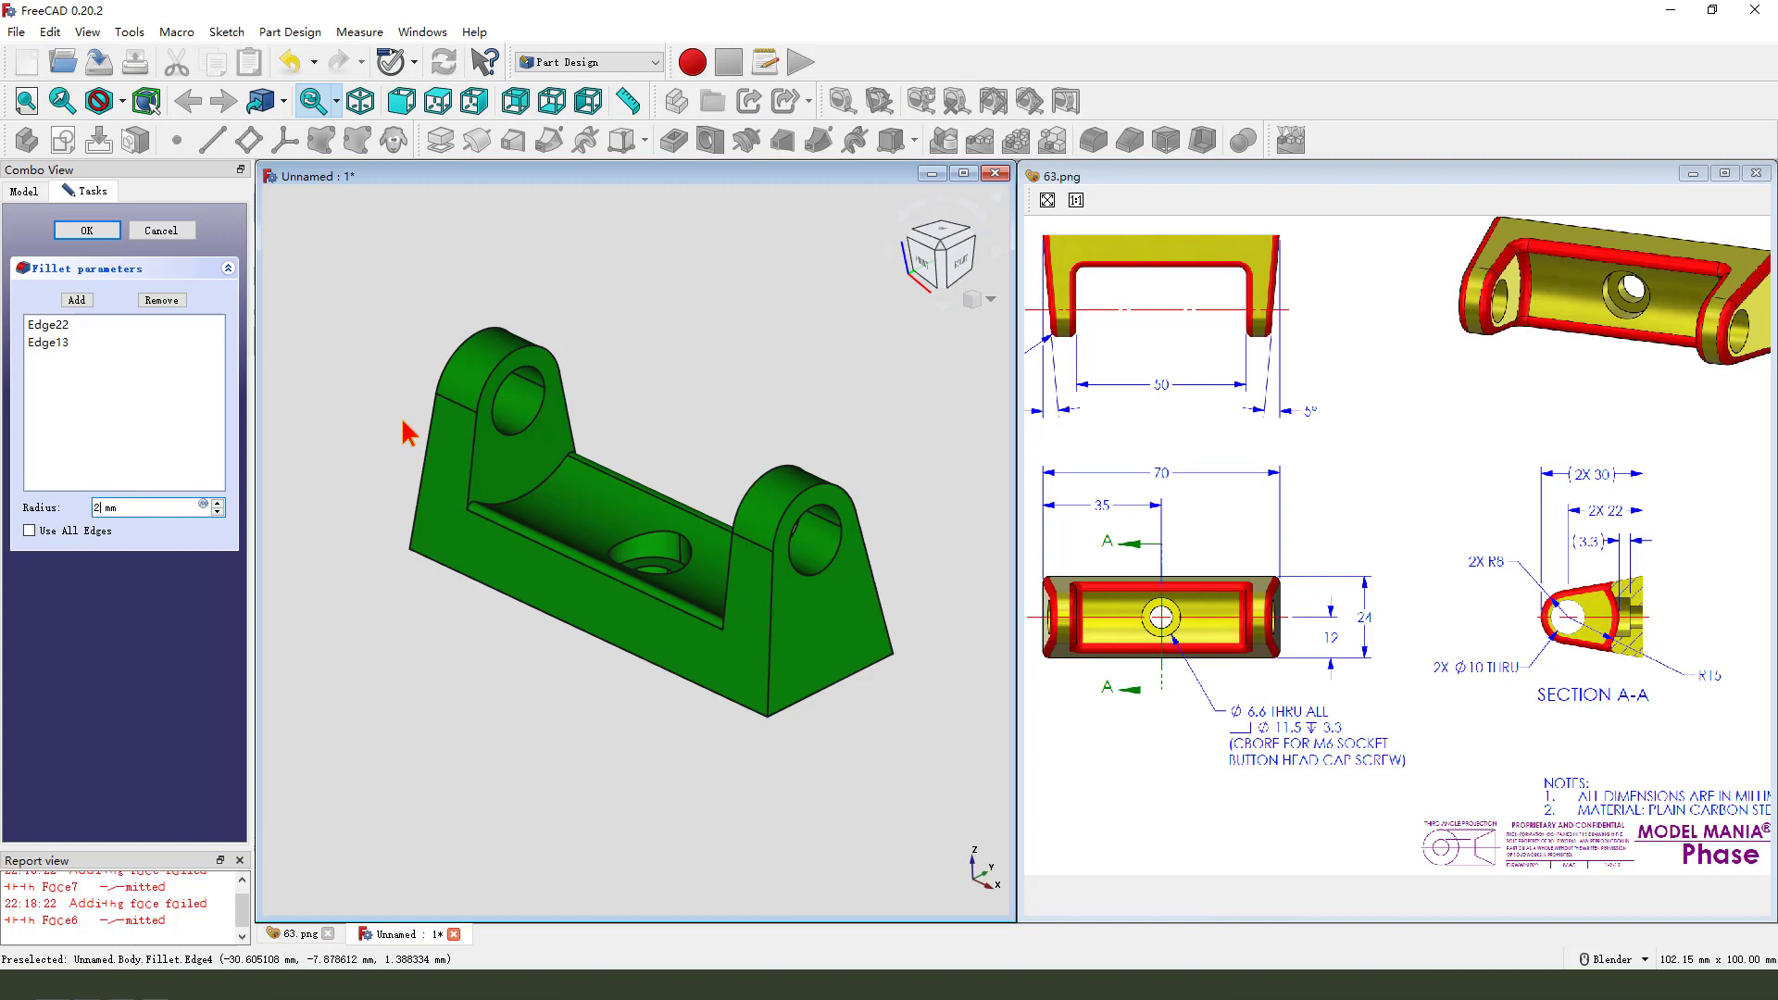
{"action": "left_click", "coordinate": [86, 230]}
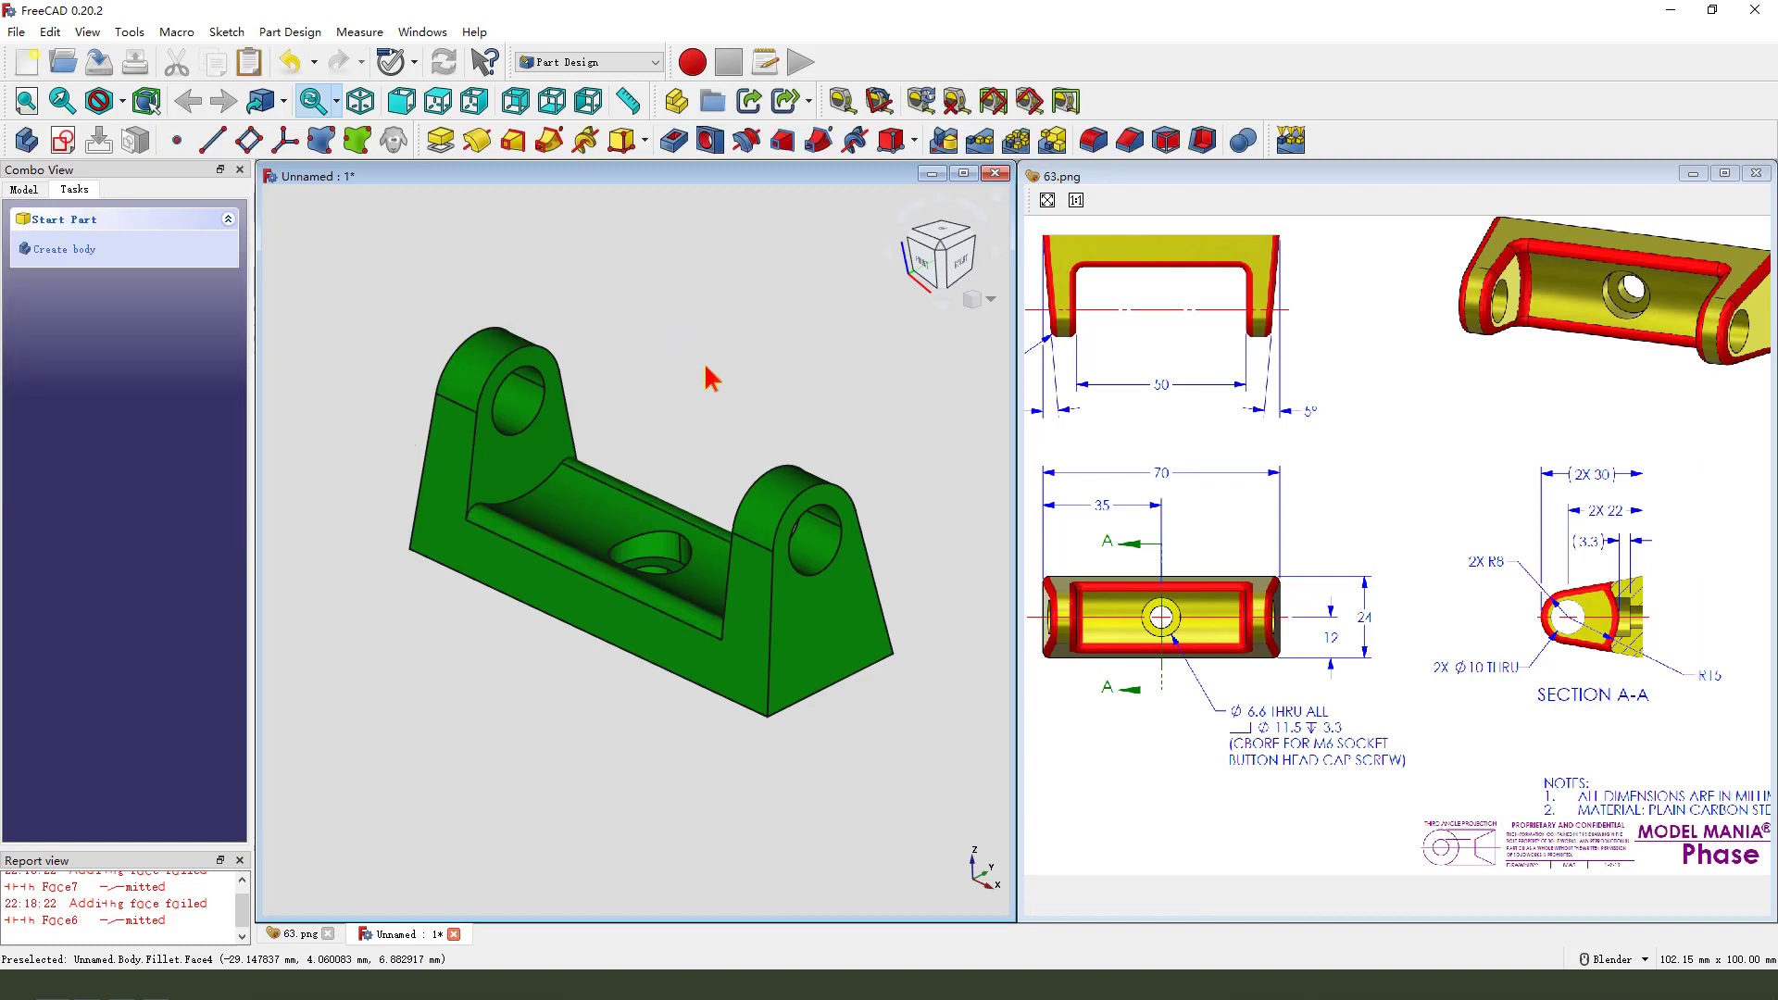
{"action": "mouse_move", "coordinate": [478, 340]}
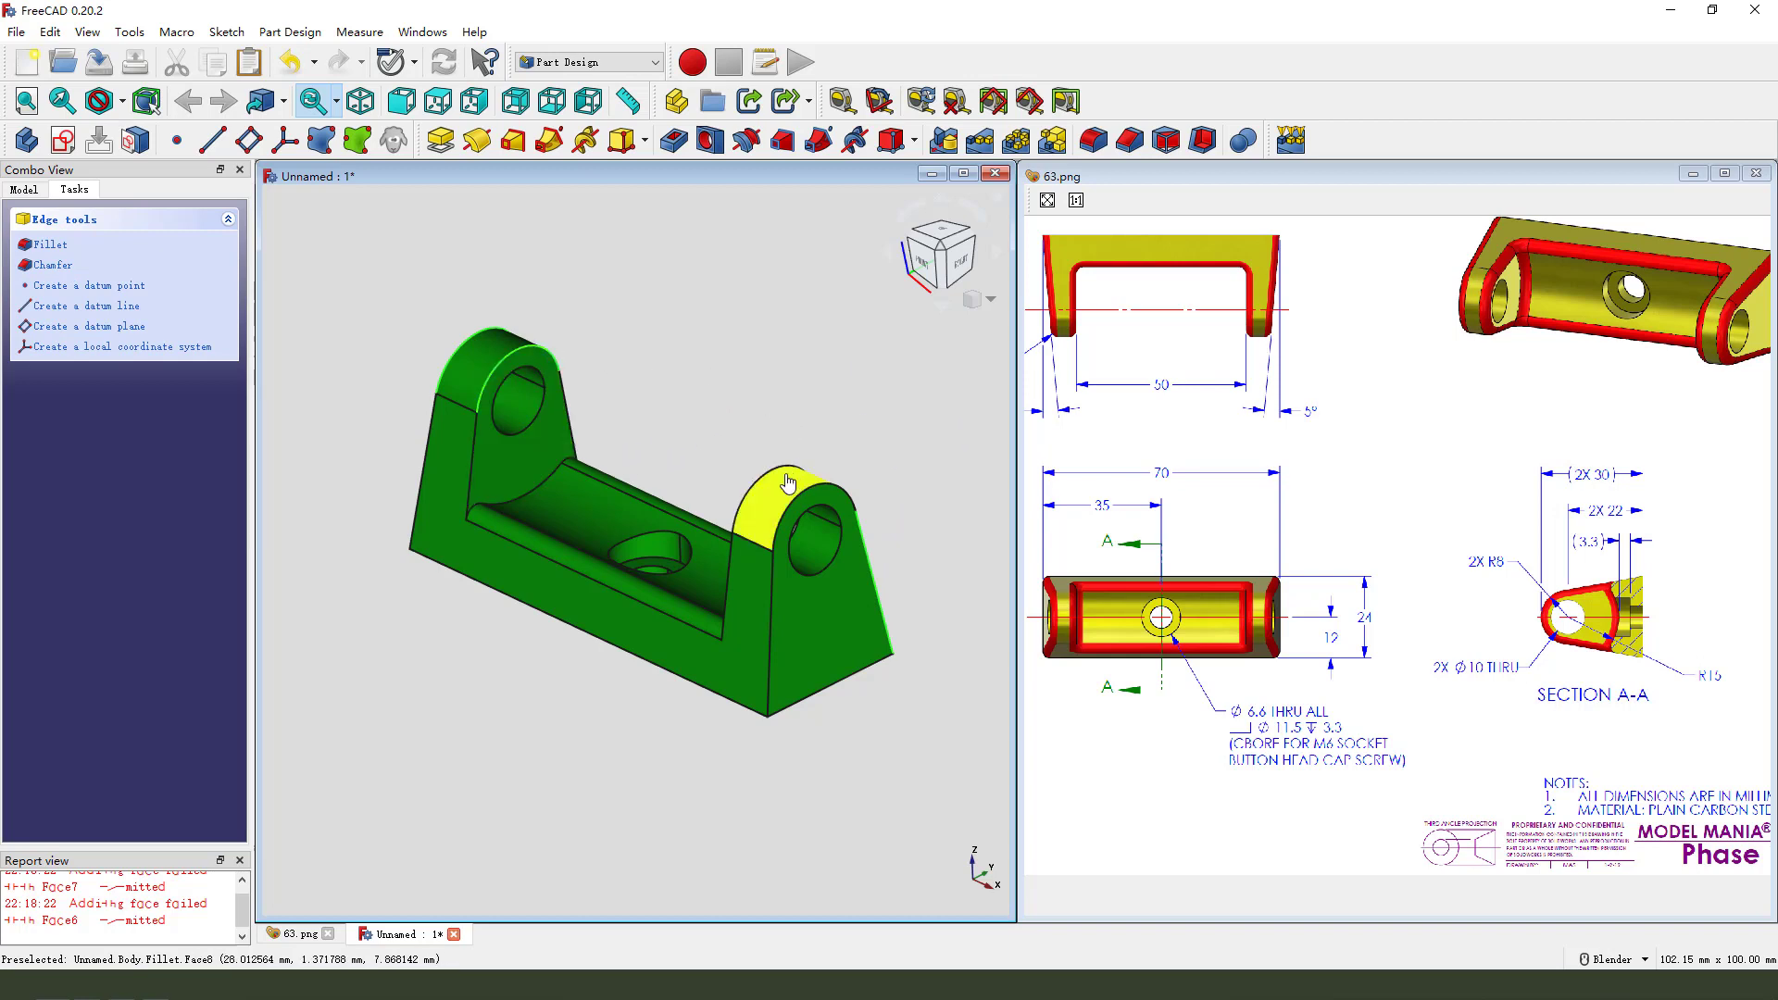
{"action": "left_click", "coordinate": [48, 244]}
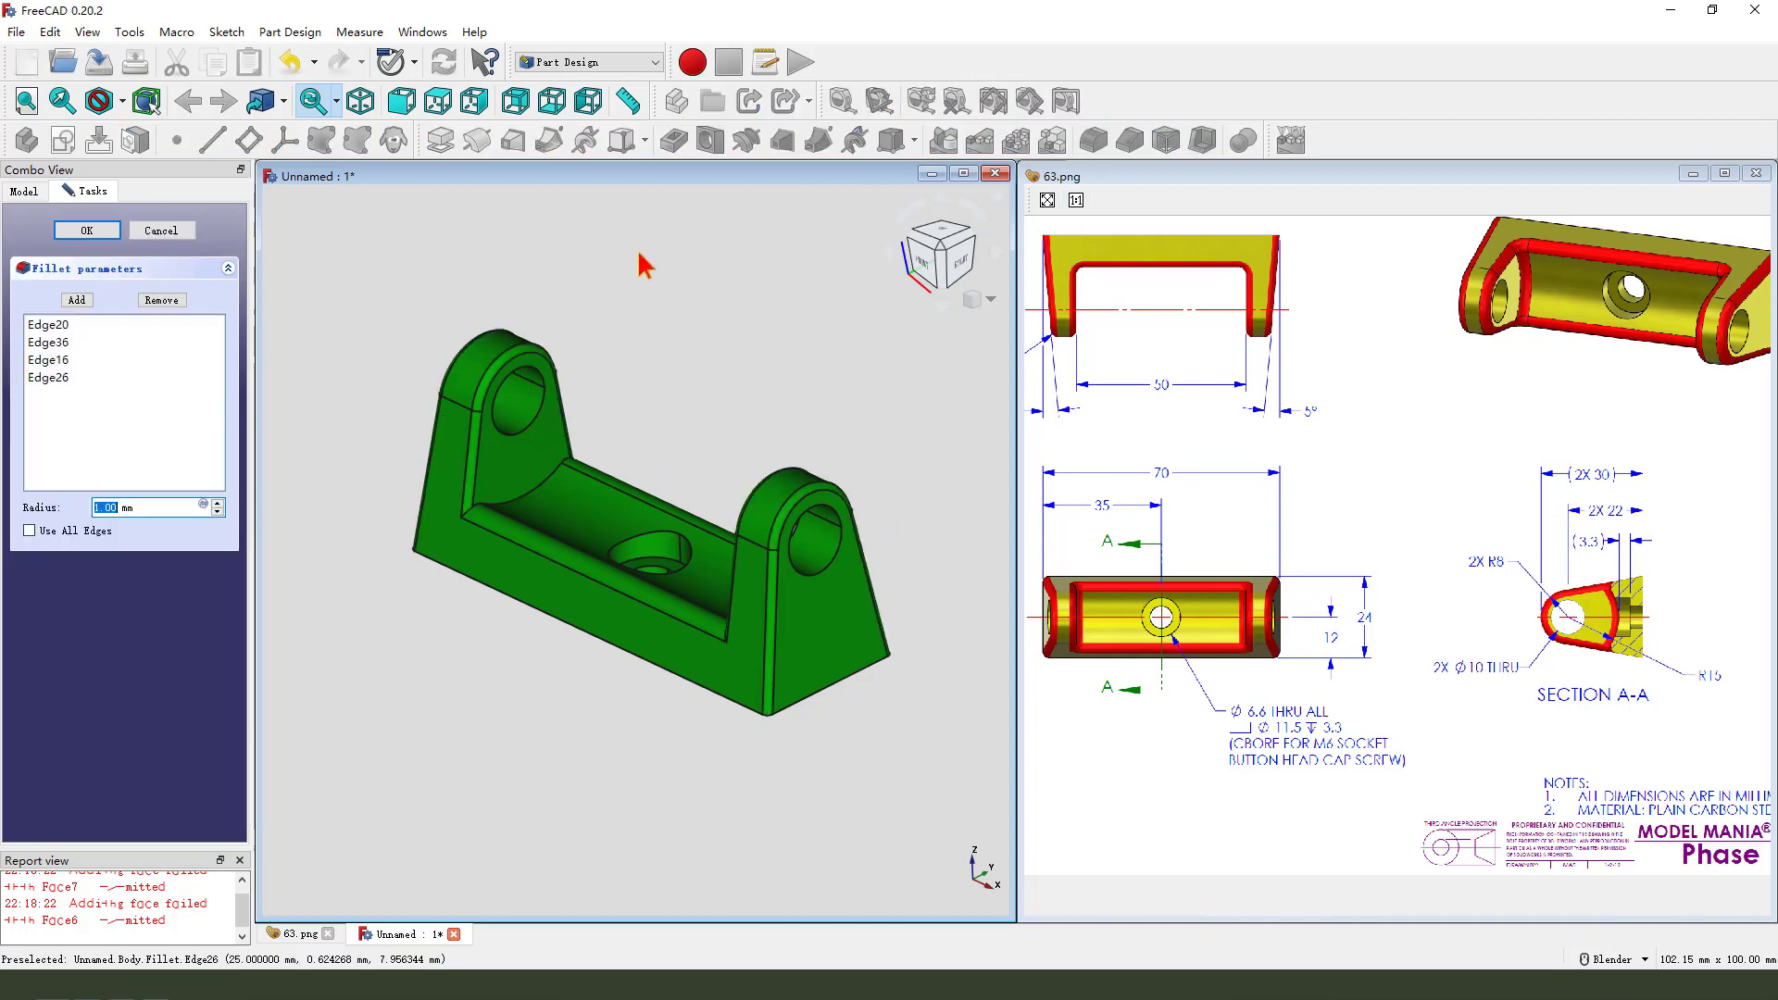
{"action": "left_click", "coordinate": [86, 229]}
{"action": "type", "text": "2"}
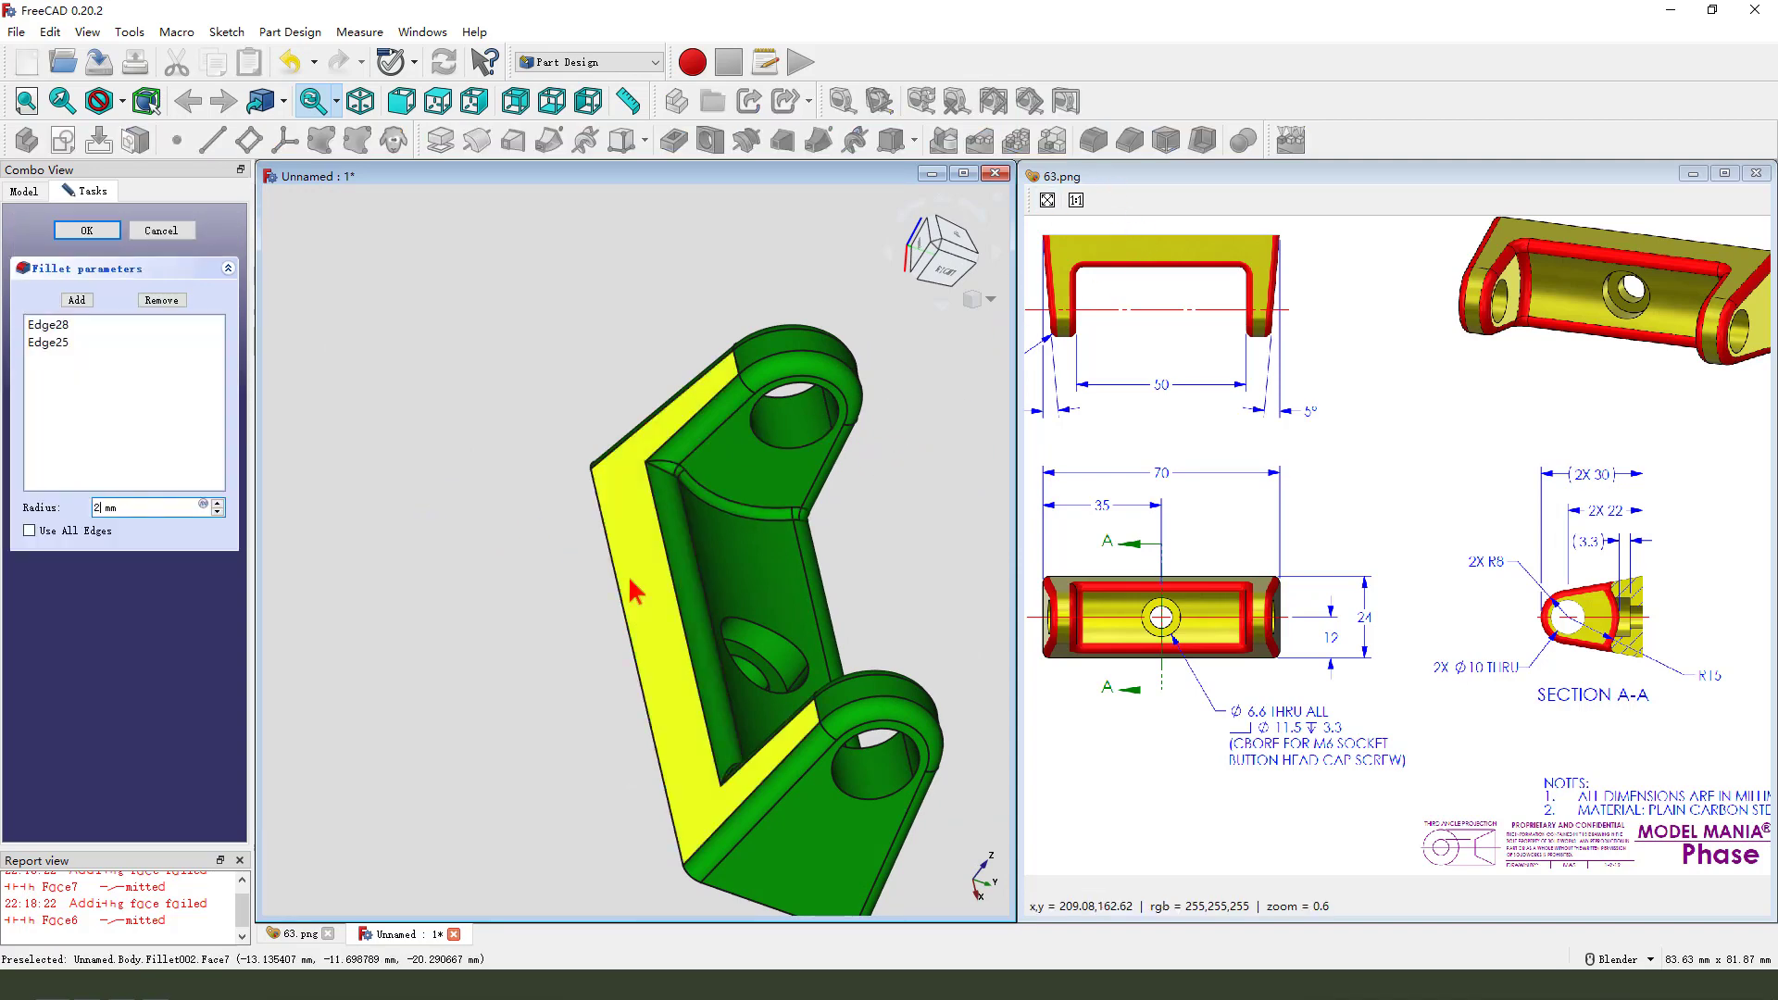
{"action": "left_click", "coordinate": [86, 229]}
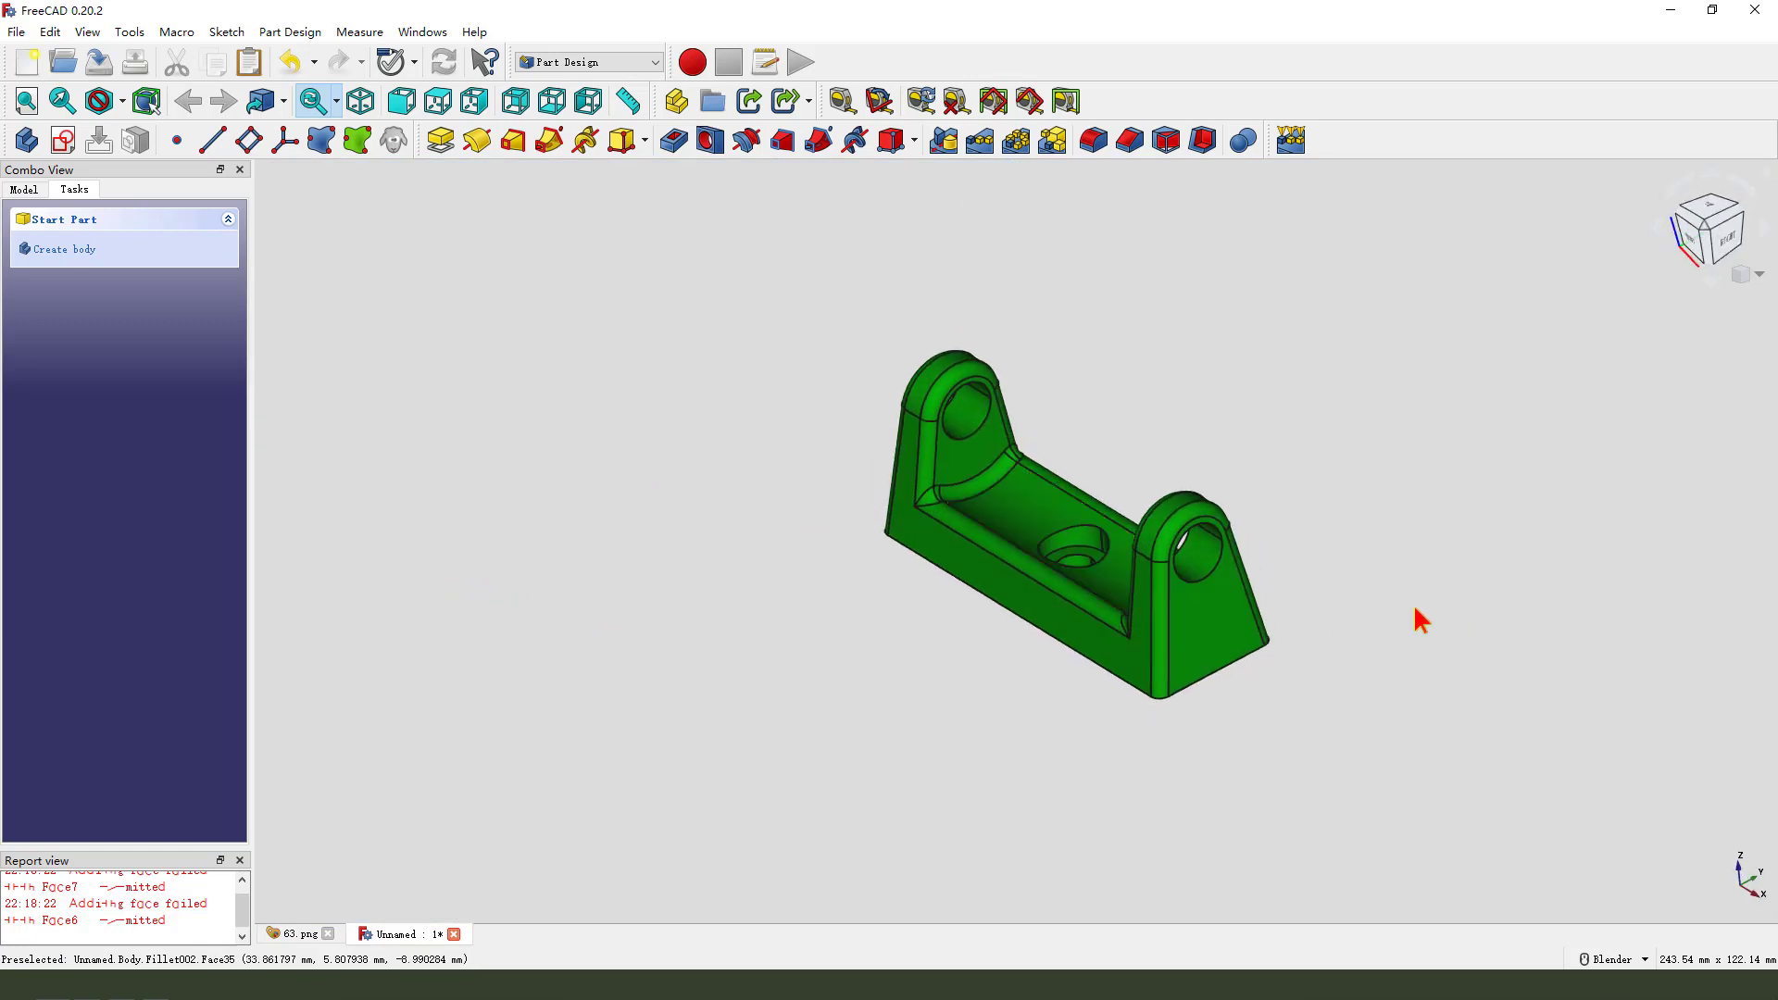
- Set the Body's Appearance shape colour to yellow
{"action": "left_click", "coordinate": [102, 425]}
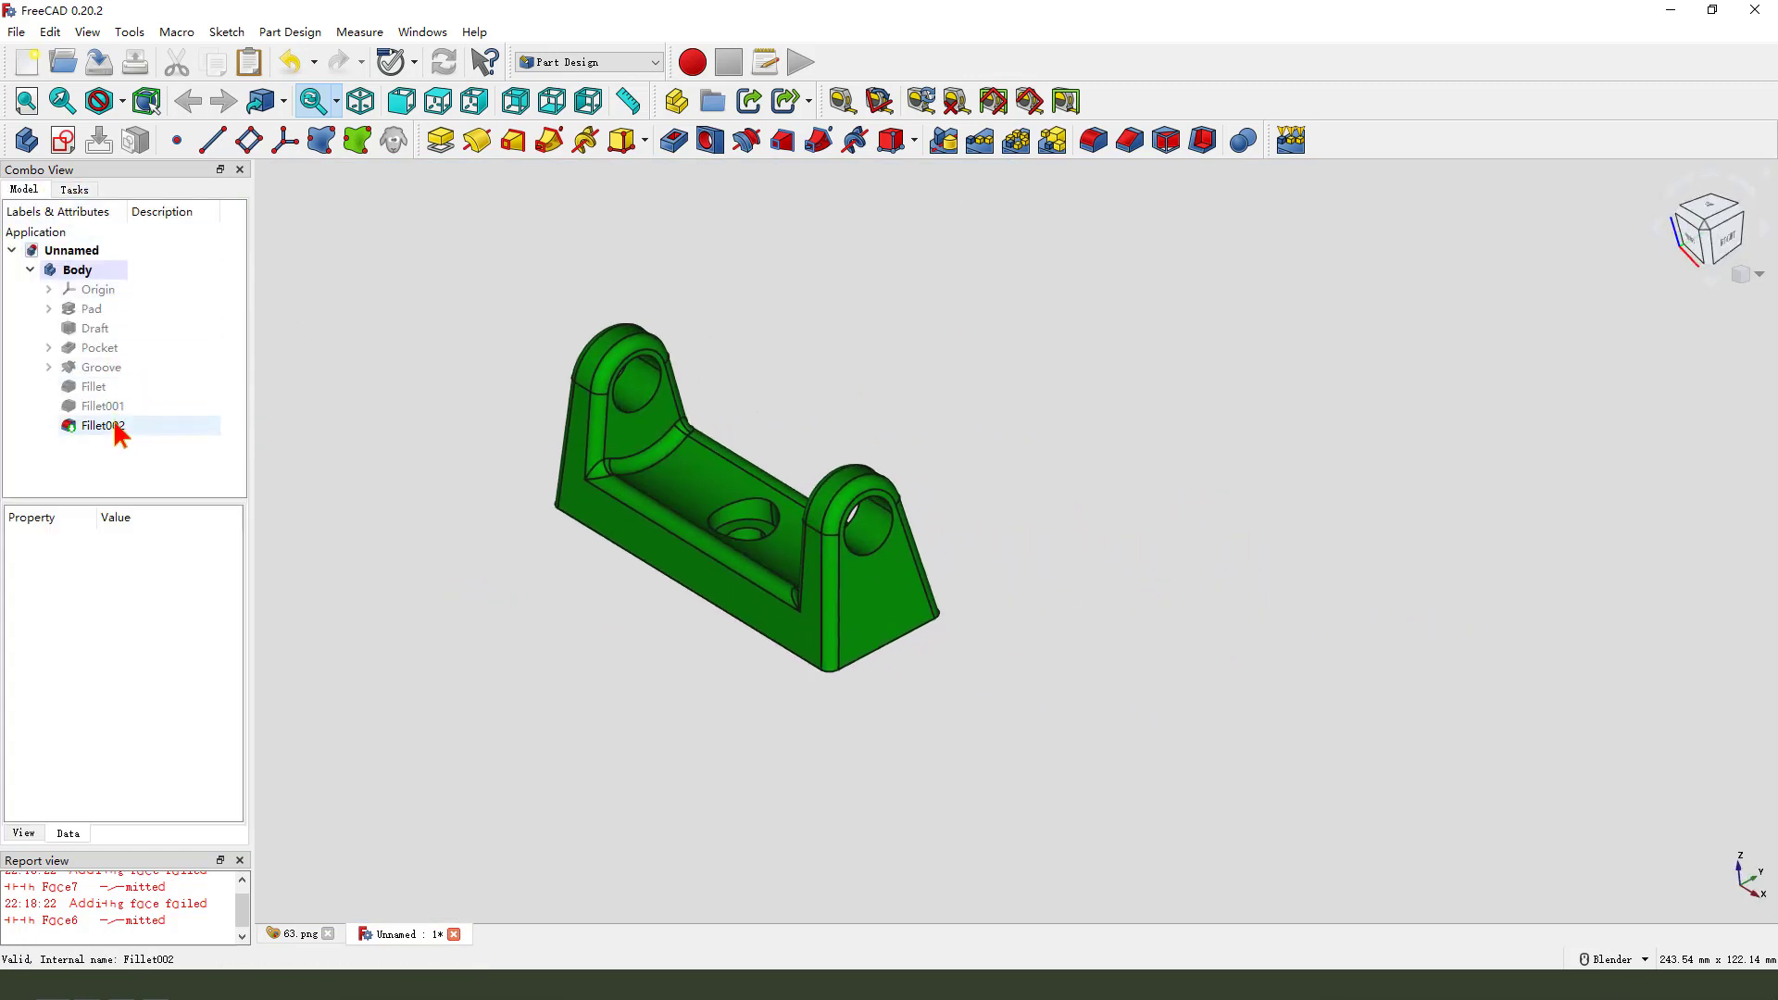
{"action": "right_click", "coordinate": [101, 425]}
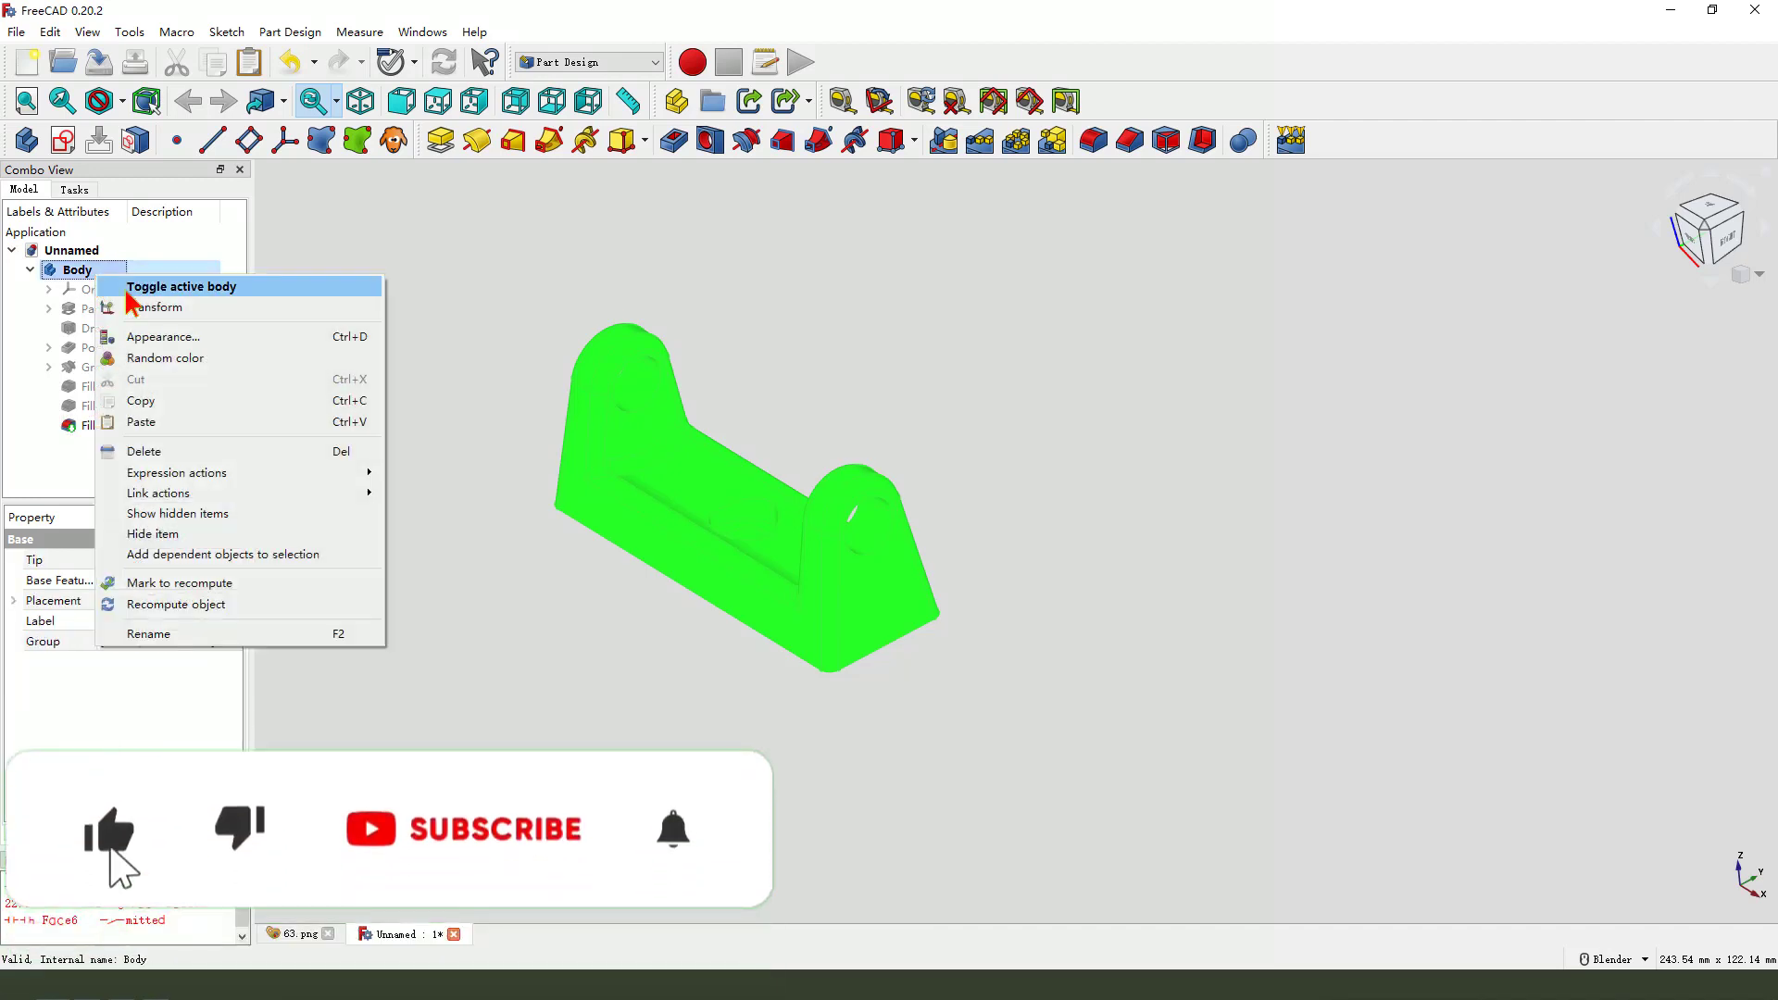
{"action": "left_click", "coordinate": [163, 337]}
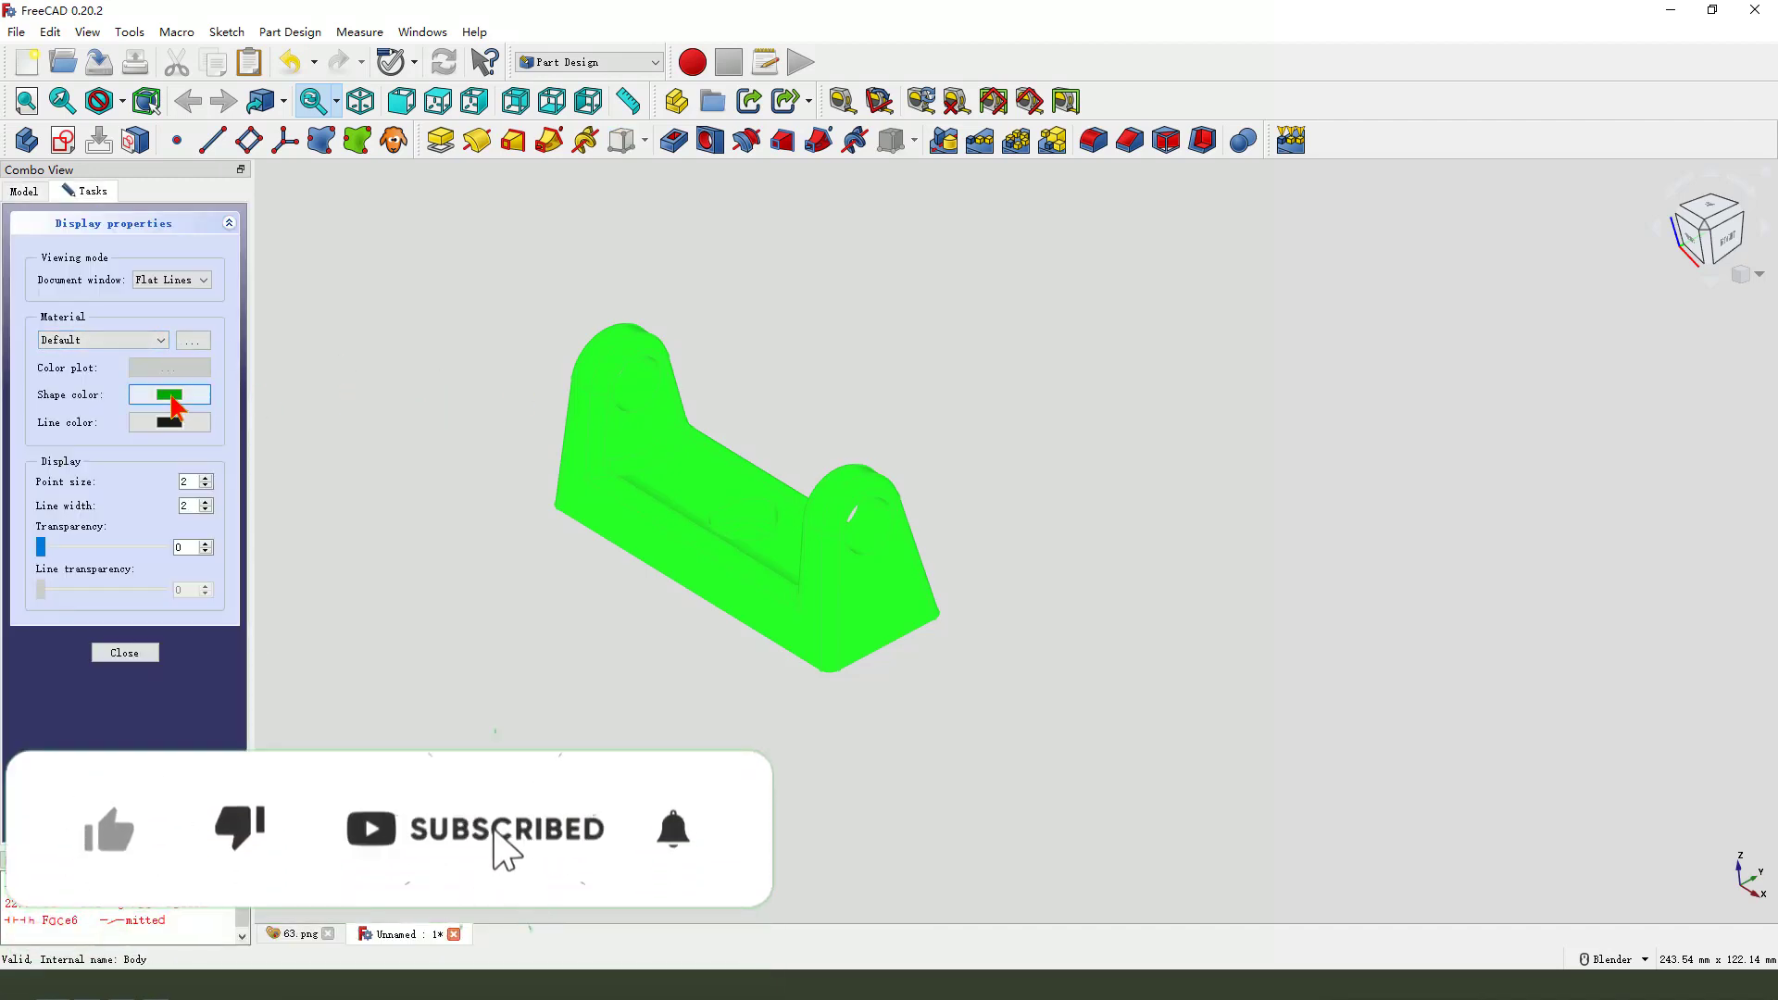
{"action": "left_click", "coordinate": [169, 395]}
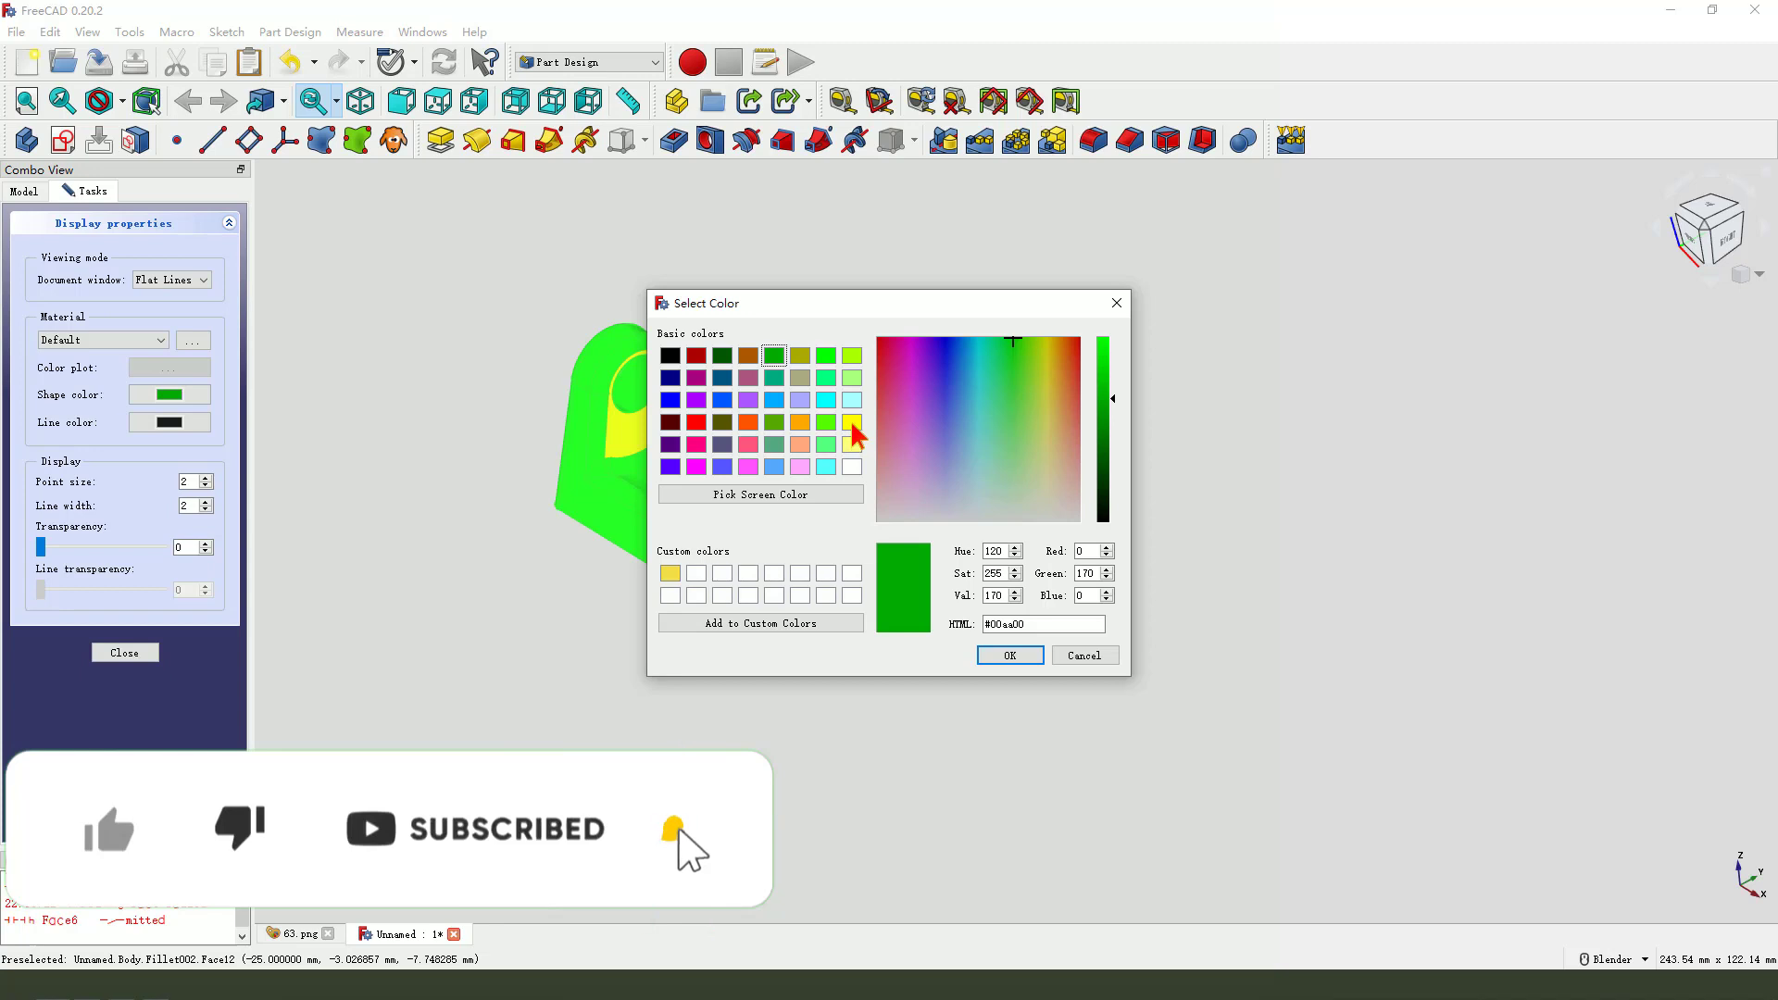
{"action": "left_click", "coordinate": [1009, 655]}
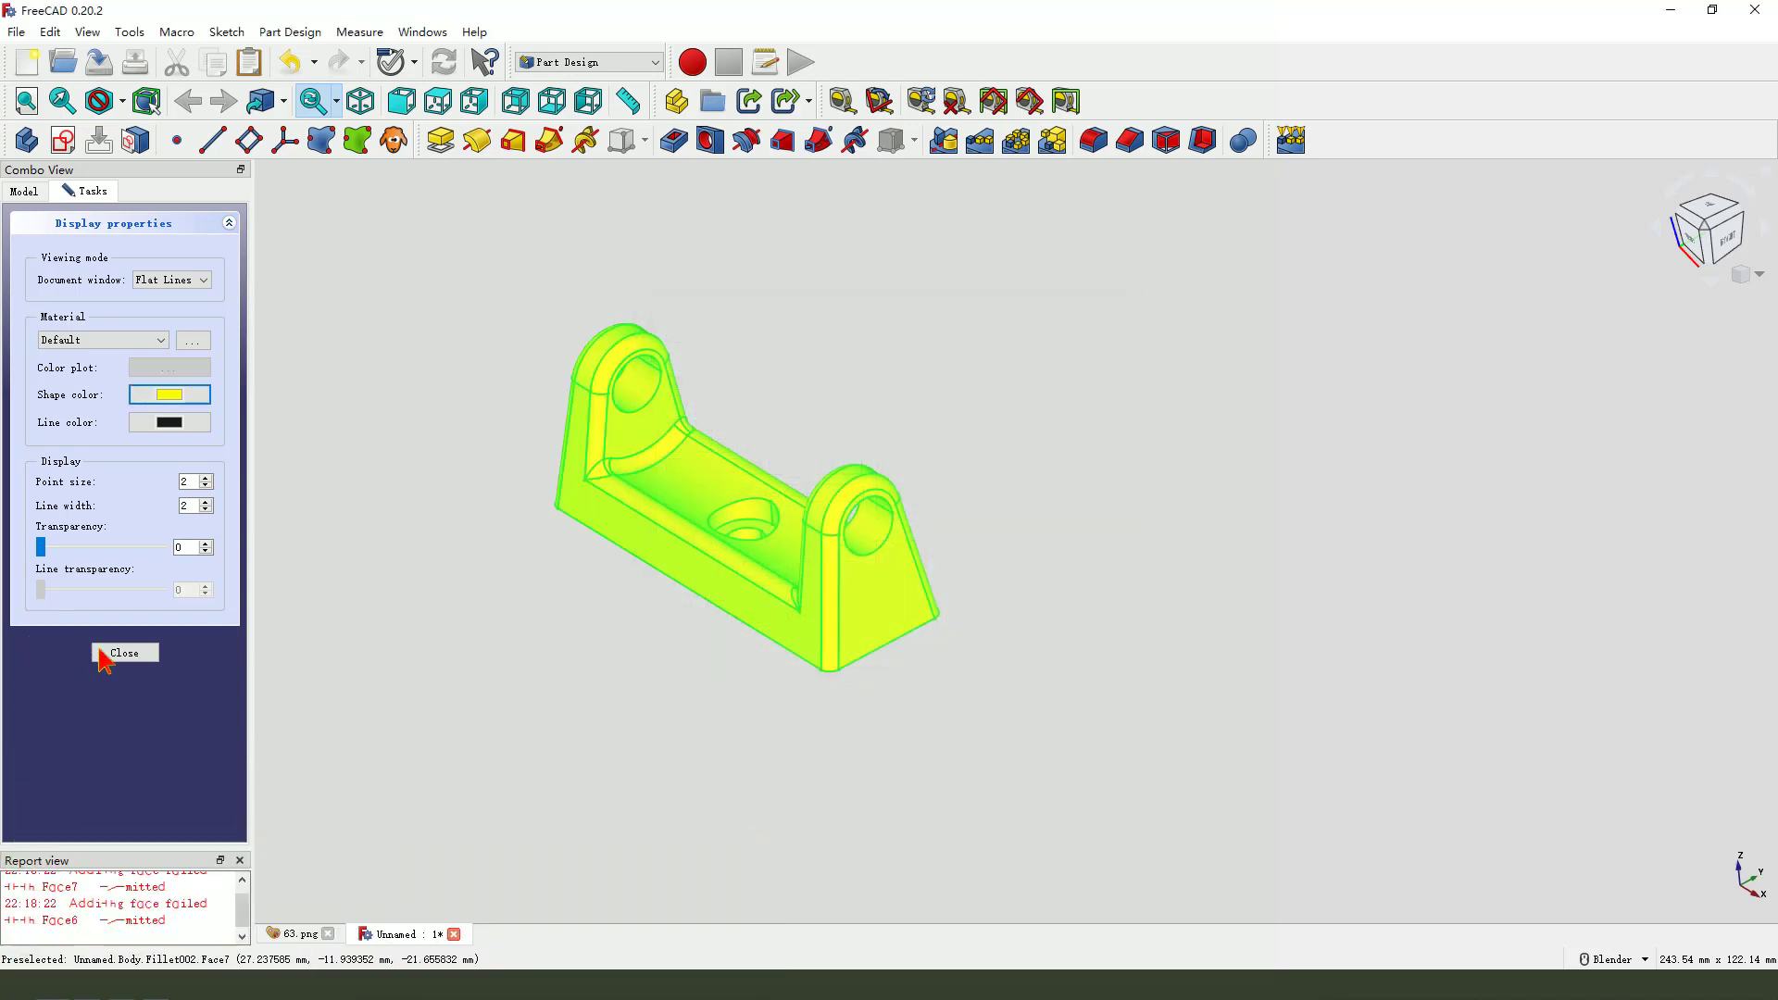
{"action": "left_click", "coordinate": [124, 652]}
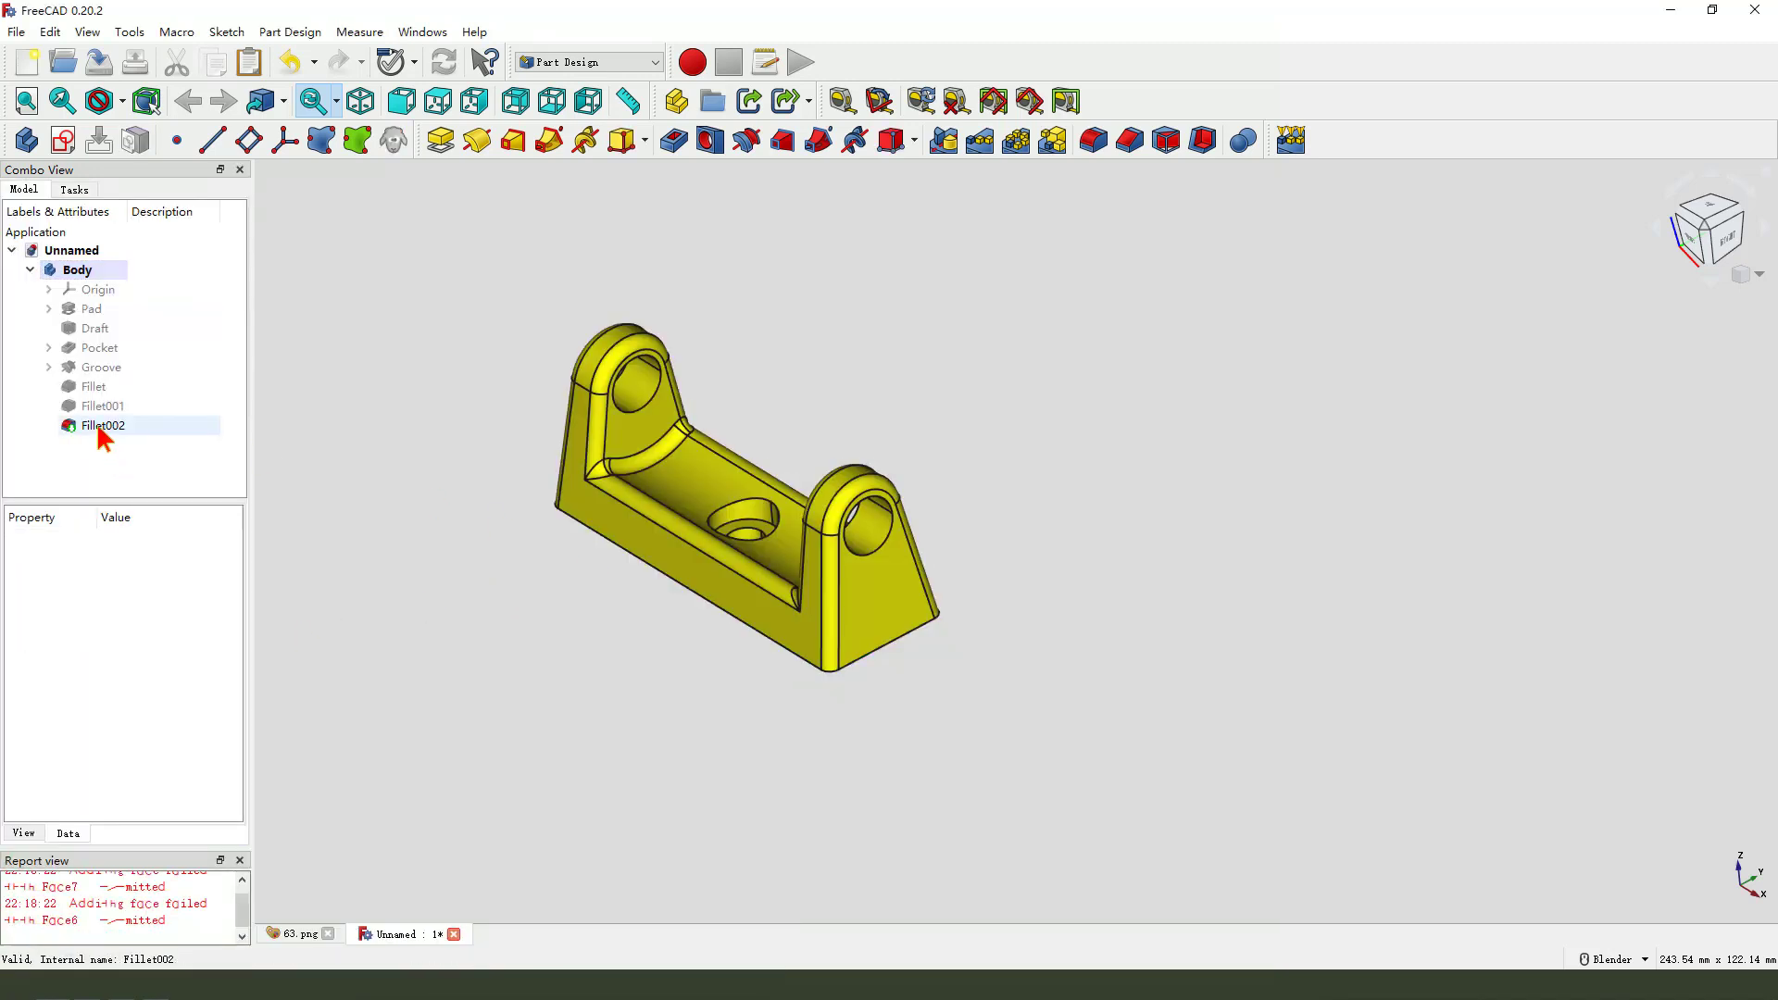
{"action": "right_click", "coordinate": [102, 425]}
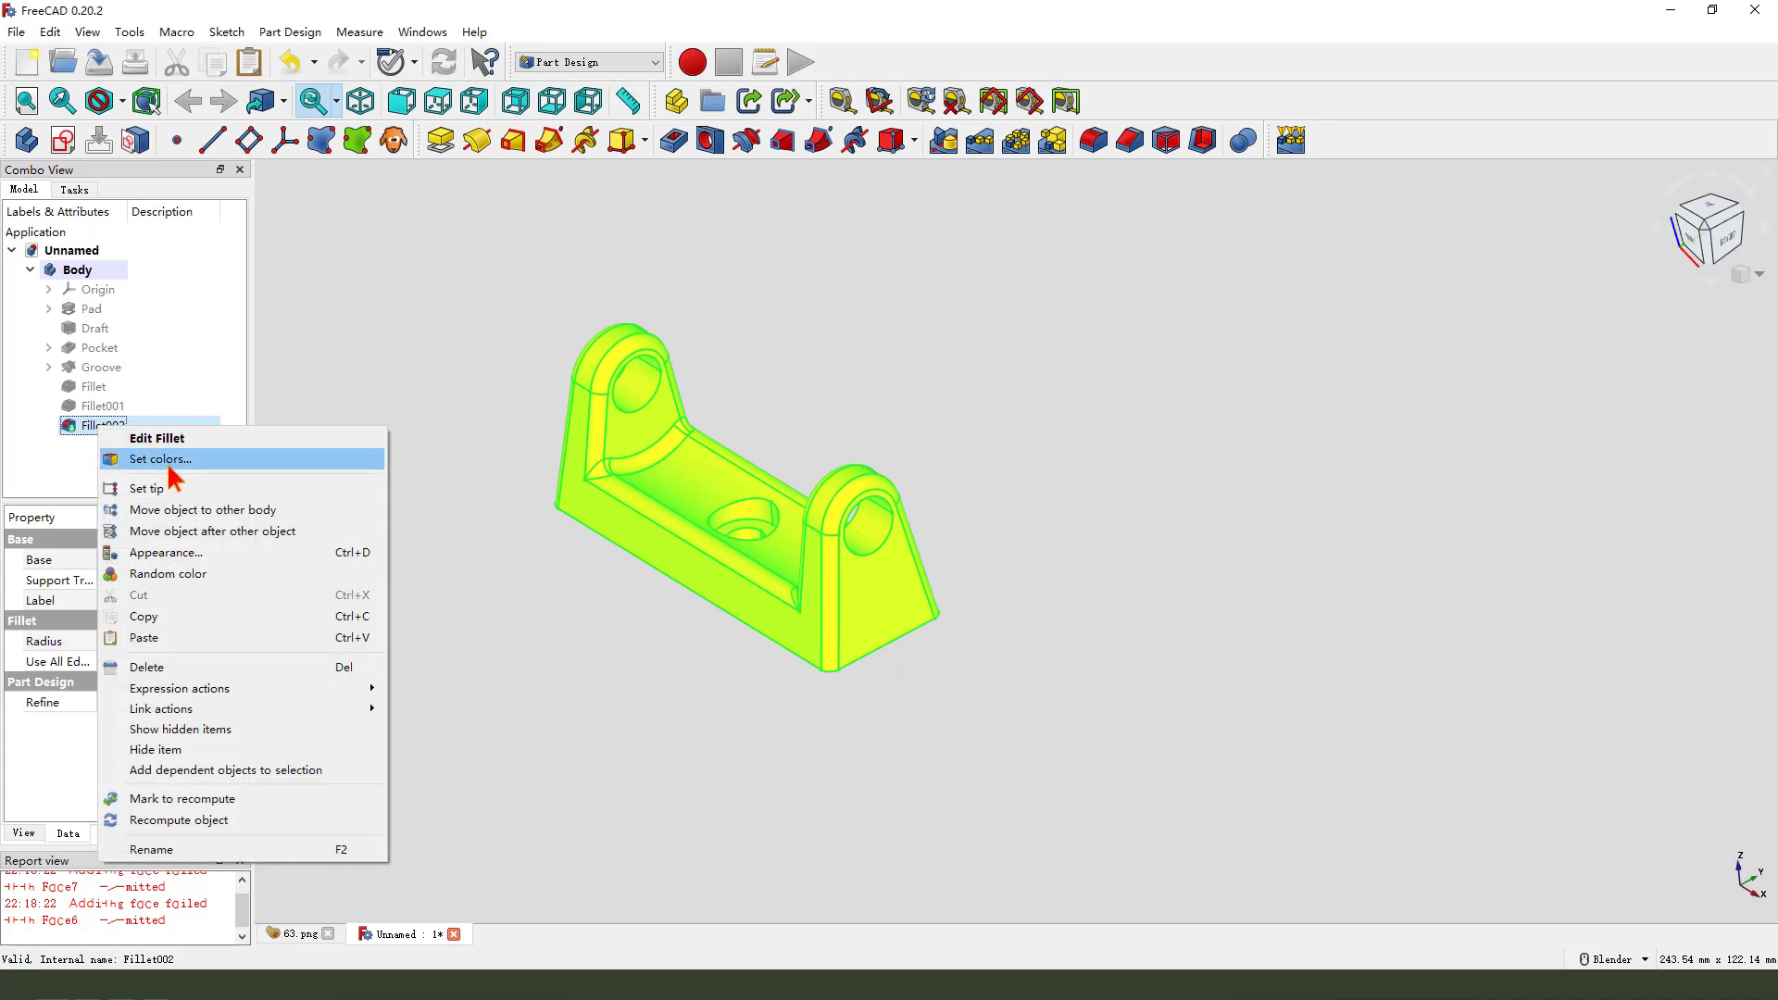
- Colour the lug and pocket fillet faces red with Set colors, then orbit to inspect
{"action": "left_click", "coordinate": [161, 458]}
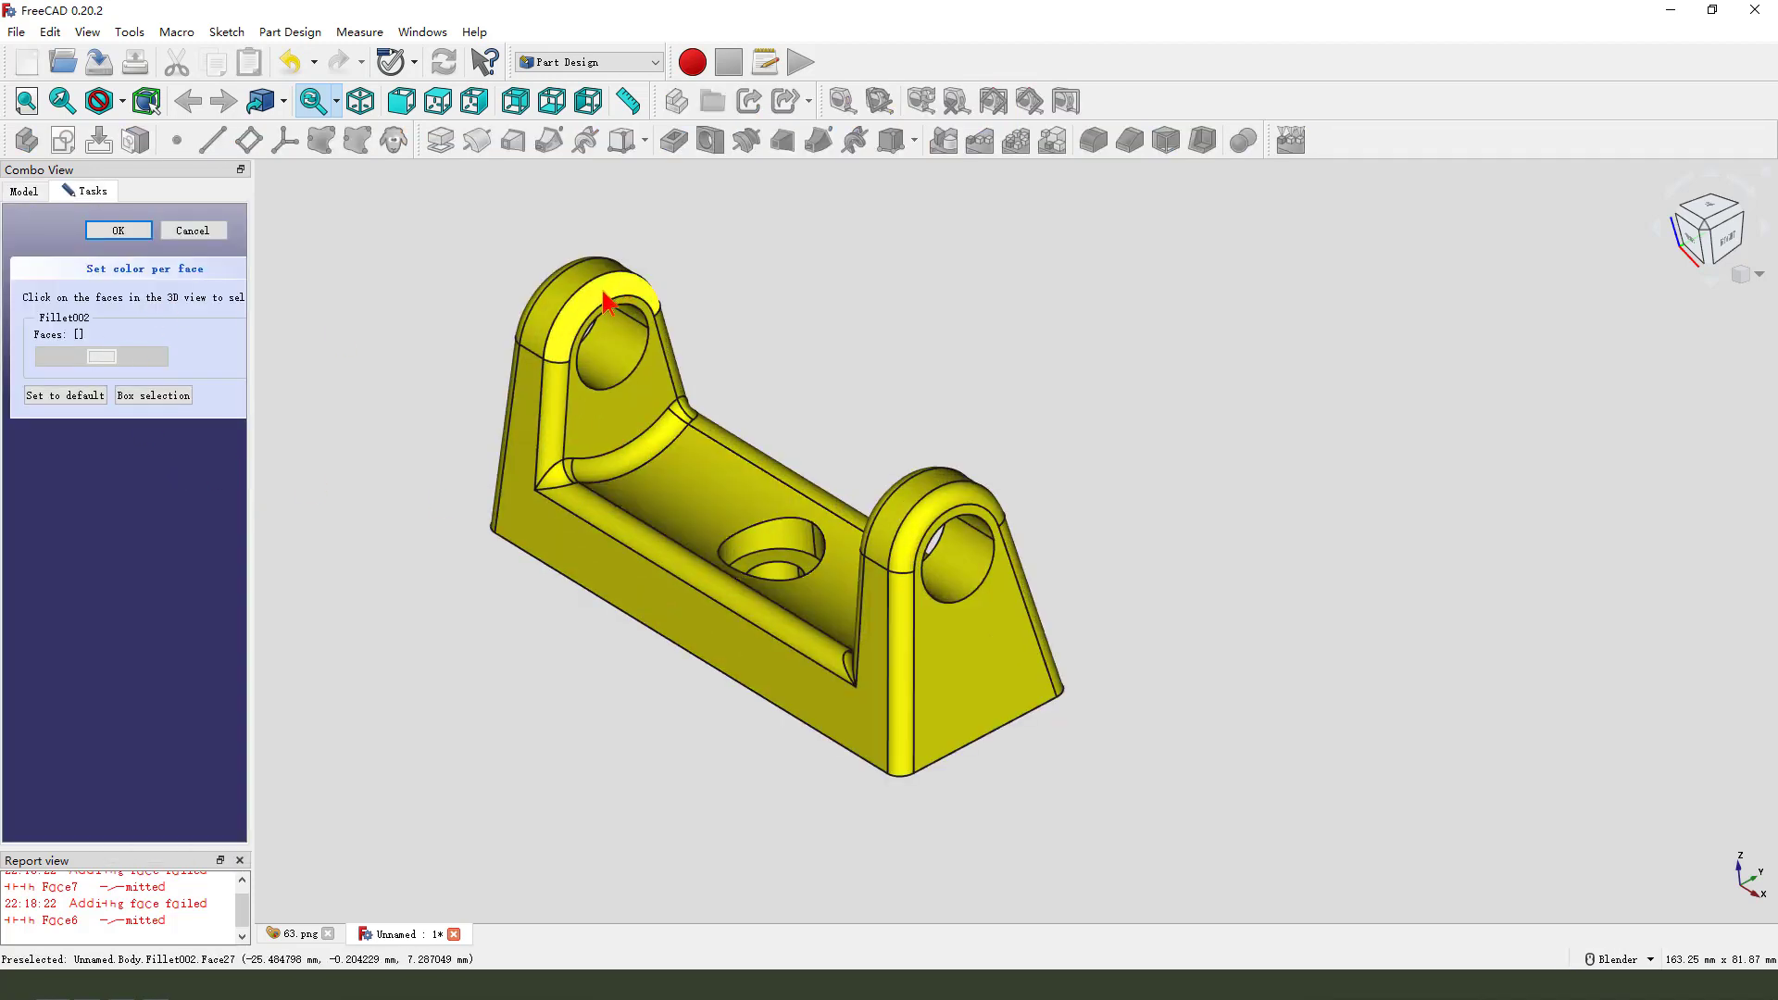
{"action": "left_click", "coordinate": [622, 291]}
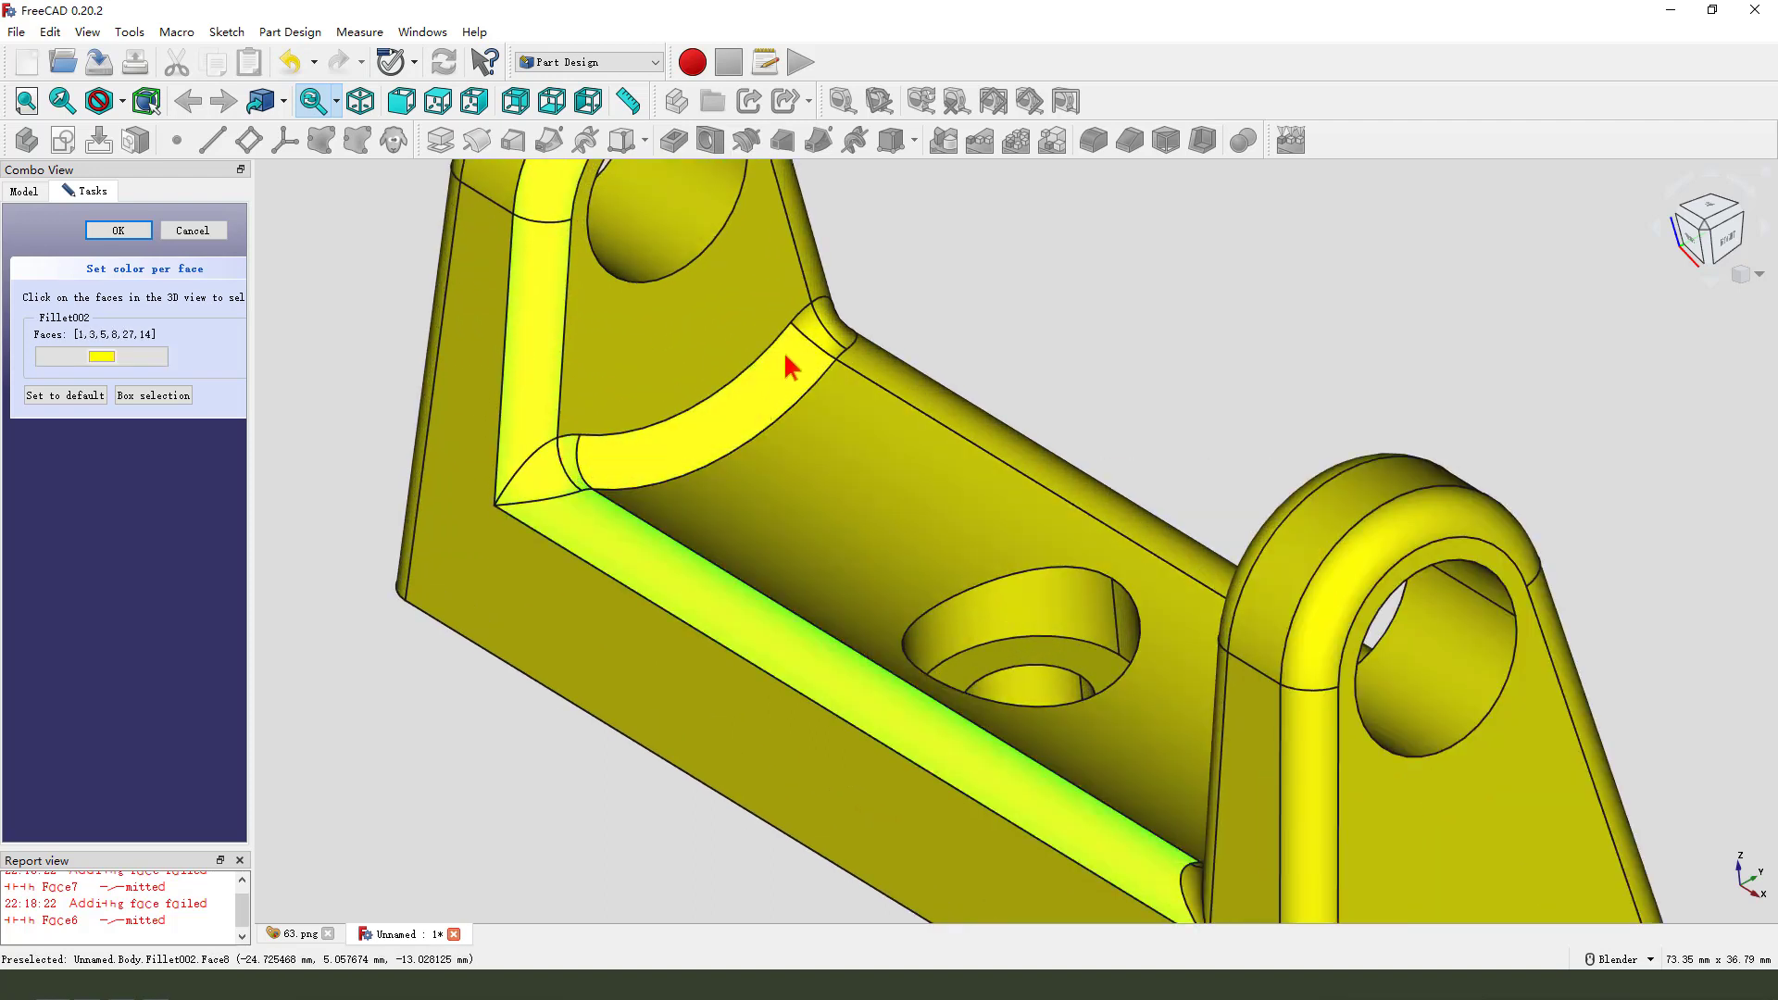
{"action": "left_click", "coordinate": [791, 366]}
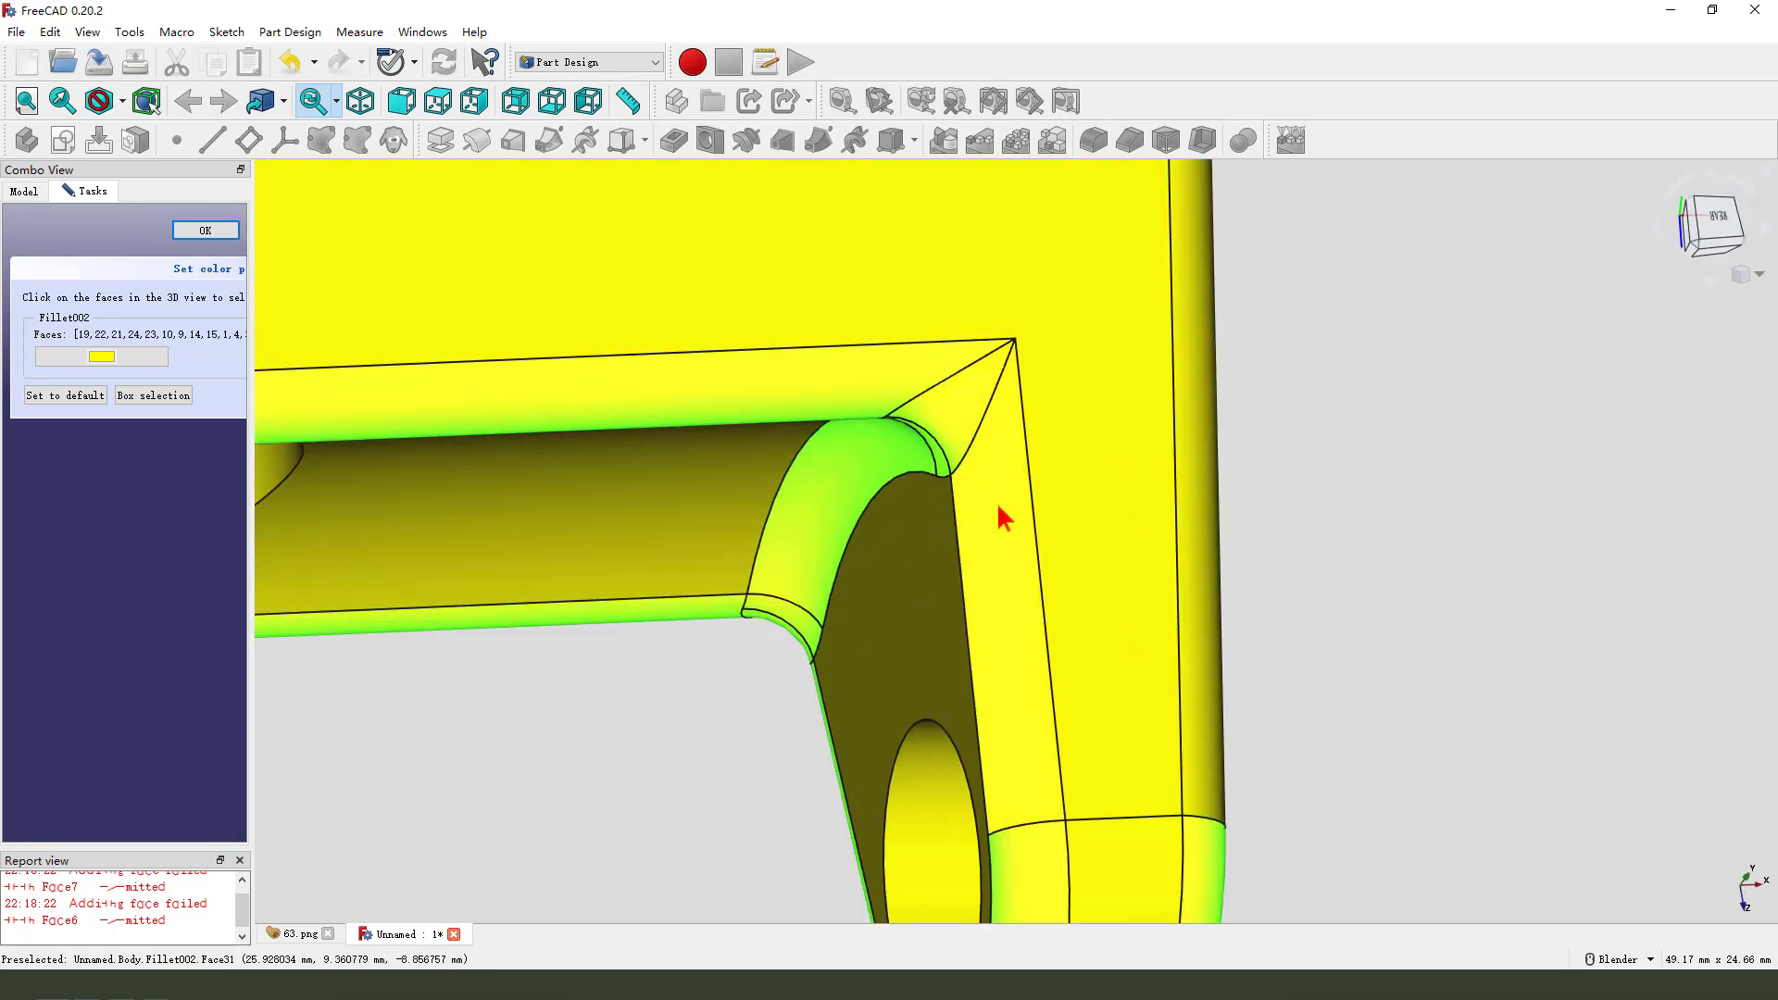
{"action": "left_click_drag", "start_coordinate": [998, 516], "coordinate": [1066, 566]}
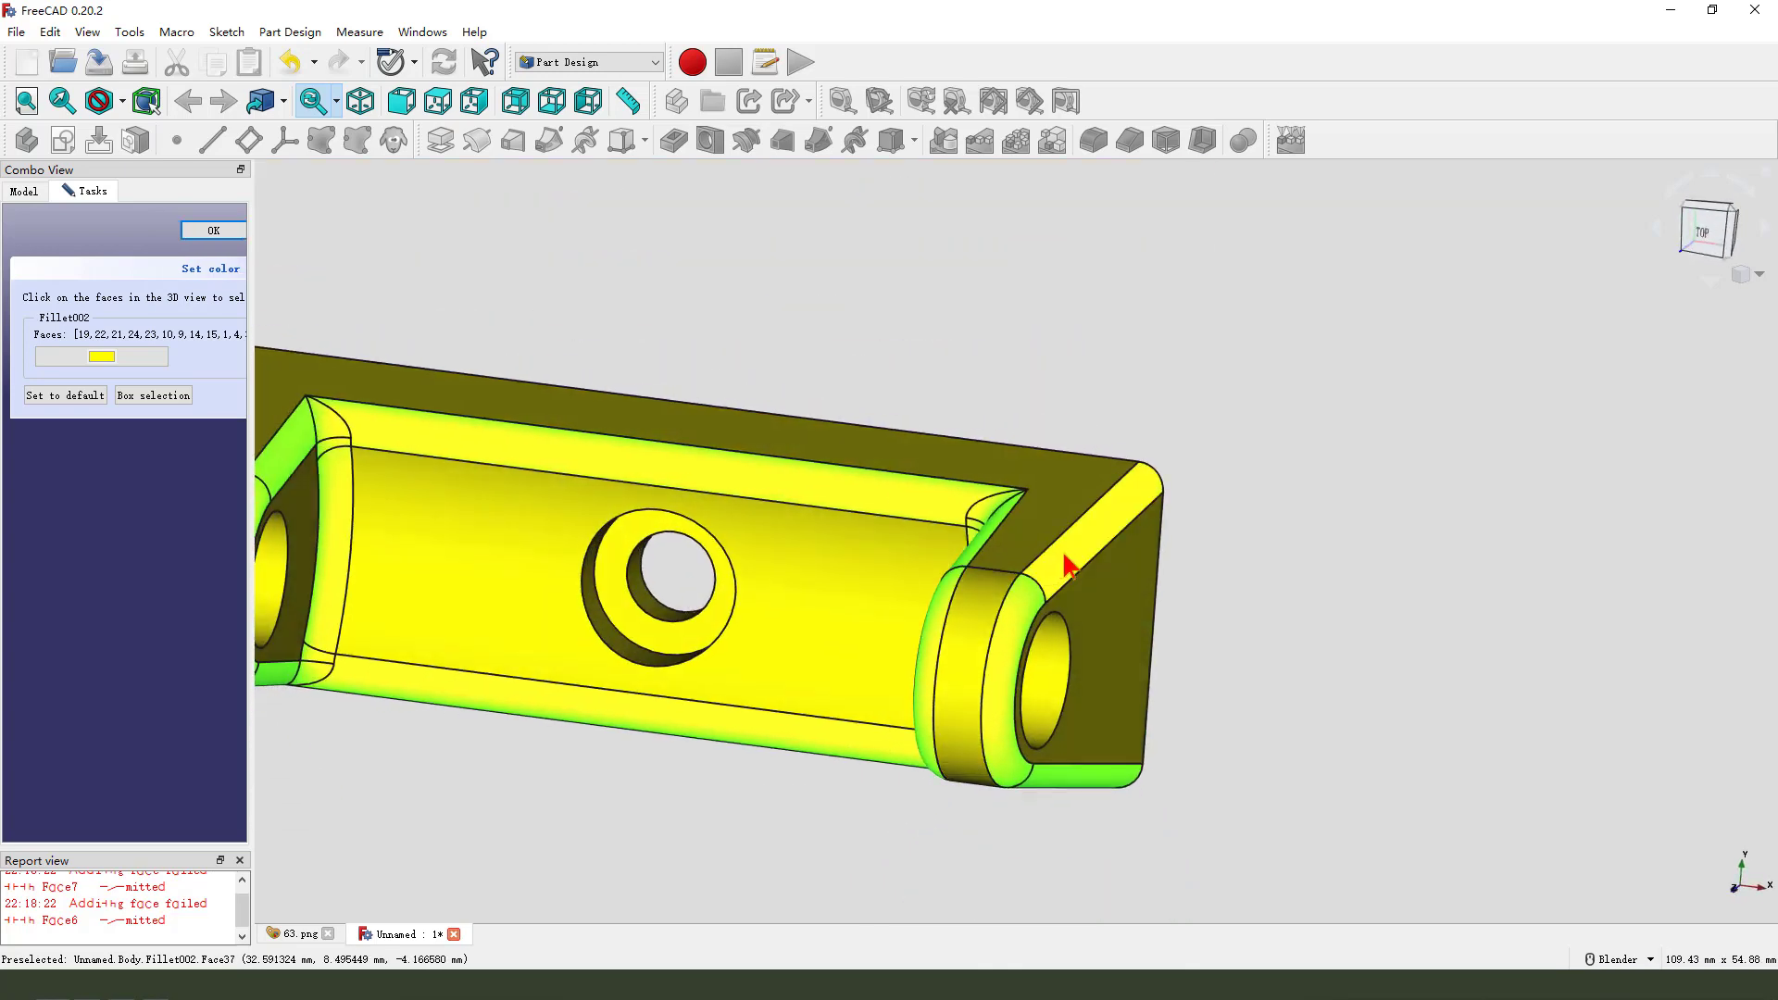
{"action": "left_click_drag", "start_coordinate": [1021, 566], "coordinate": [567, 533]}
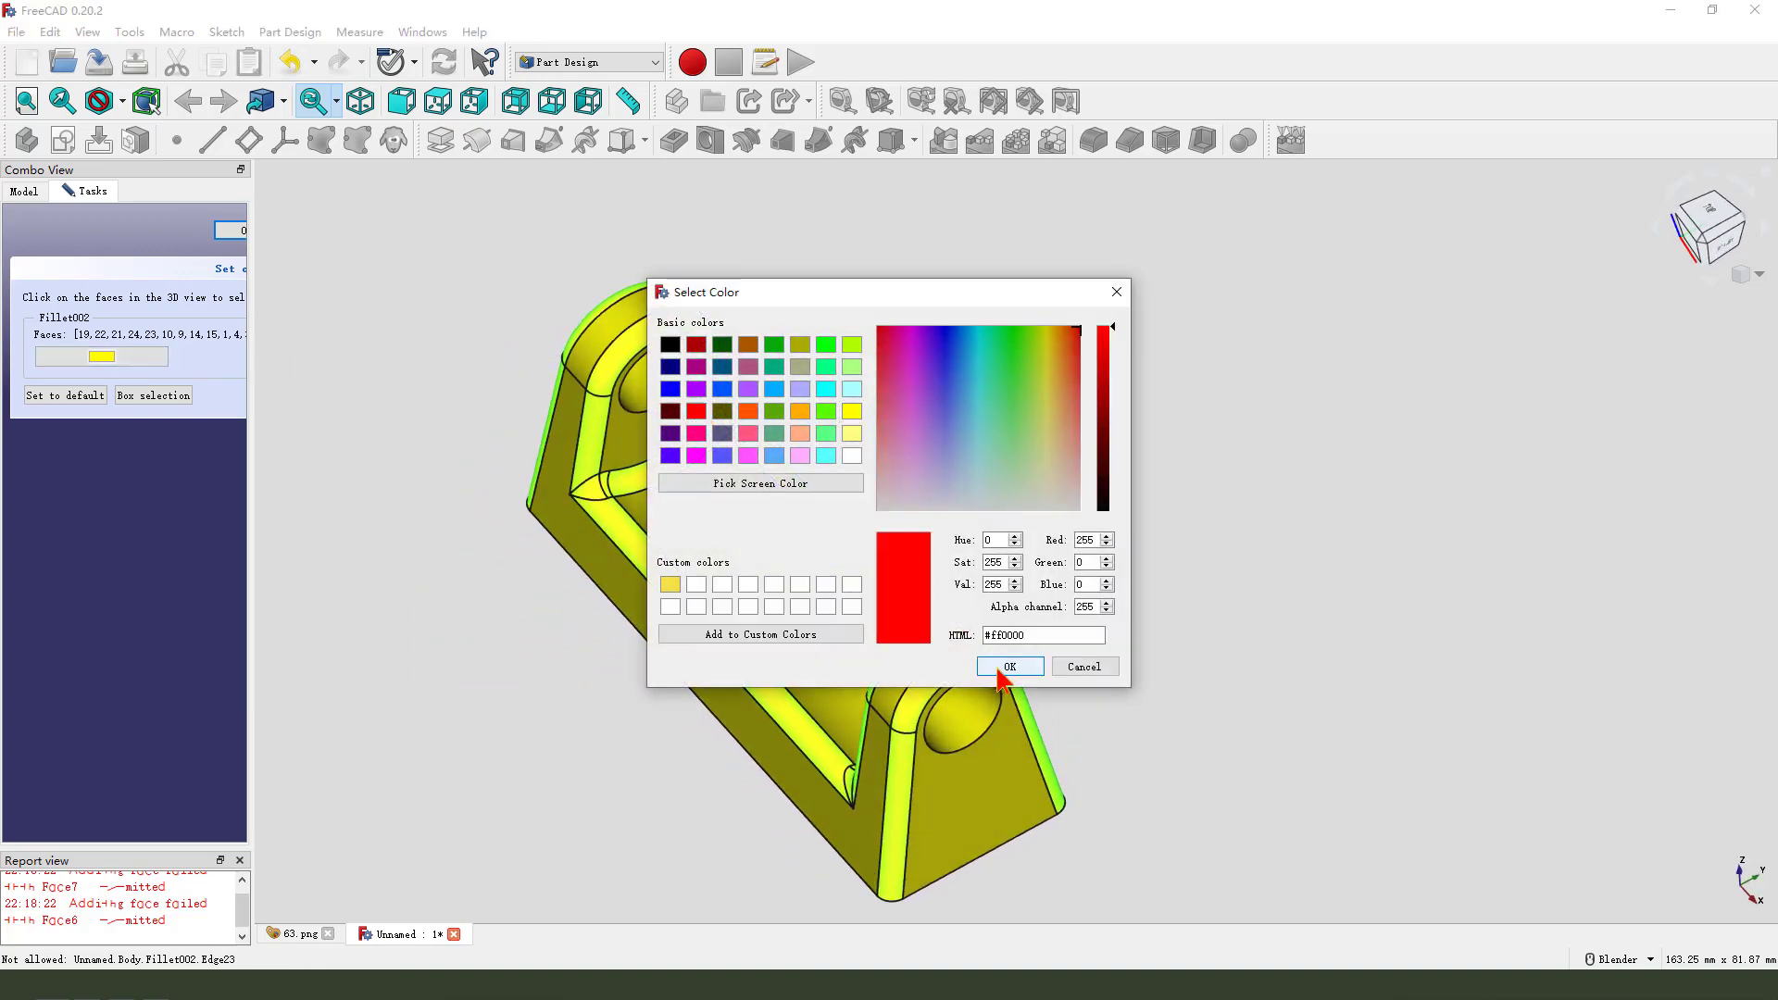
{"action": "left_click", "coordinate": [1009, 665]}
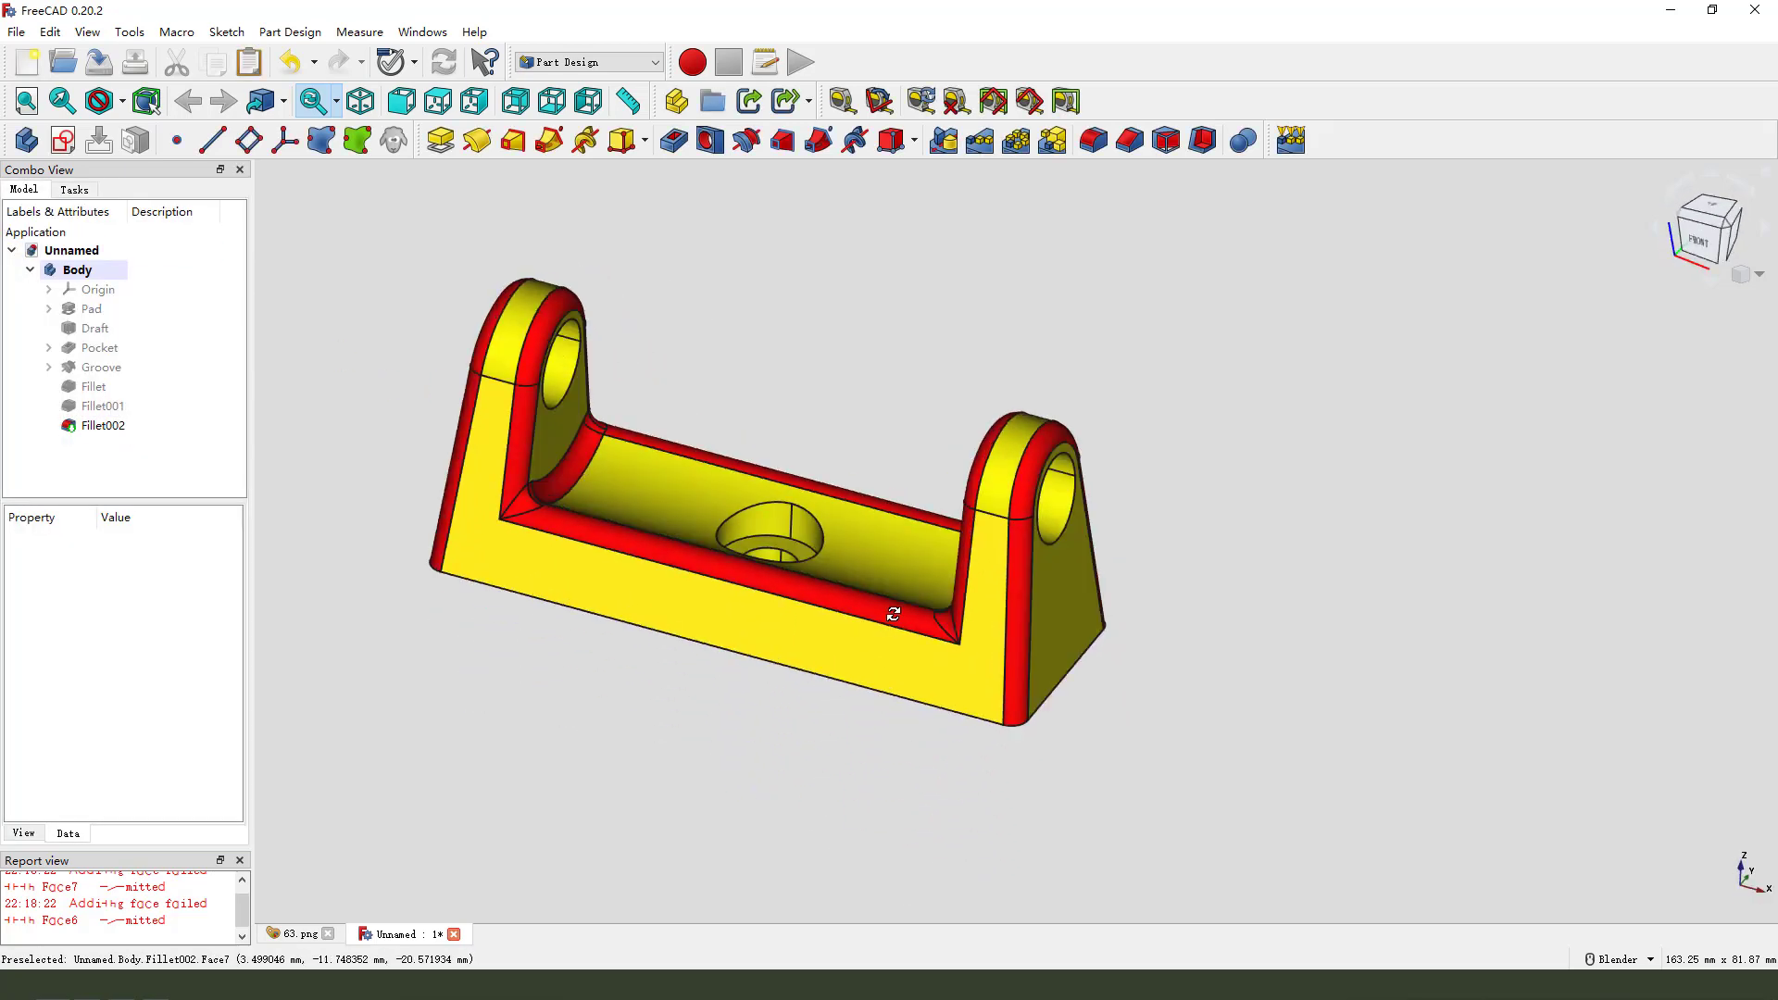
{"action": "left_click_drag", "start_coordinate": [892, 613], "coordinate": [946, 693]}
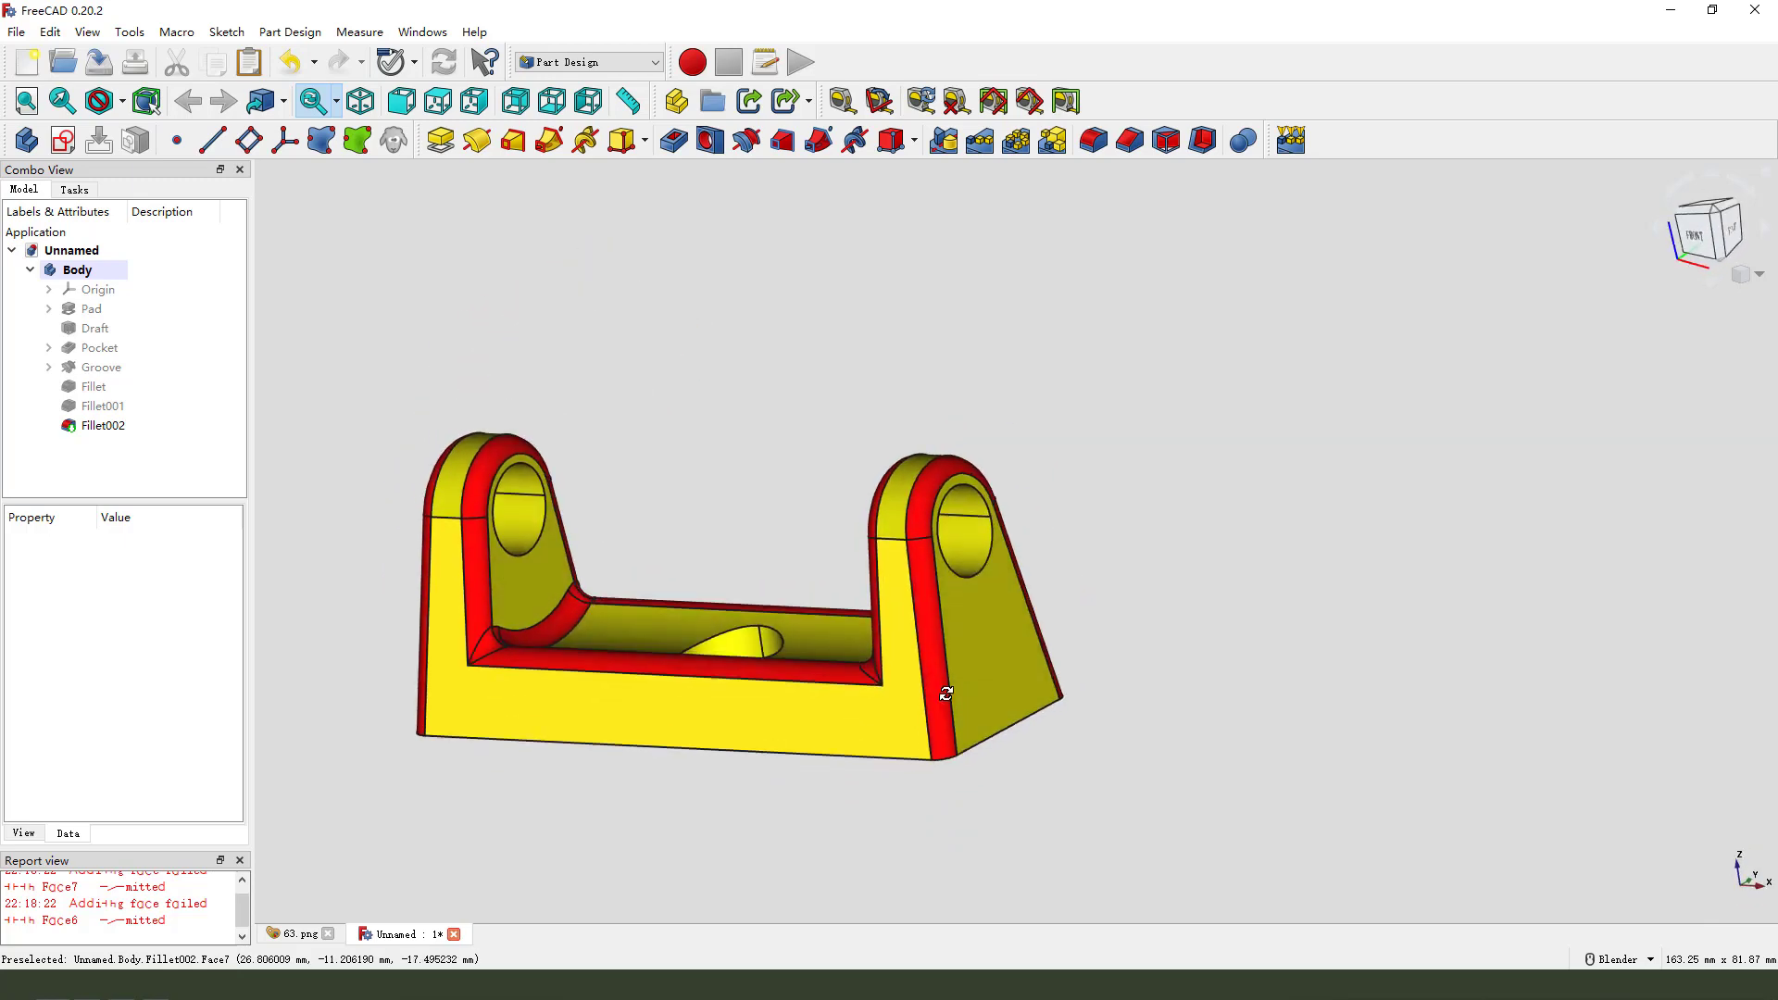